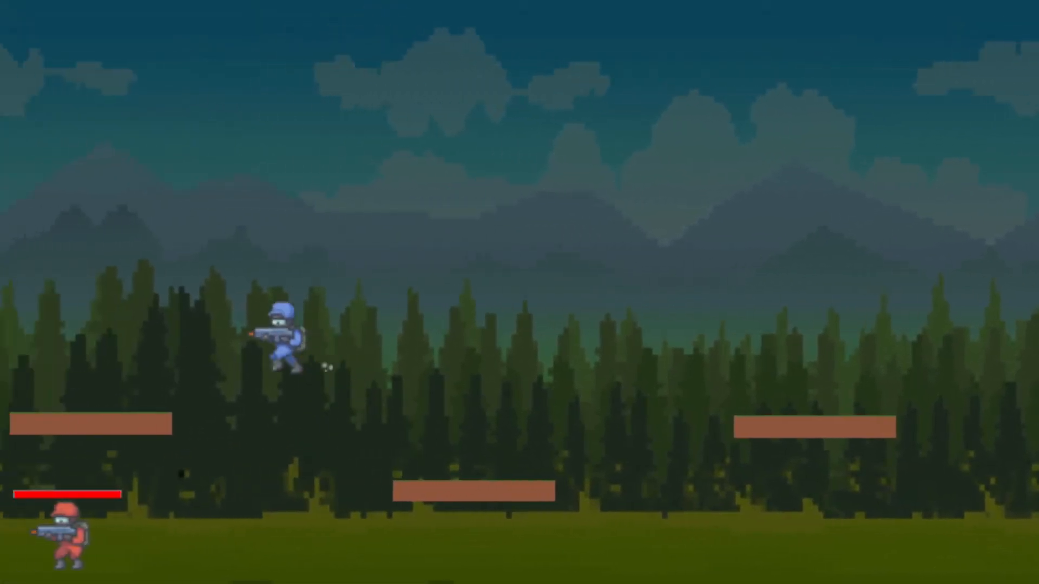
Stop the running game test and switch to the AssetLib view
click(915, 39)
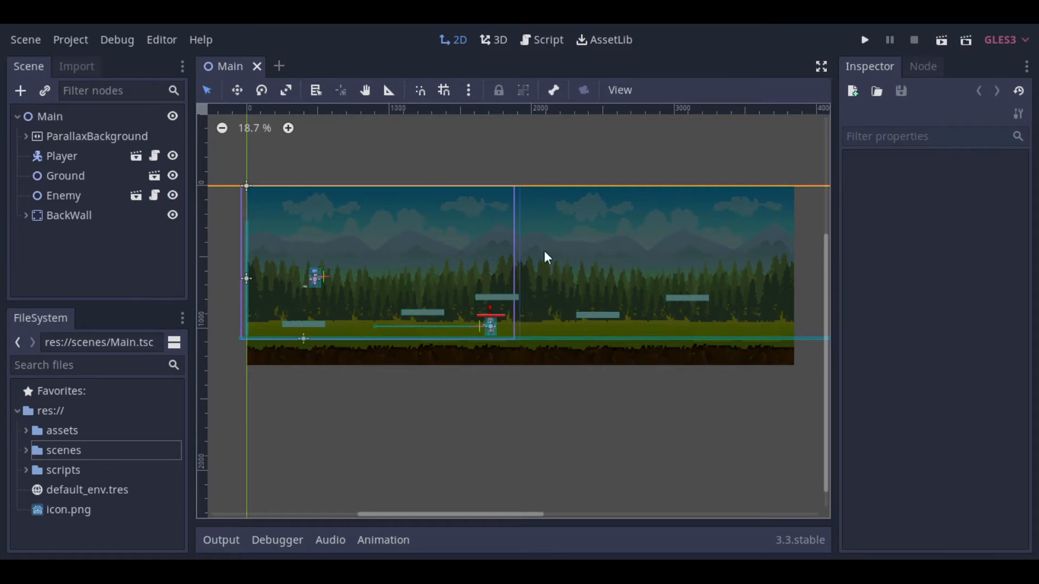
click(610, 39)
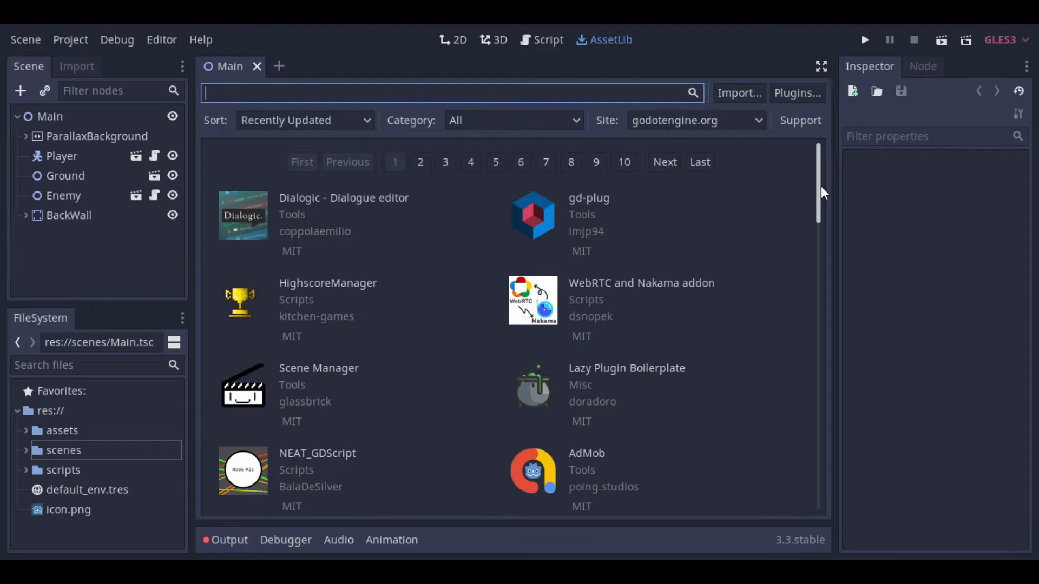
Browse down the first page of asset listings and go to page 2
scroll(down, 3)
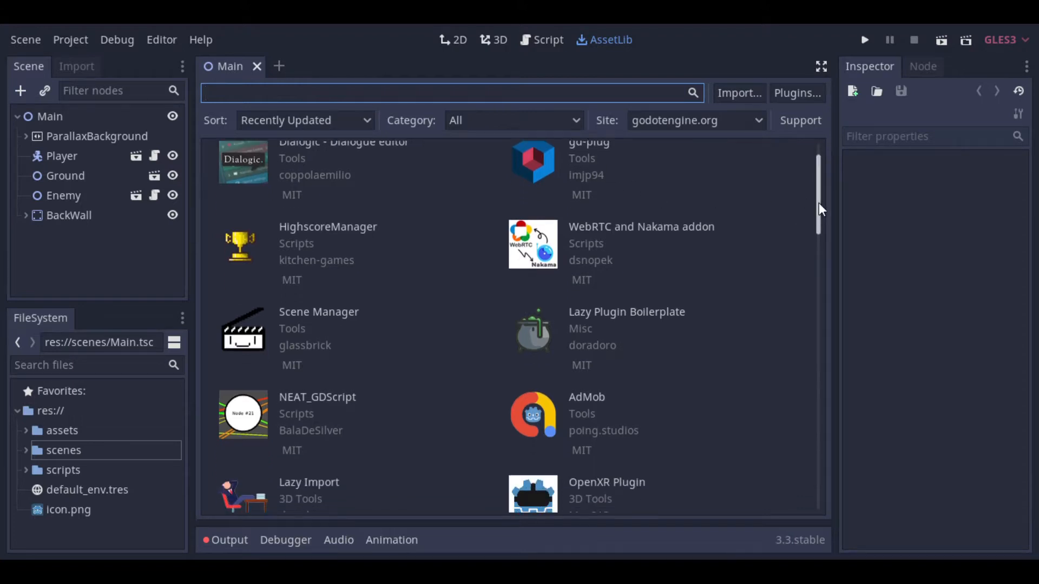
scroll(down, 3)
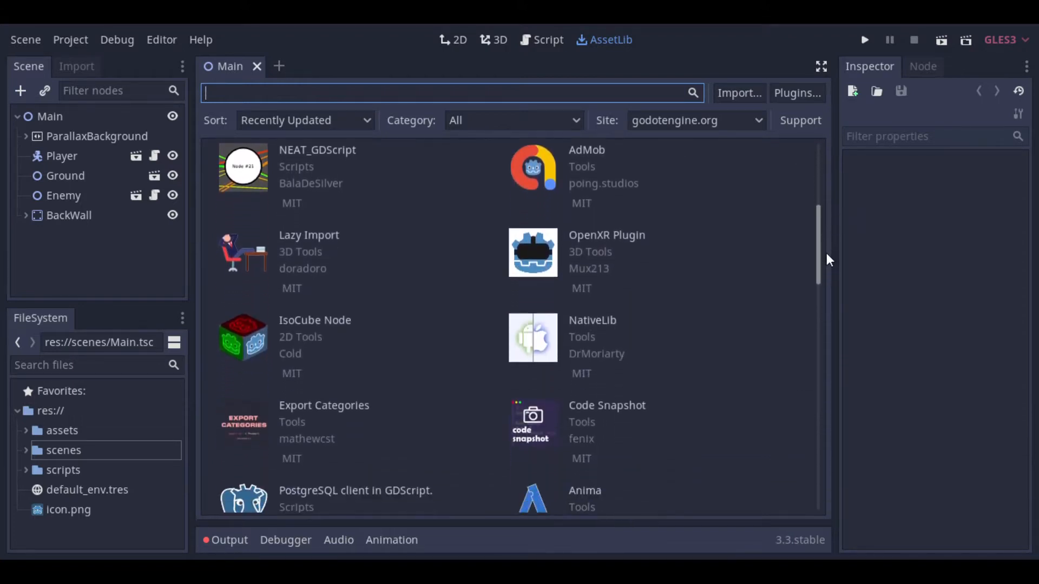
scroll(down, 3)
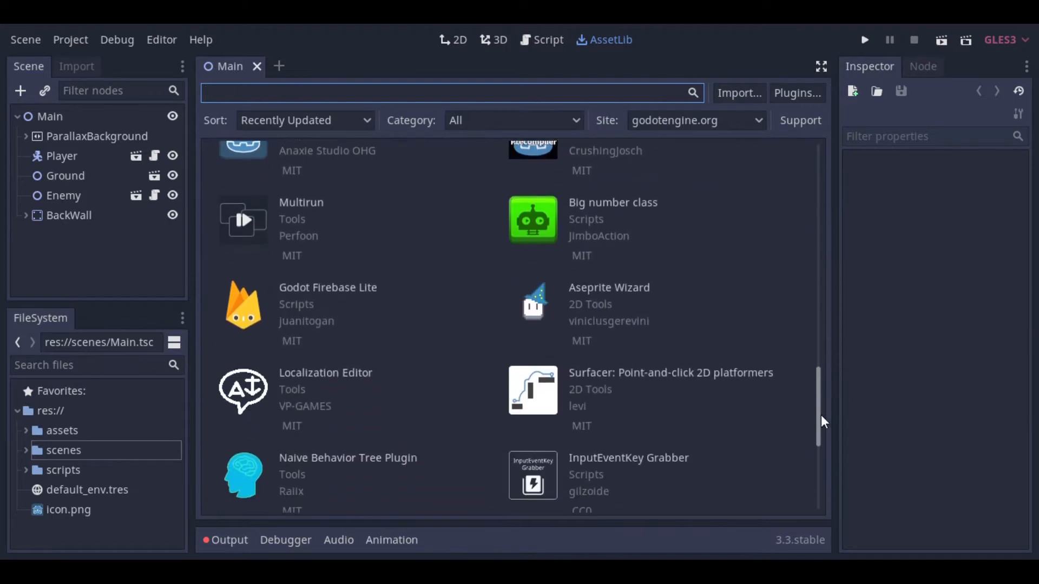
scroll(down, 3)
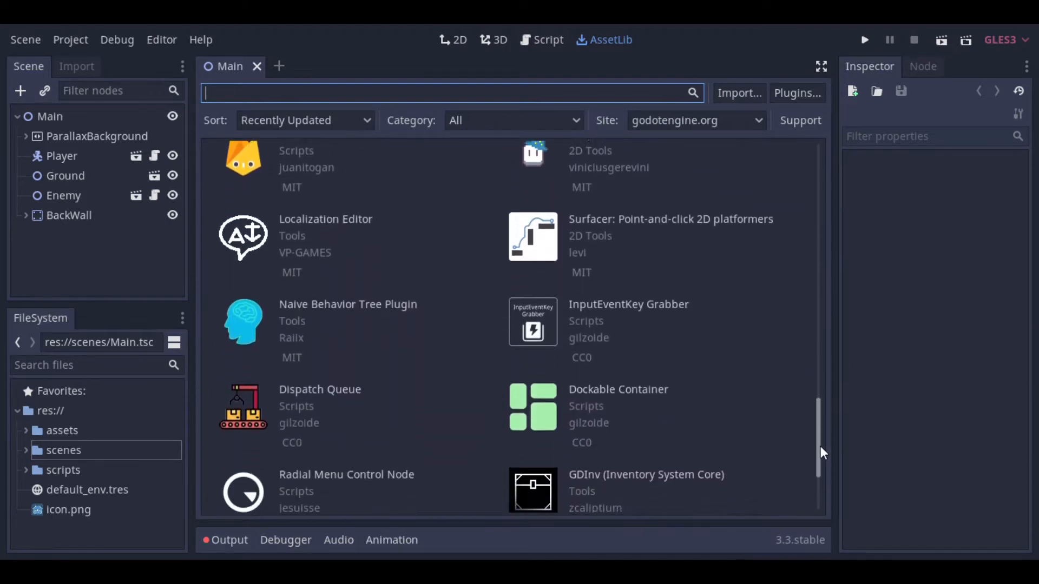
scroll(down, 3)
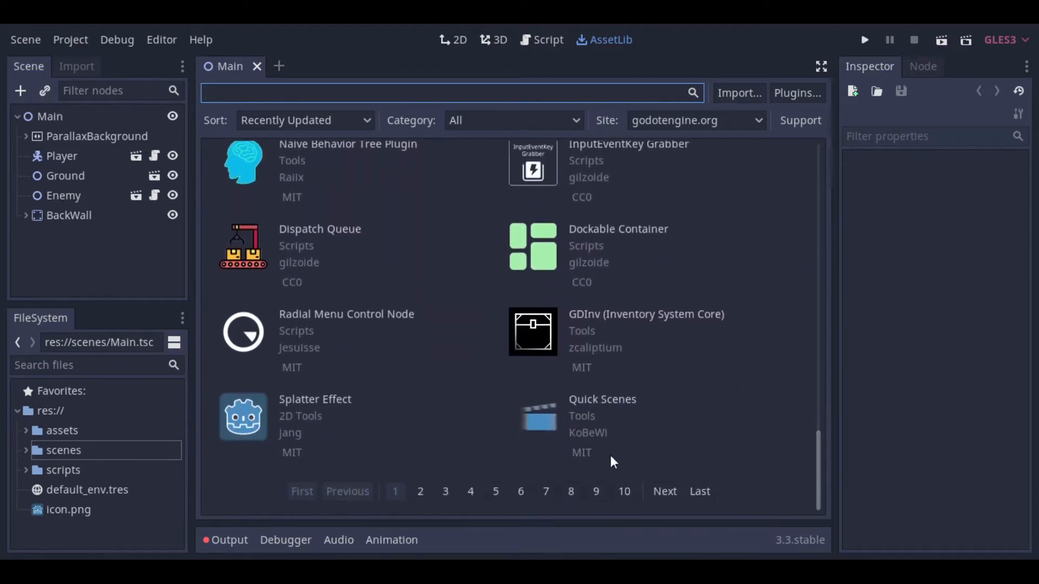
click(420, 491)
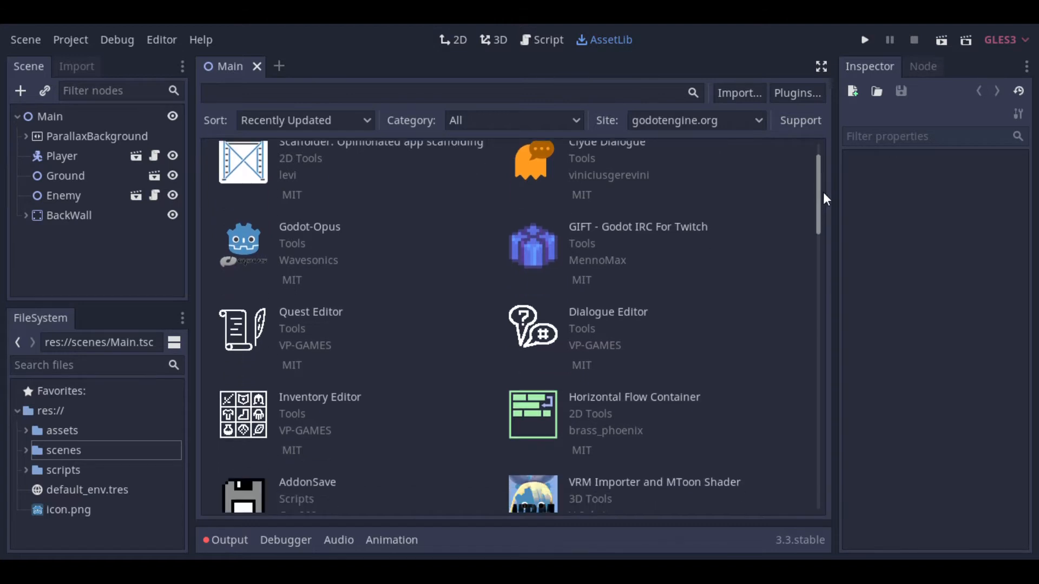
Scroll through the second page of asset listings to its end
scroll(down, 3)
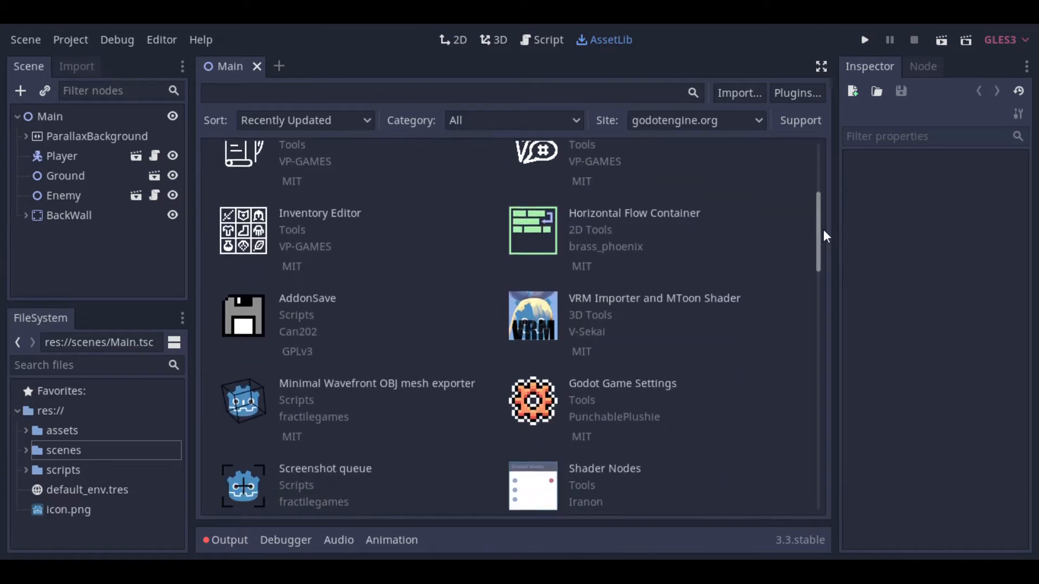
scroll(down, 3)
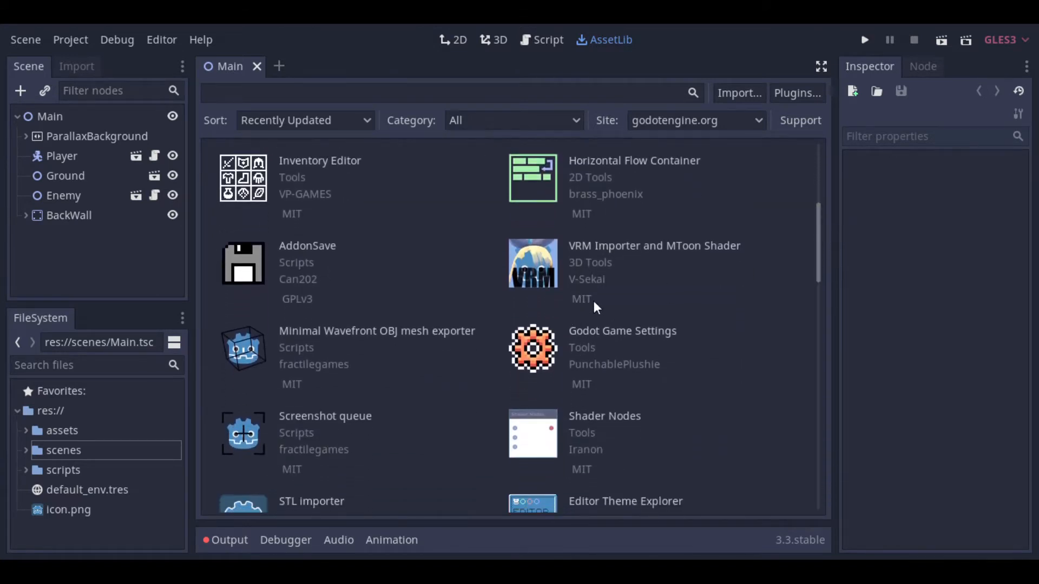
scroll(down, 3)
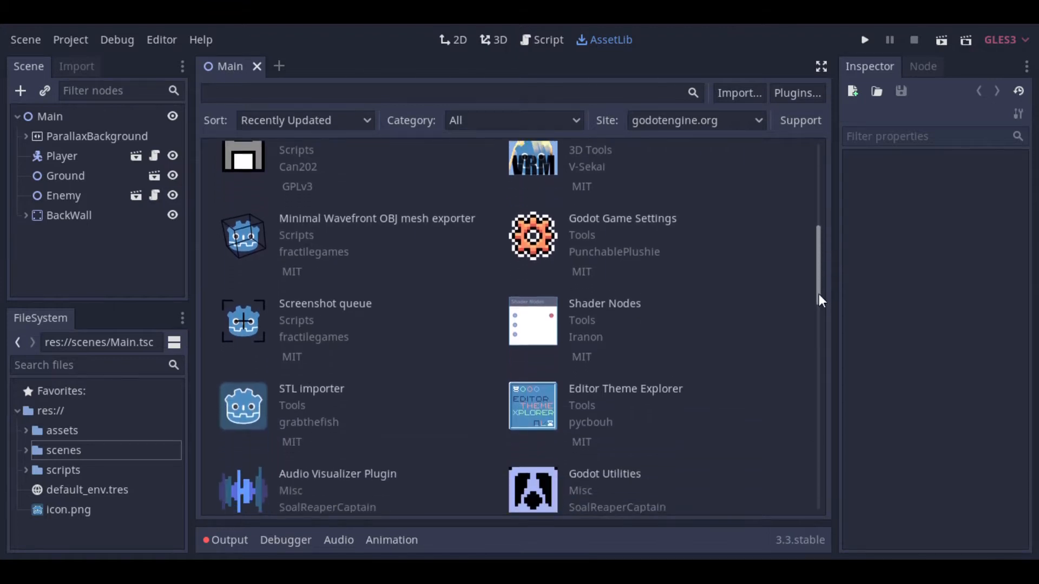
scroll(down, 3)
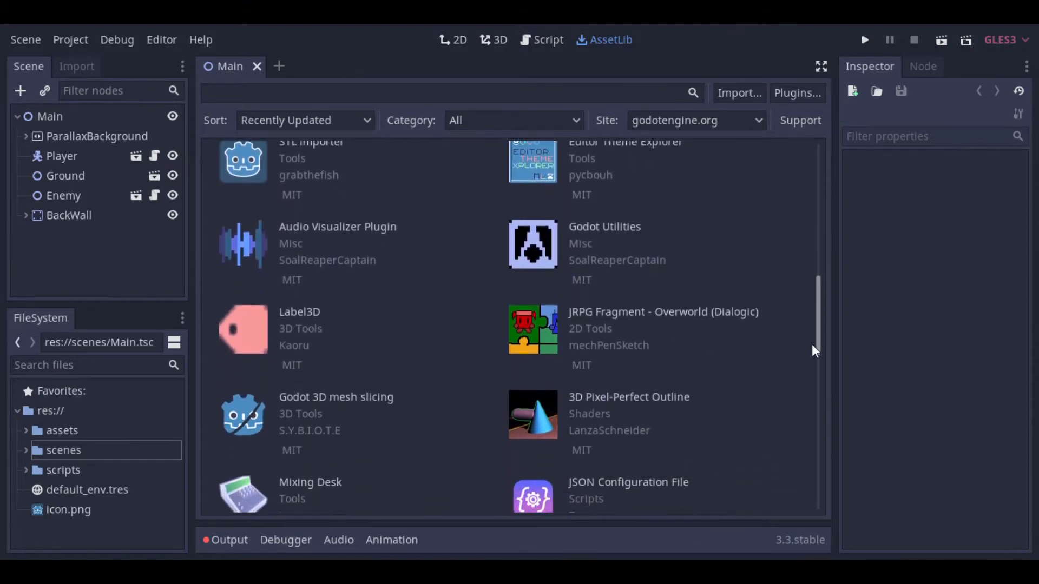
scroll(down, 3)
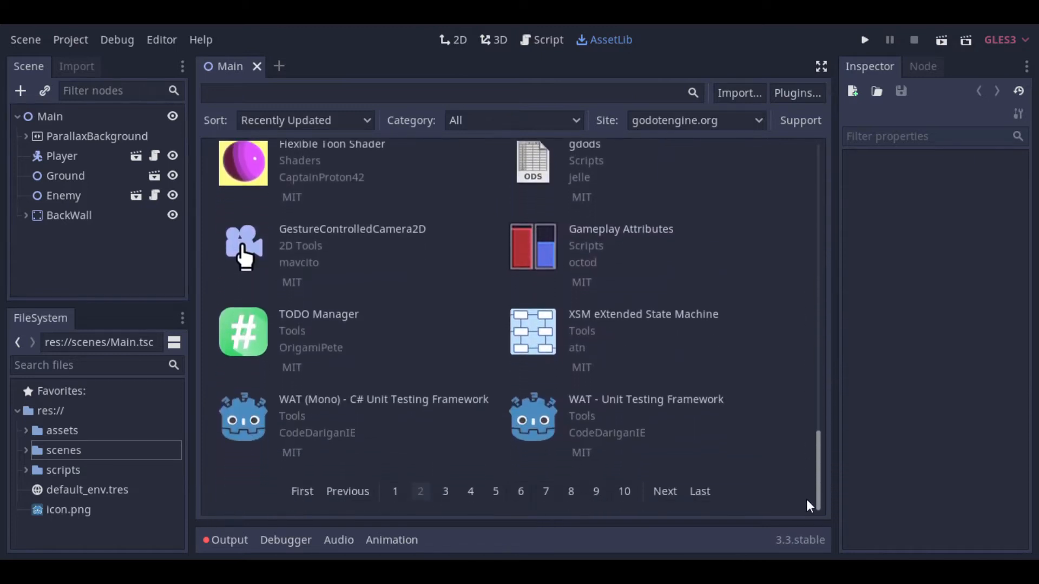
mouse_move(700, 491)
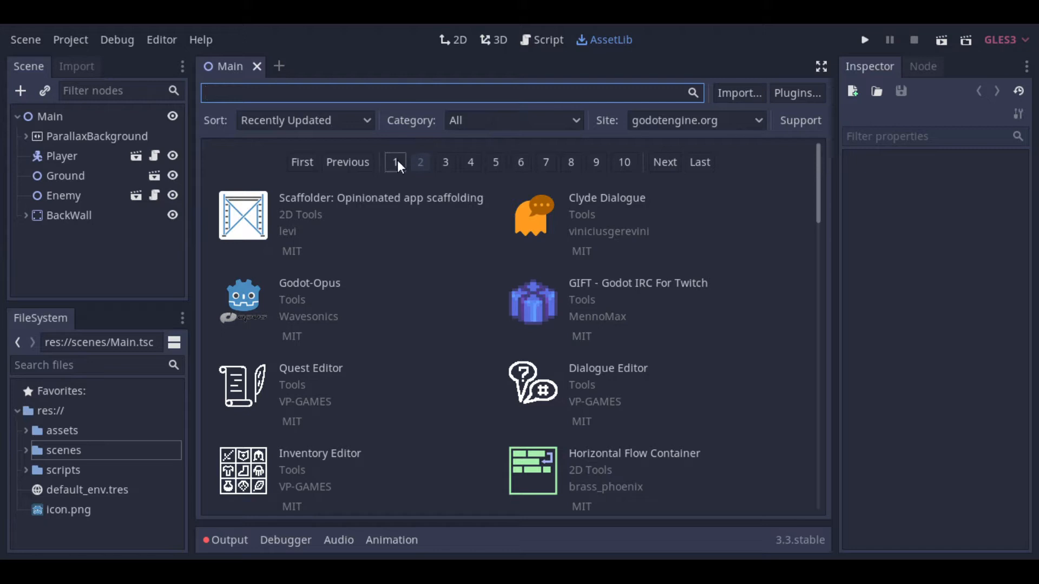
Search the asset library for 'dialog' and download the Dialogic - Dialogue editor package
text(dialo)
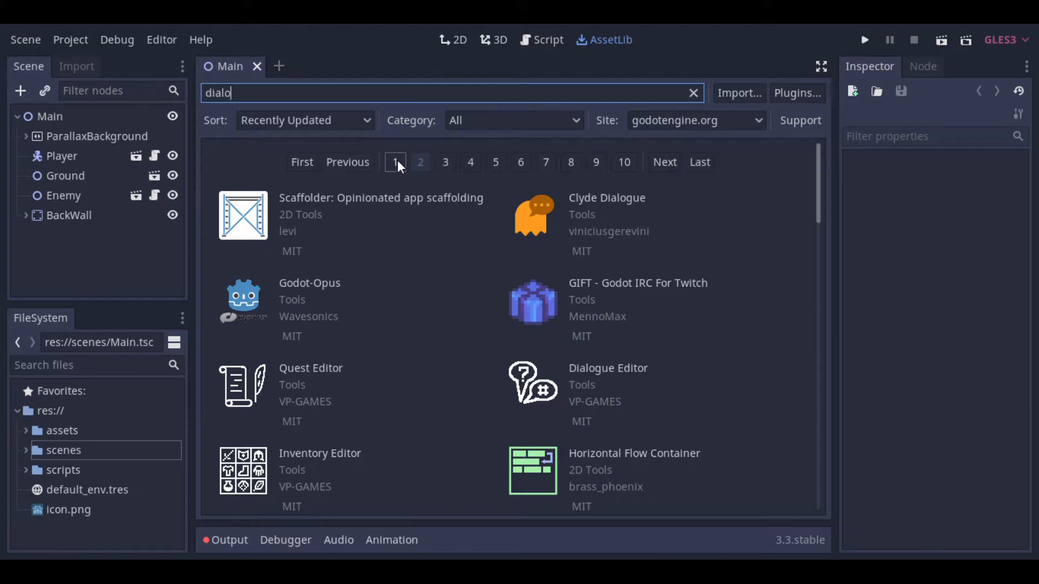
text(g)
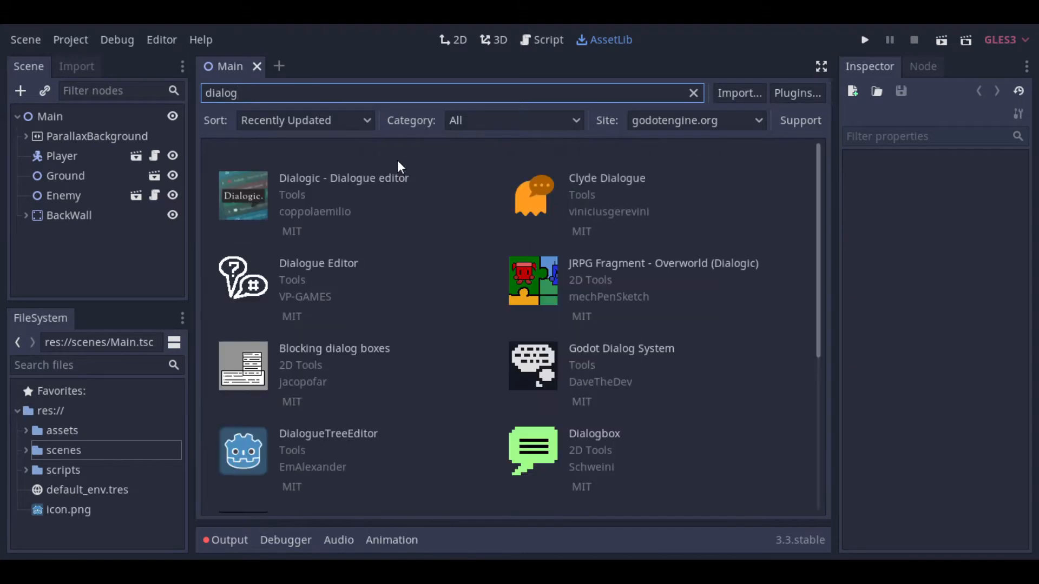
mouse_move(343, 186)
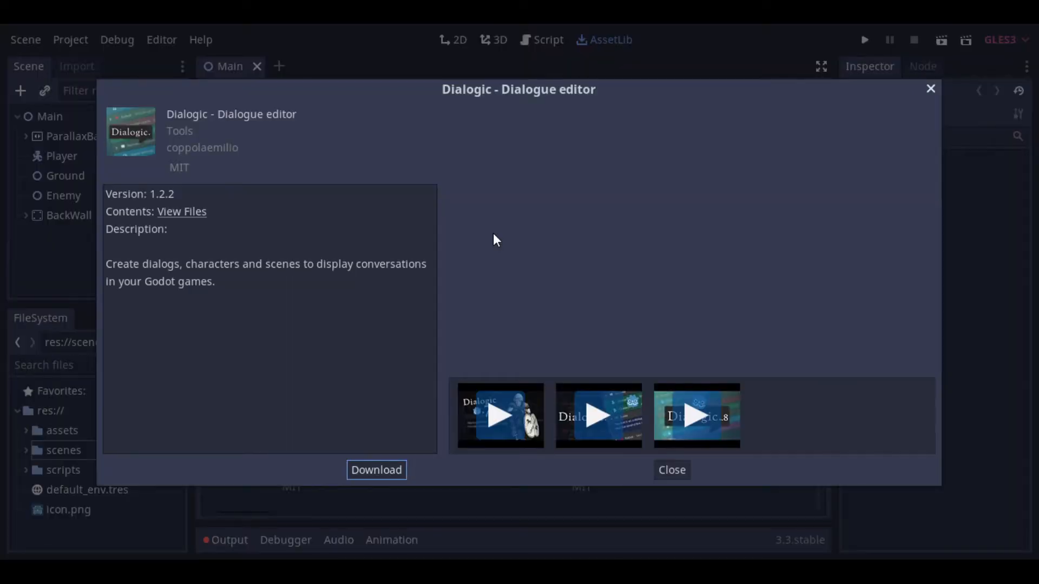
mouse_move(156, 198)
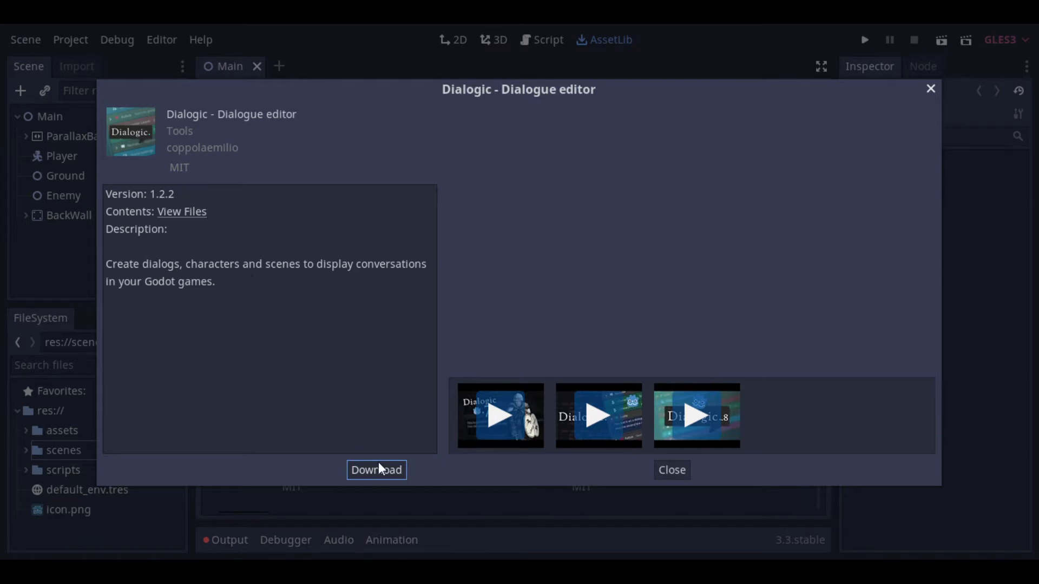
click(377, 469)
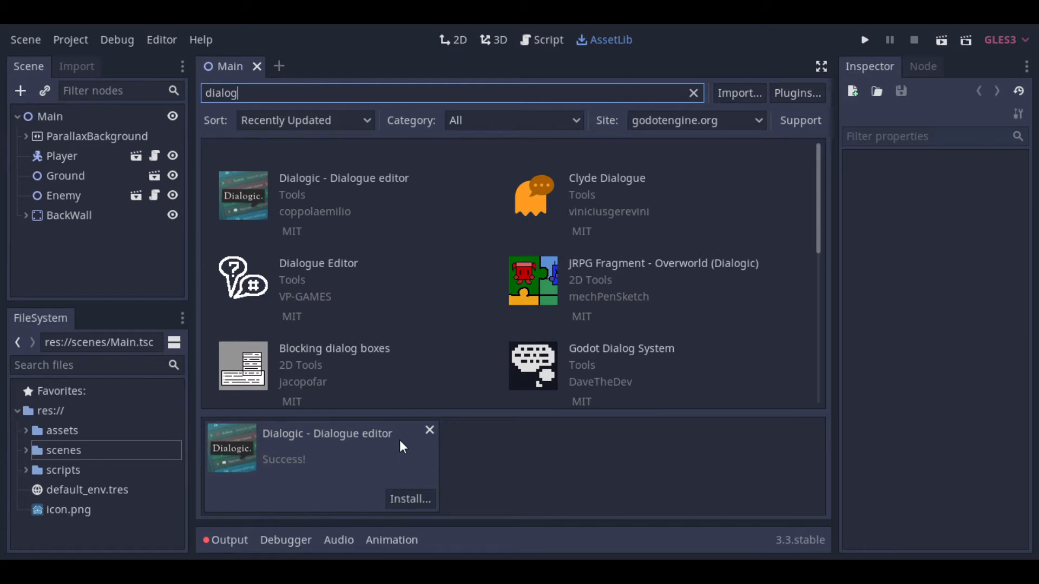
Install Dialogic keeping only its addons folder, excluding .github, .gitignore, LICENSE, README.md and docs
click(411, 500)
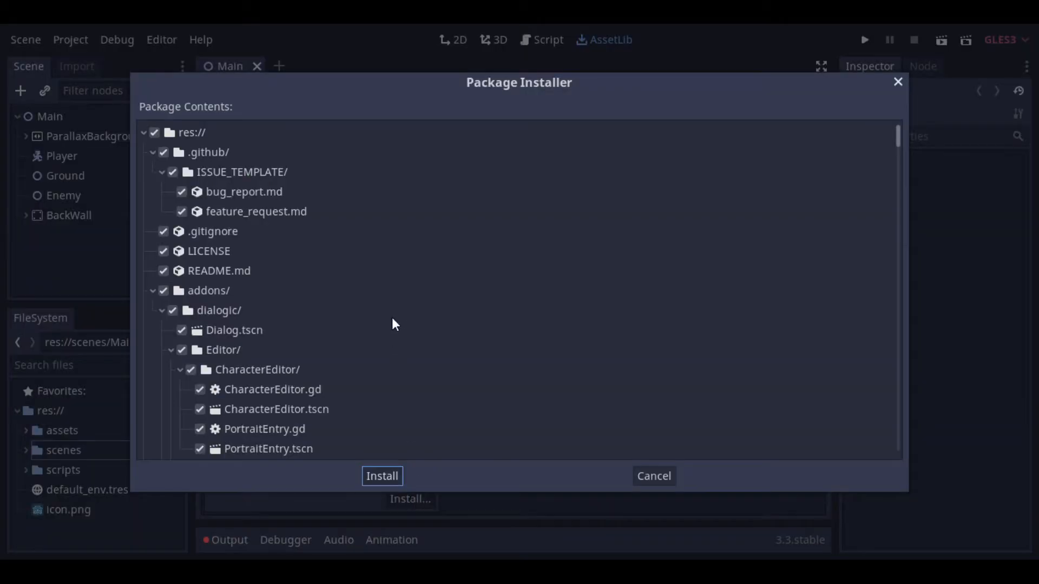
click(162, 151)
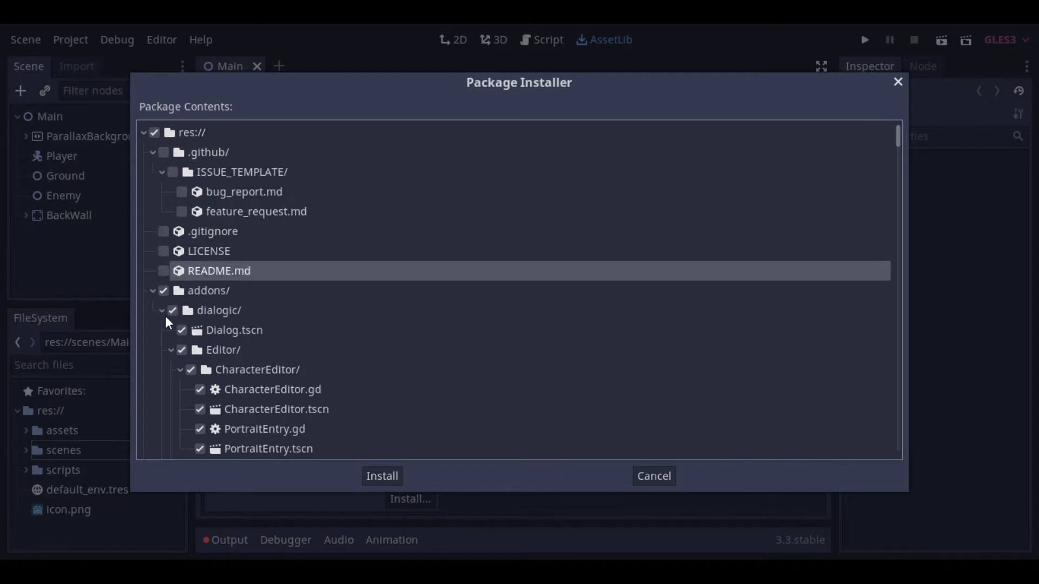
scroll(down, 3)
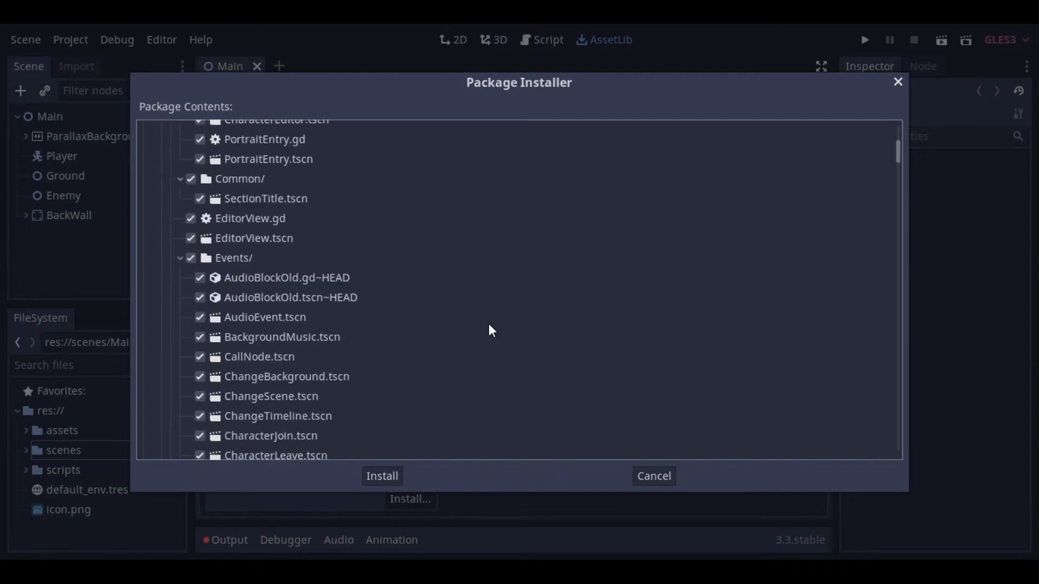
scroll(down, 3)
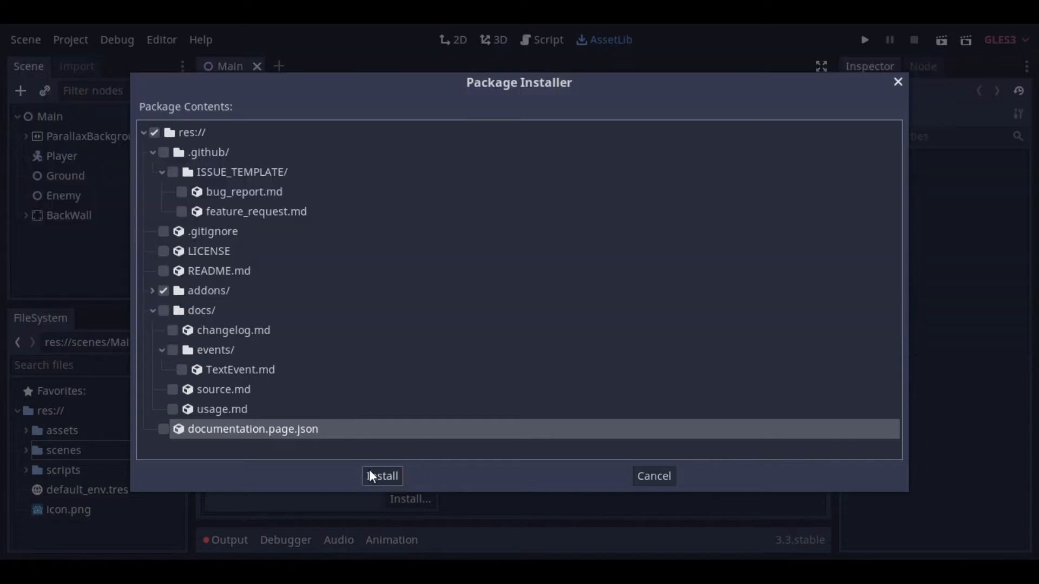
click(382, 476)
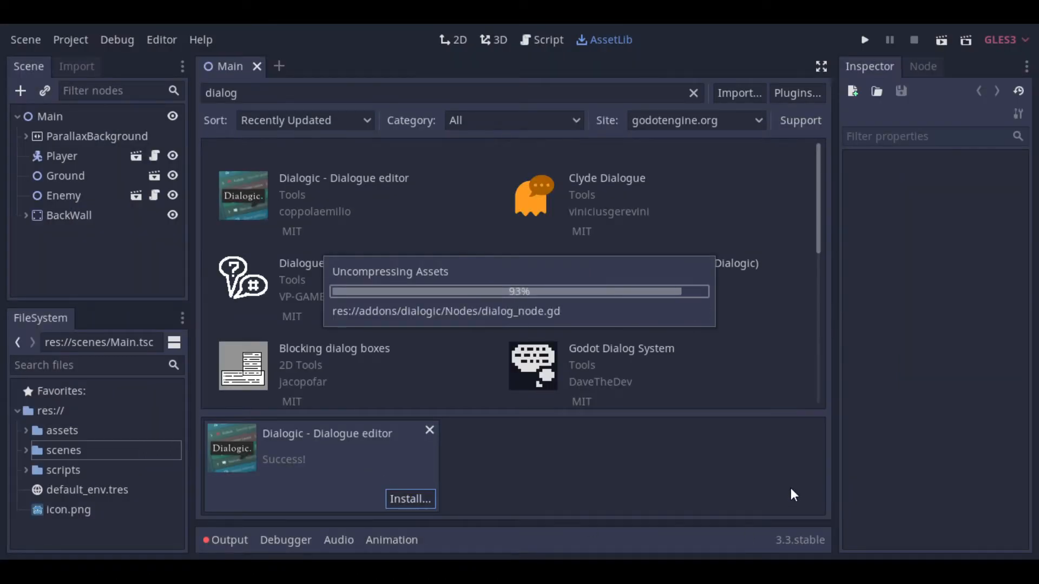
click(410, 498)
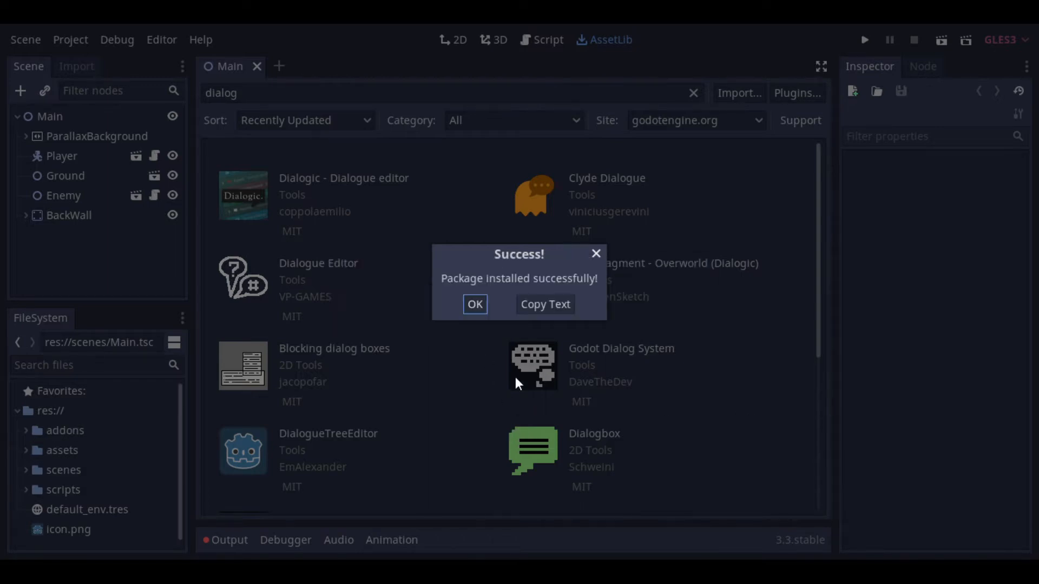
click(474, 304)
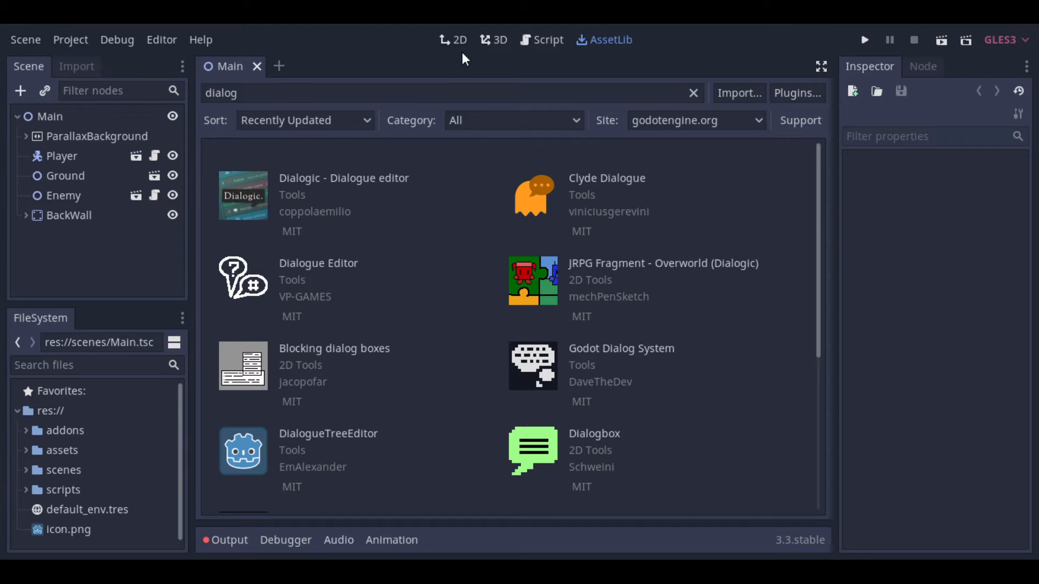
Enable the Dialogic plugin in Project Settings > Plugins
click(454, 39)
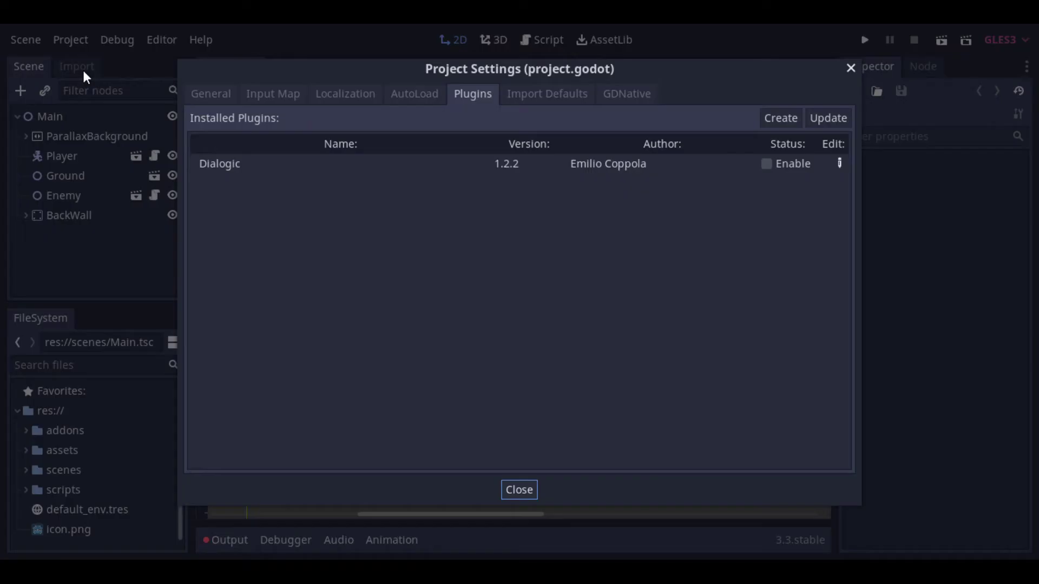
click(209, 93)
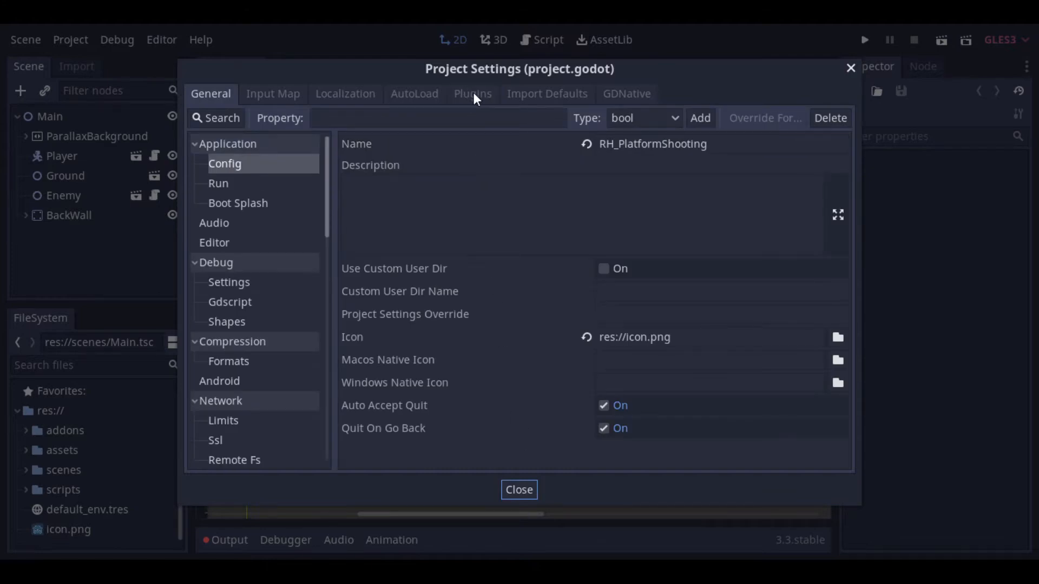
click(472, 93)
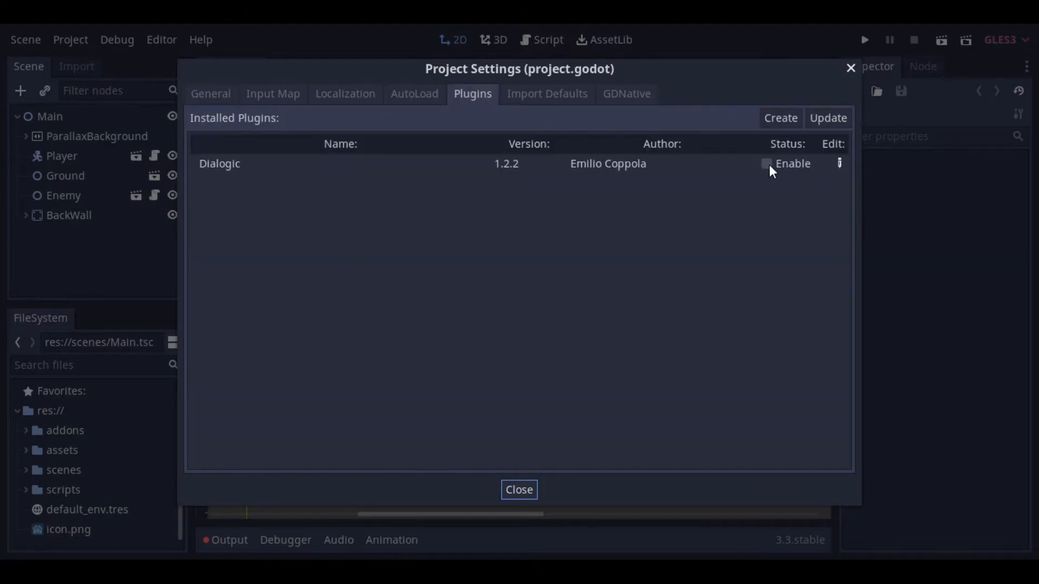
click(766, 163)
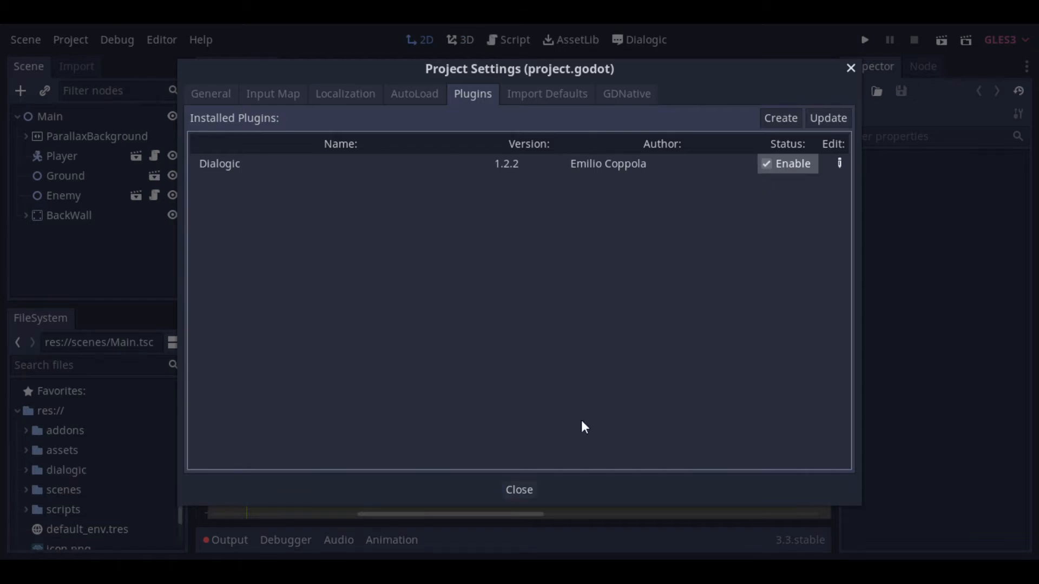
click(519, 490)
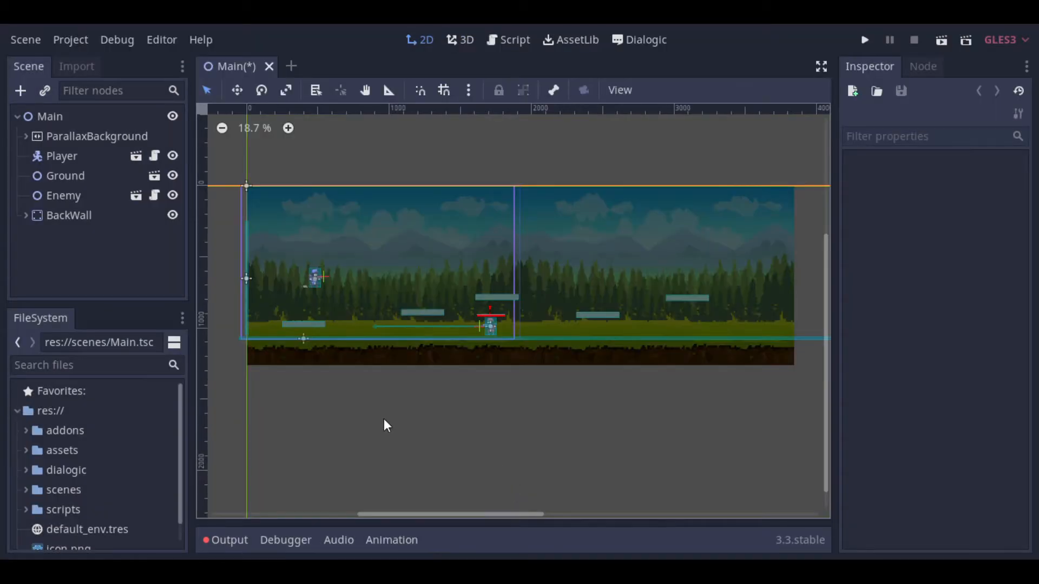
Quit to the project list, saving the Main scene on close
click(71, 38)
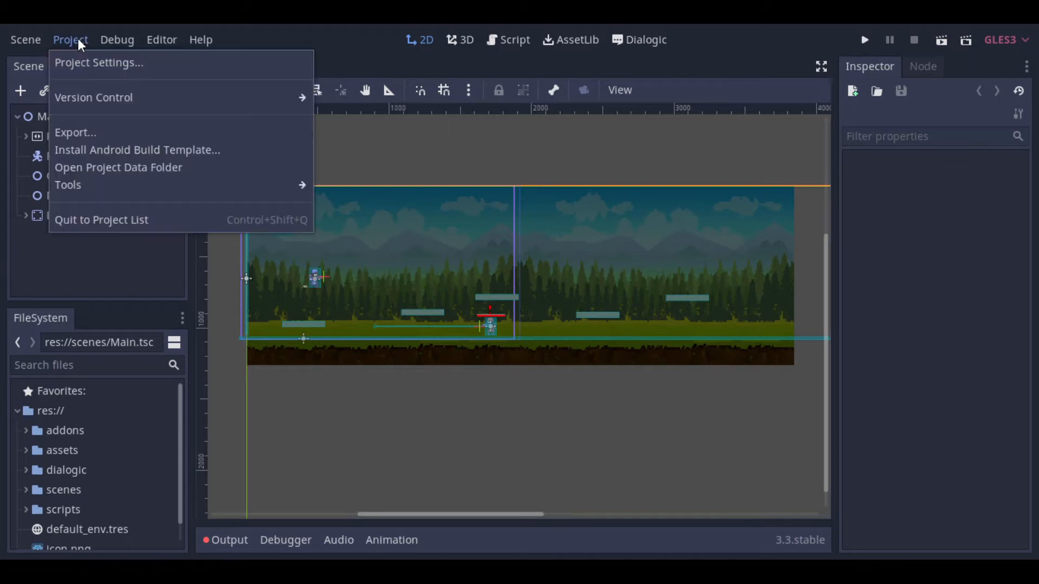
mouse_move(120, 227)
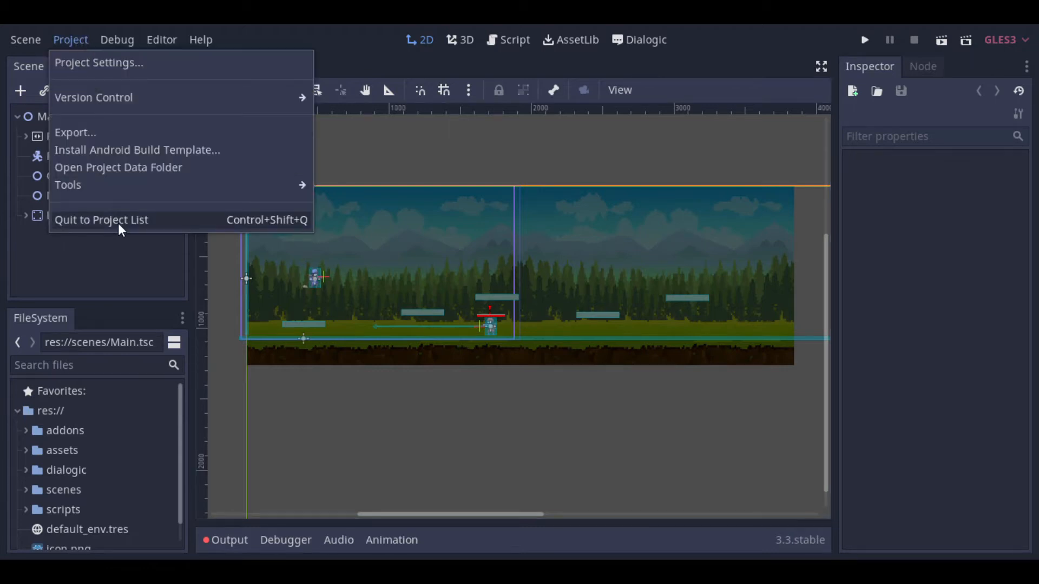
click(101, 220)
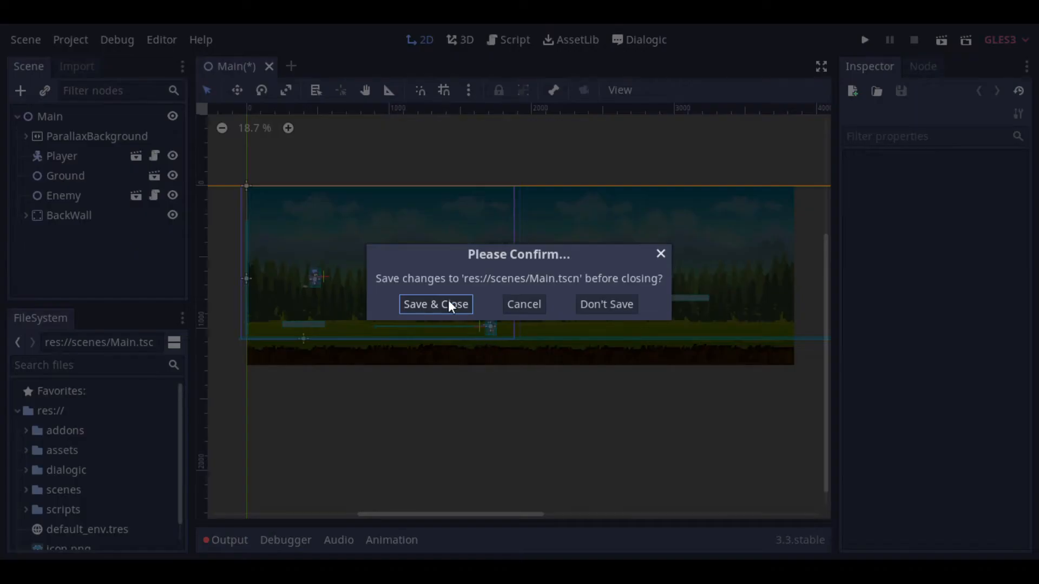
click(435, 304)
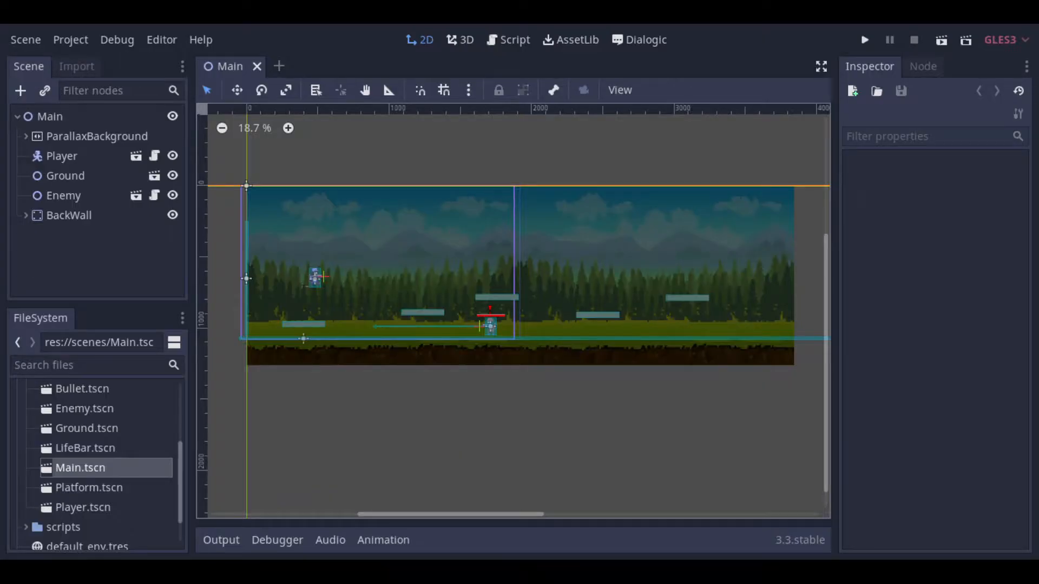
mouse_move(112, 491)
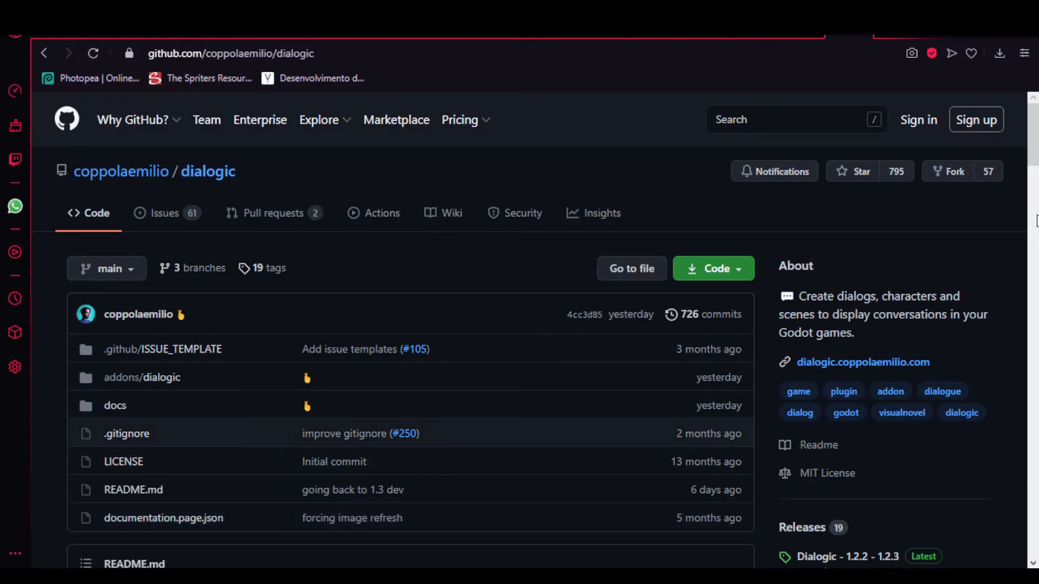
Download the Dialogic GitHub repository as a ZIP via the Code button
scroll(down, 3)
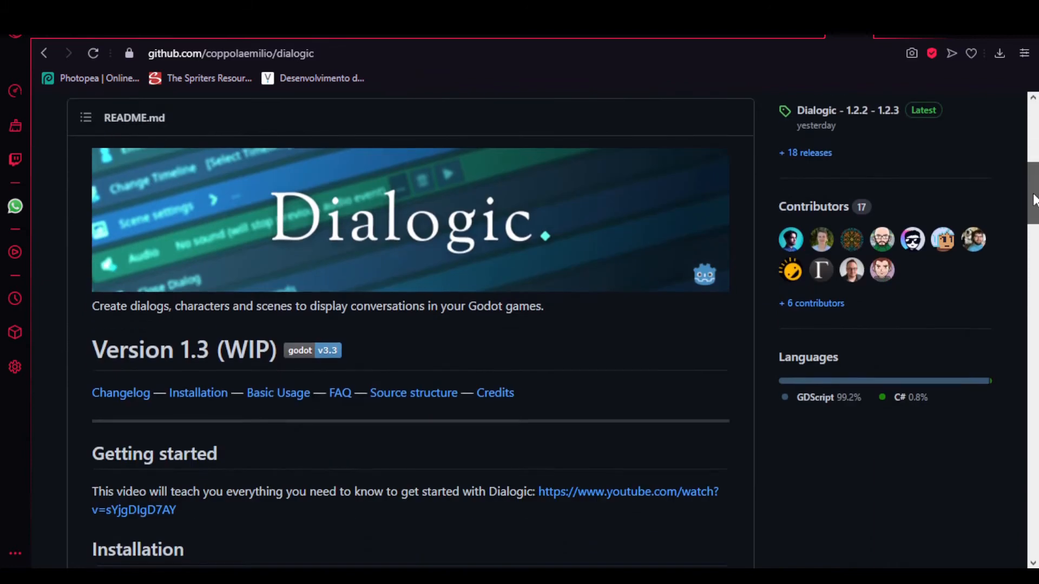
scroll(down, 3)
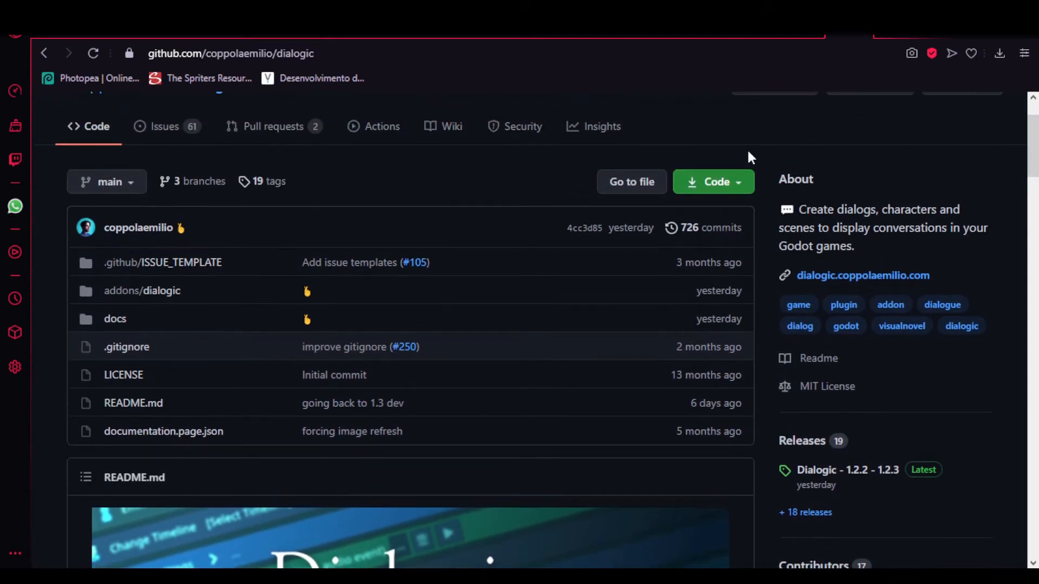
click(714, 182)
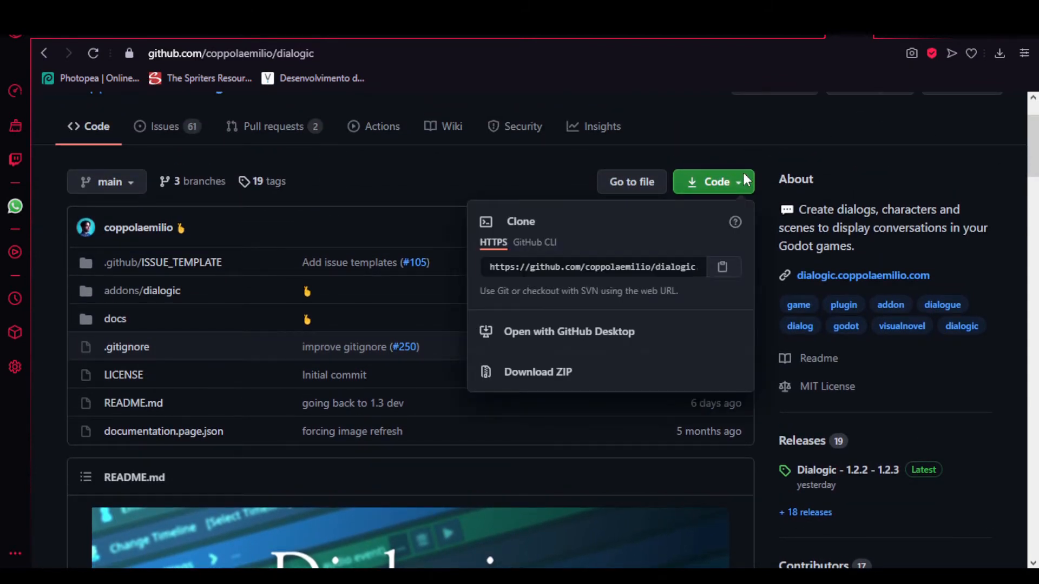
click(538, 372)
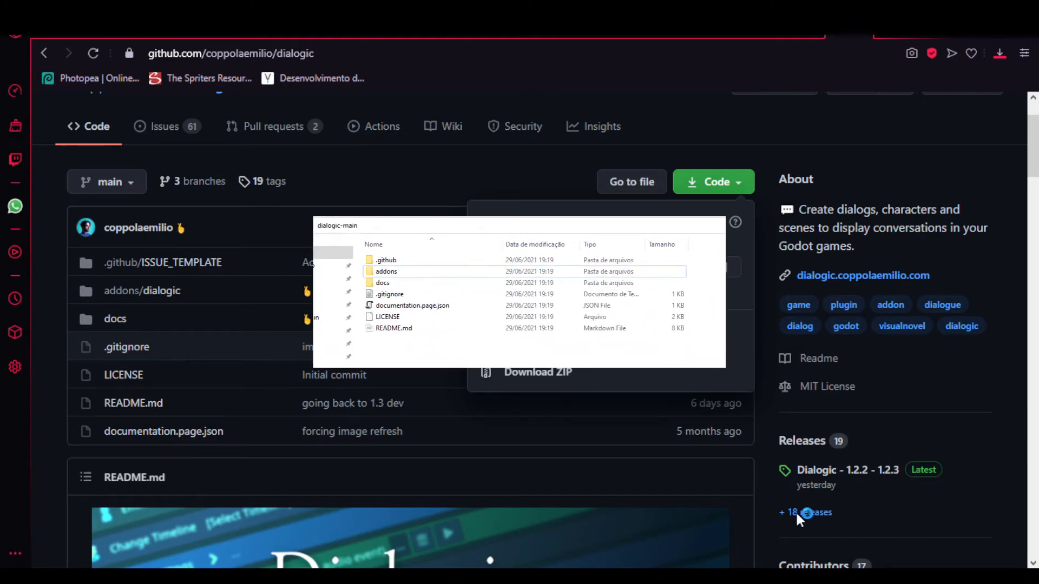
mouse_move(1017, 182)
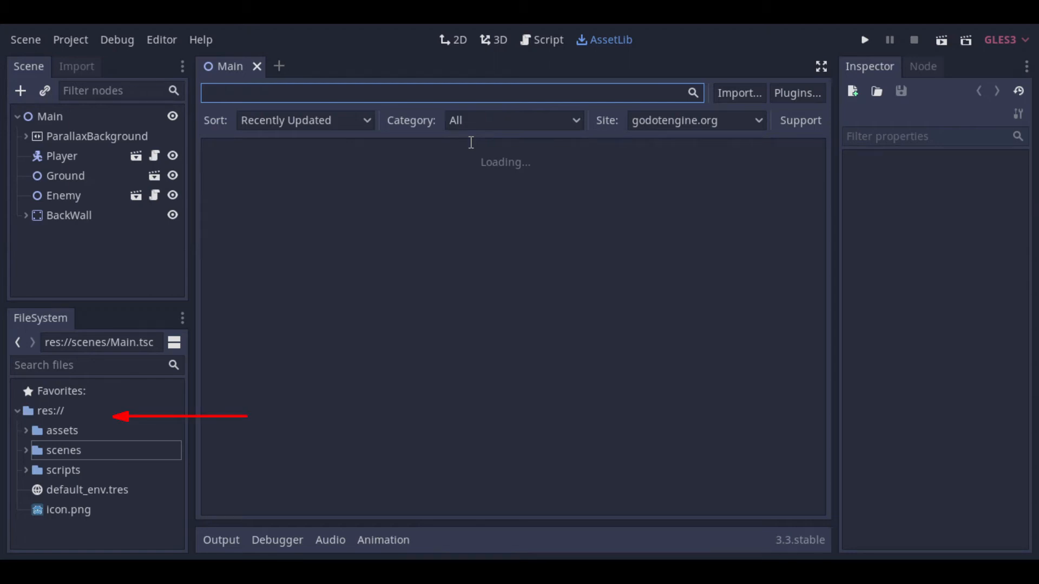
Copy the updated addons into res:// and enable the Dialogic 1.2.3 plugin in Project Settings
right_click(44, 426)
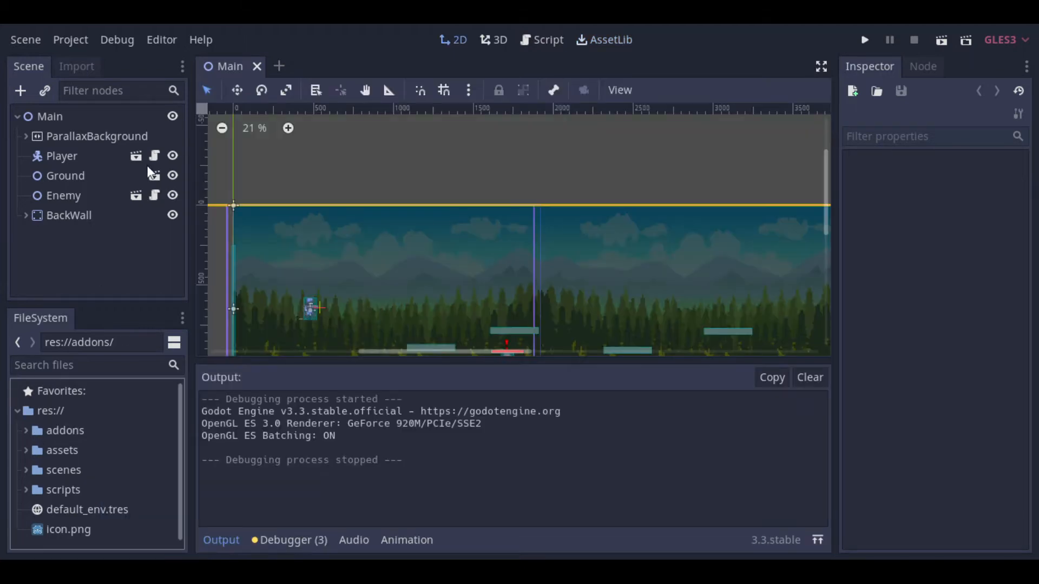
click(72, 39)
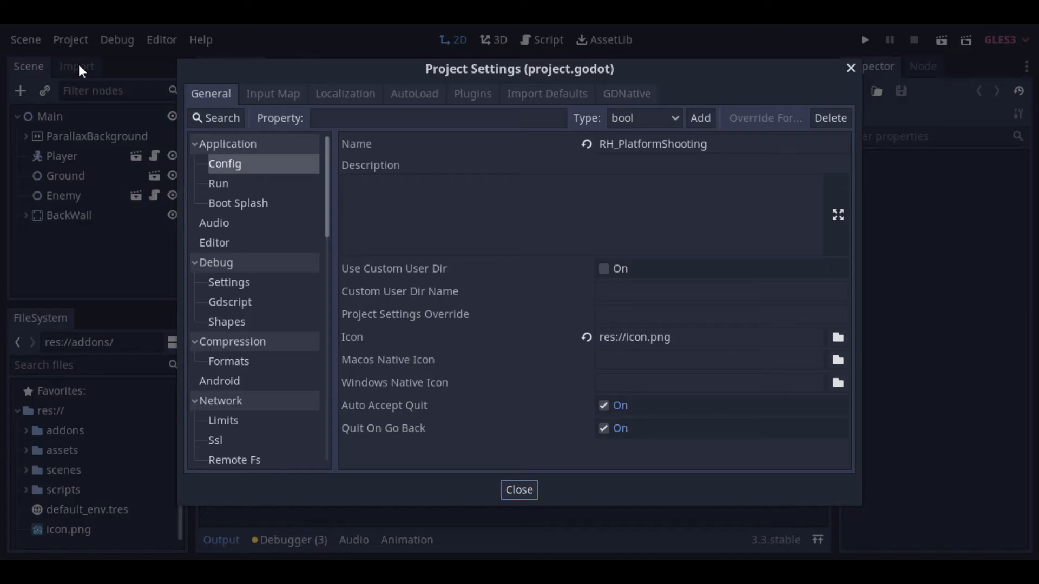
click(471, 94)
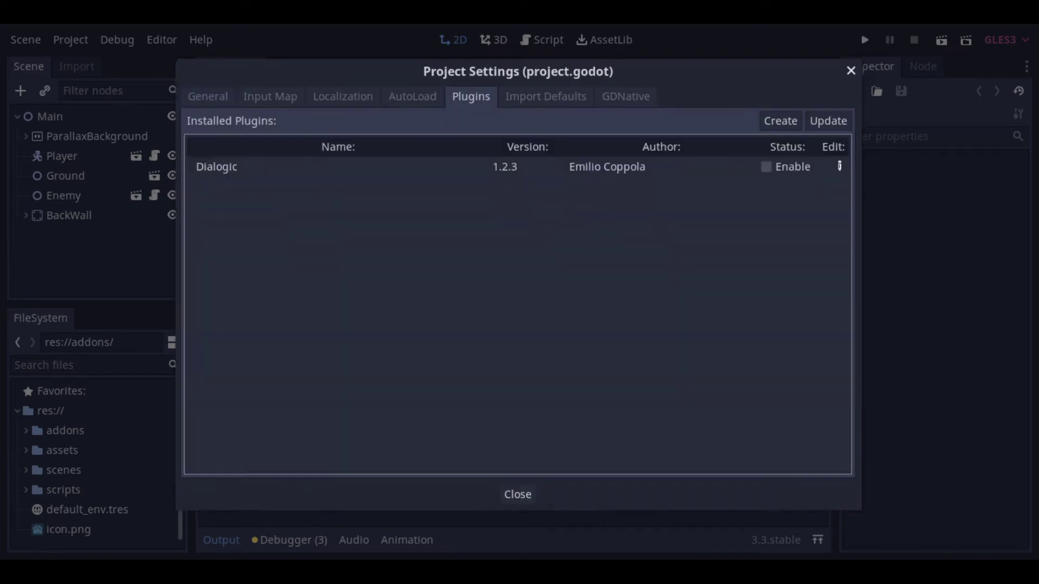
click(766, 166)
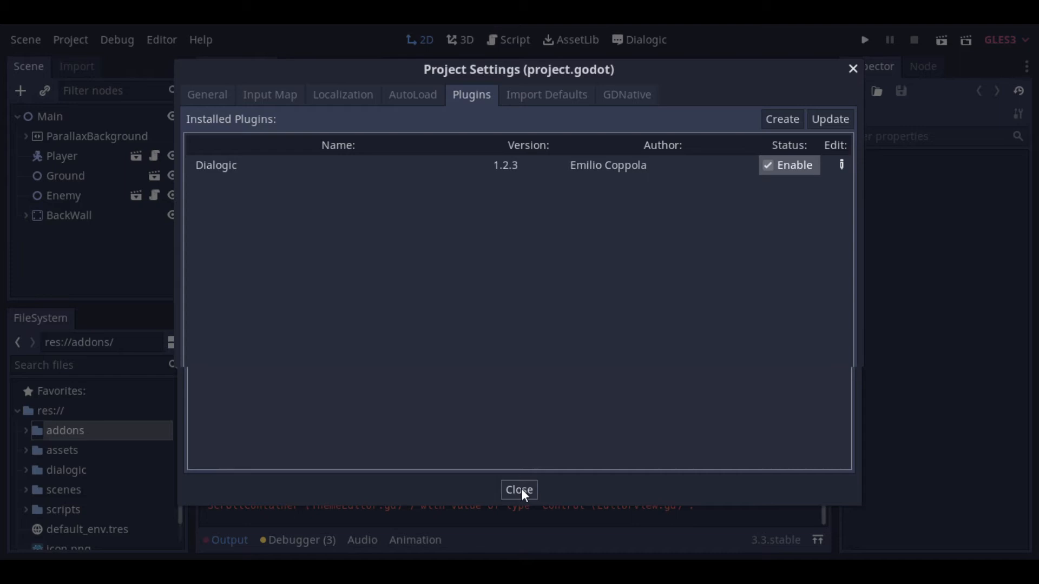
click(519, 490)
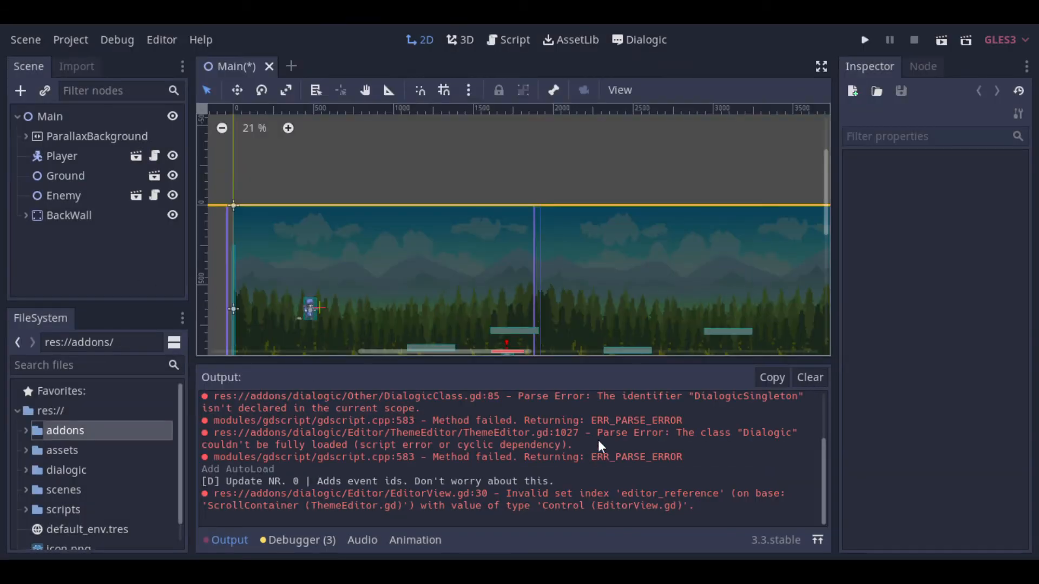
Clear the Output errors and quit back to the project manager
click(809, 377)
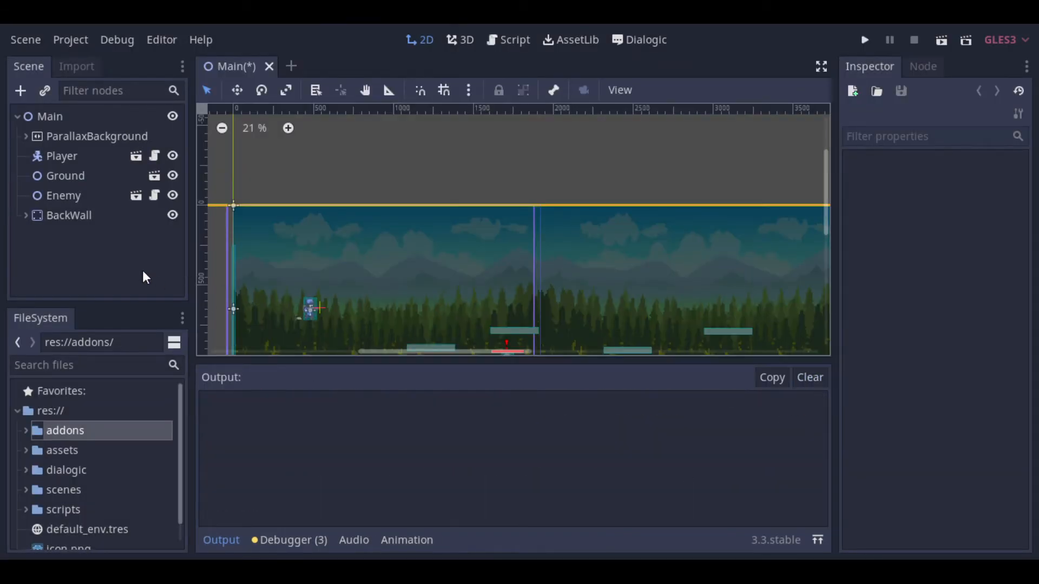
click(71, 39)
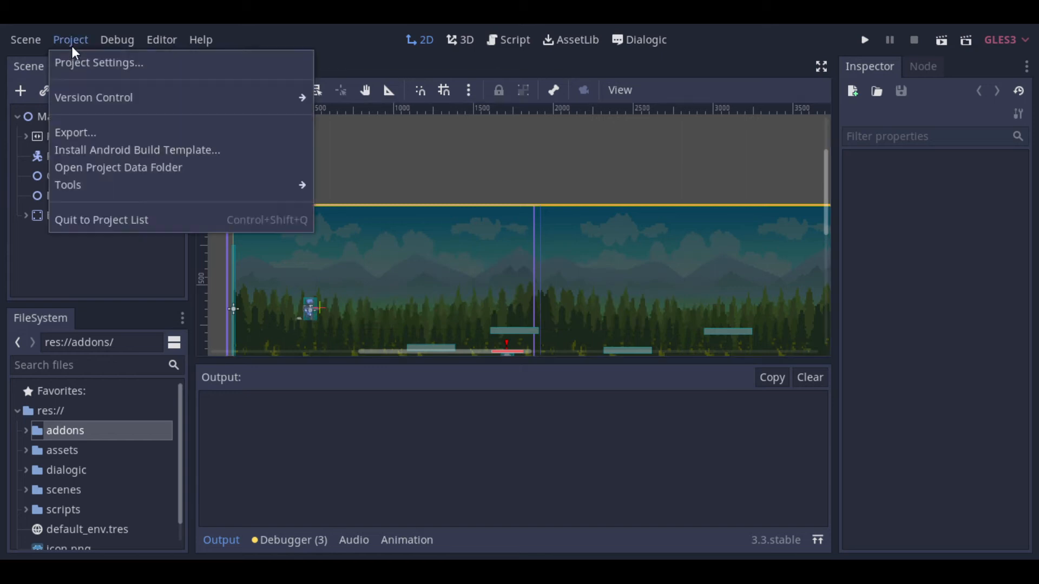
click(101, 220)
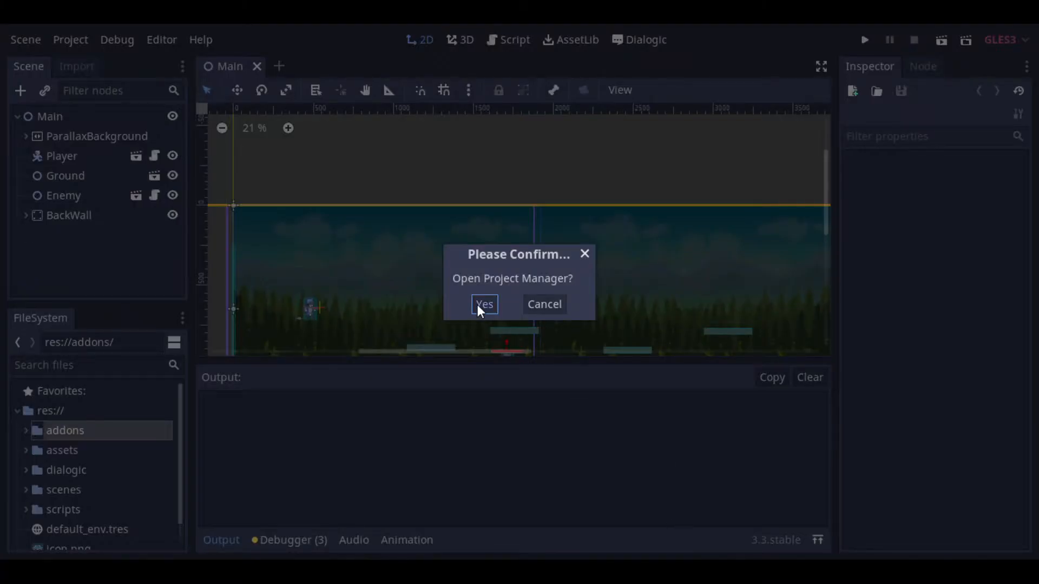
click(485, 304)
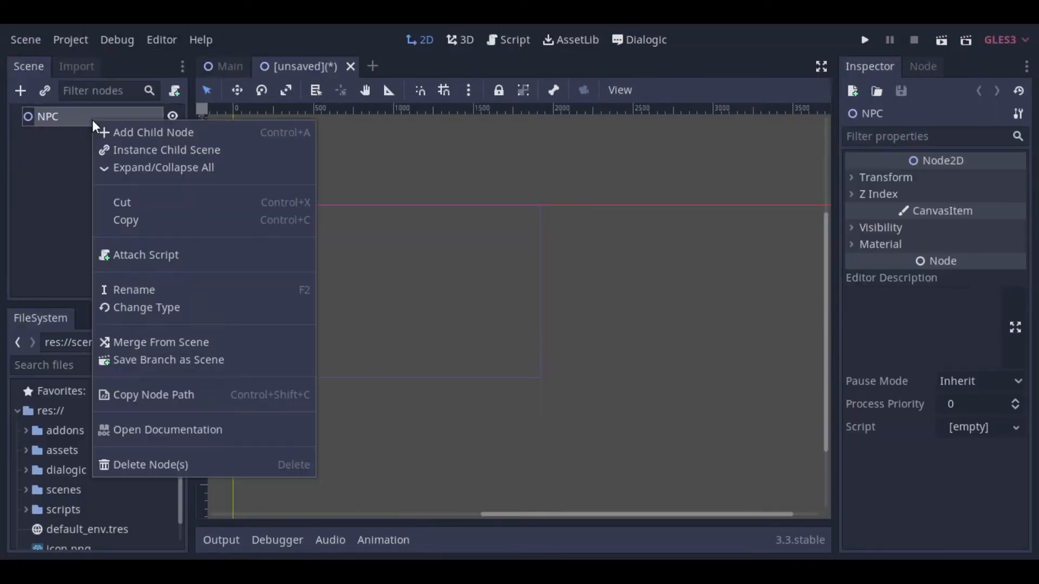
Add a Sprite under NPC with the Gunner_Green idle texture, region cropped to a single frame
click(154, 132)
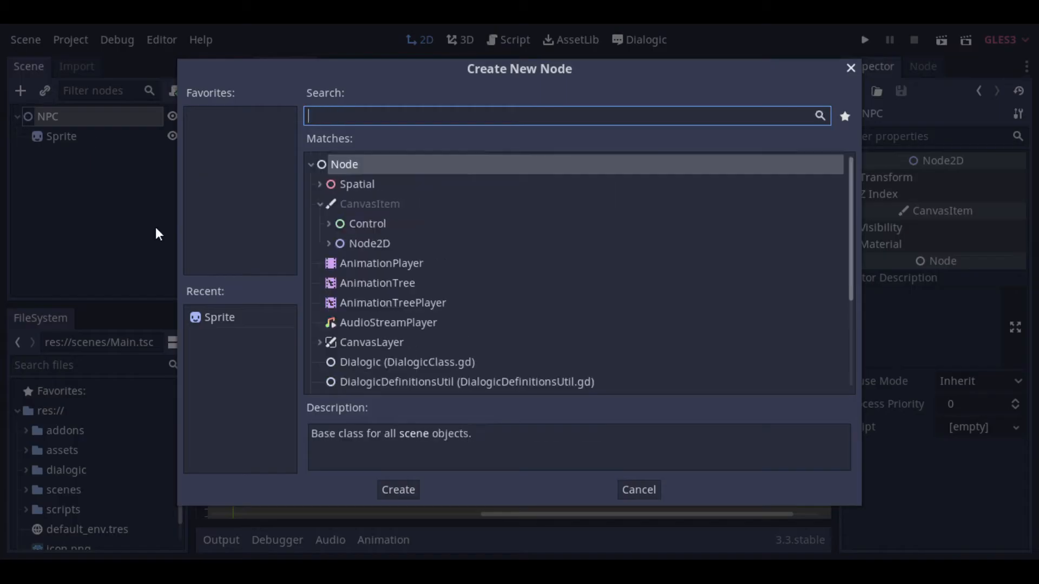
text(a)
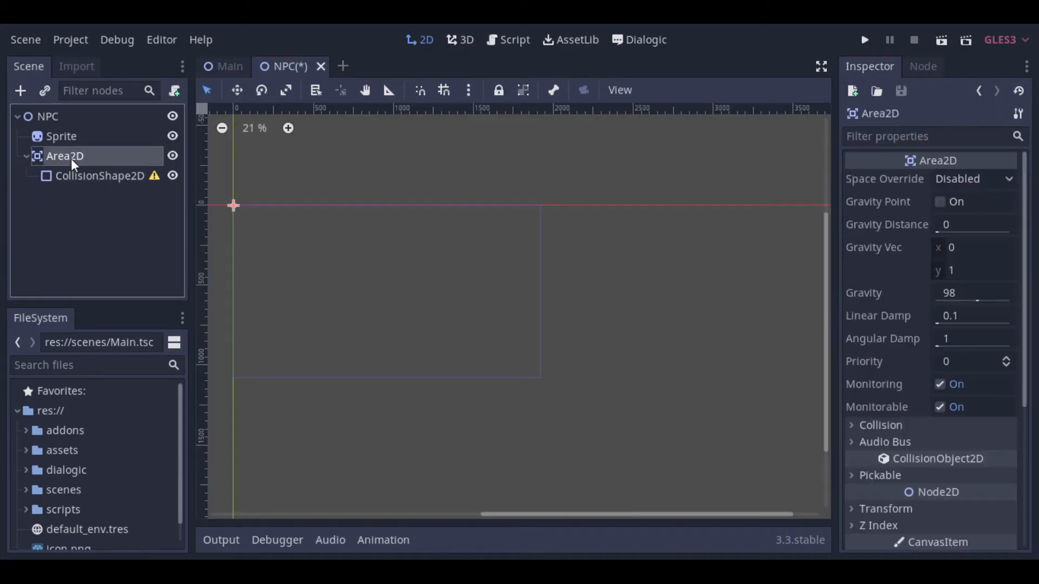
scroll(down, 3)
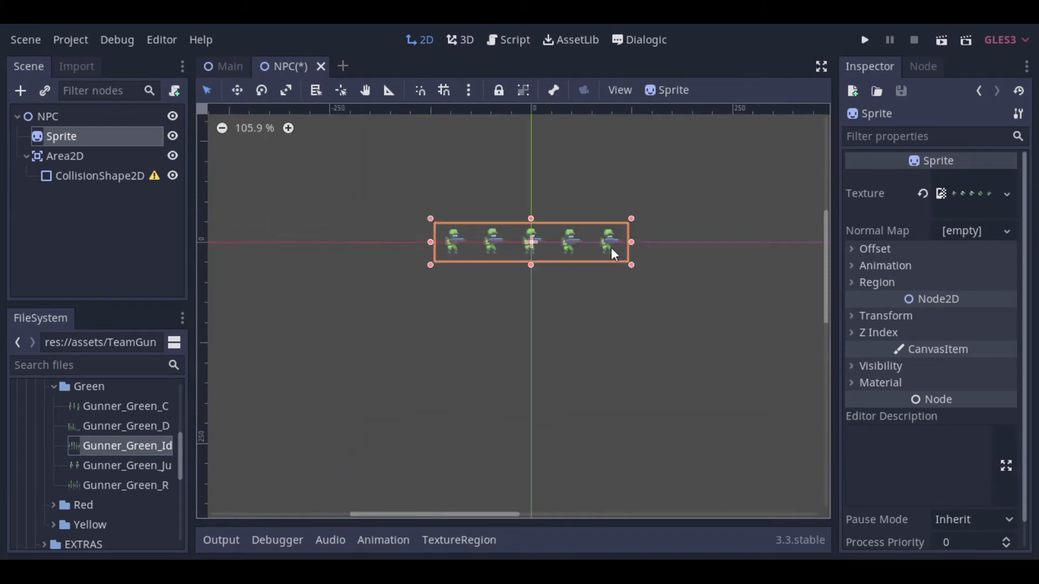
click(876, 281)
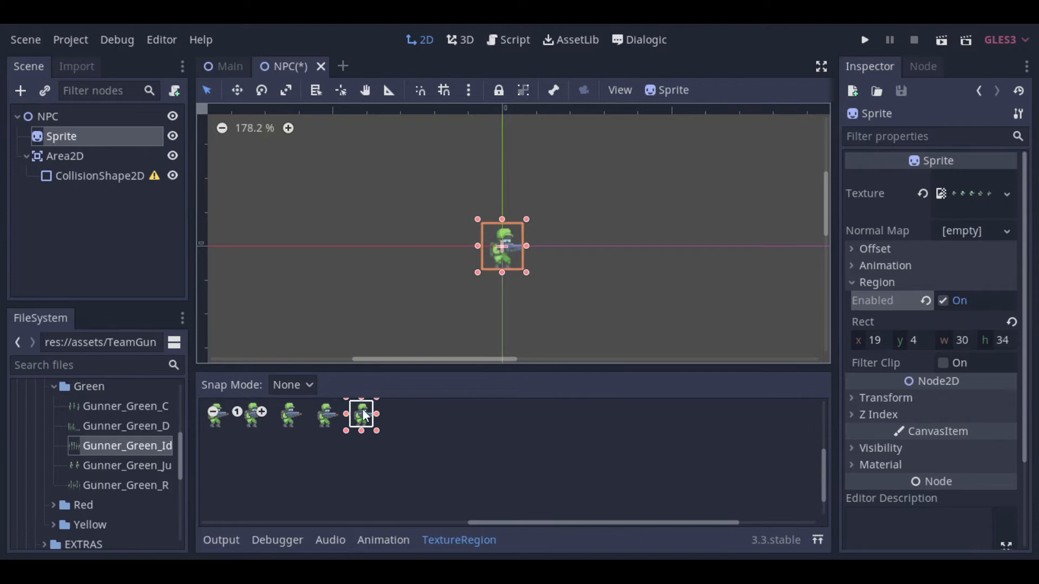
click(97, 175)
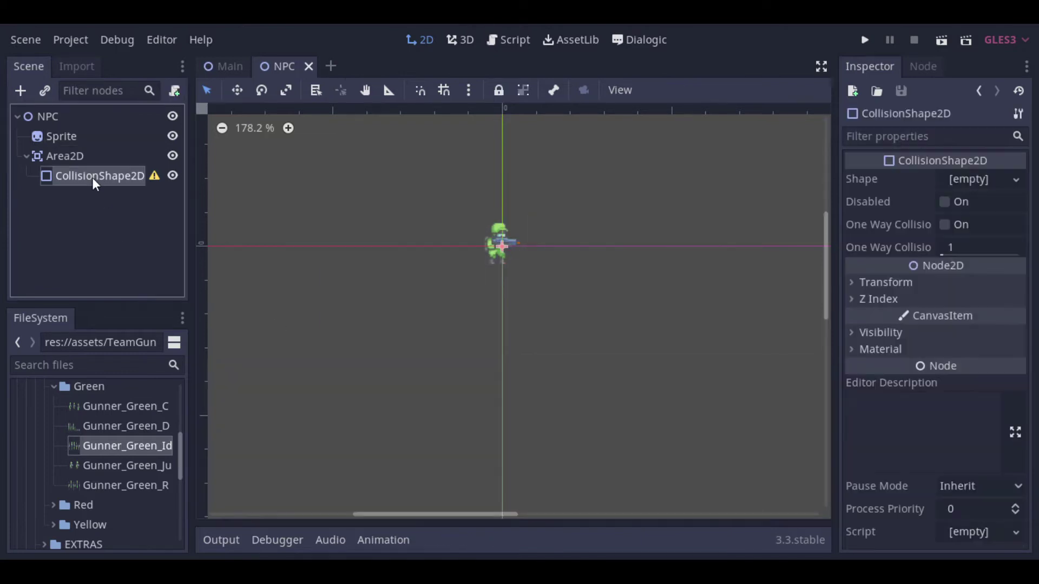
Give the Area2D's CollisionShape2D a sized RectangleShape2D
click(1014, 180)
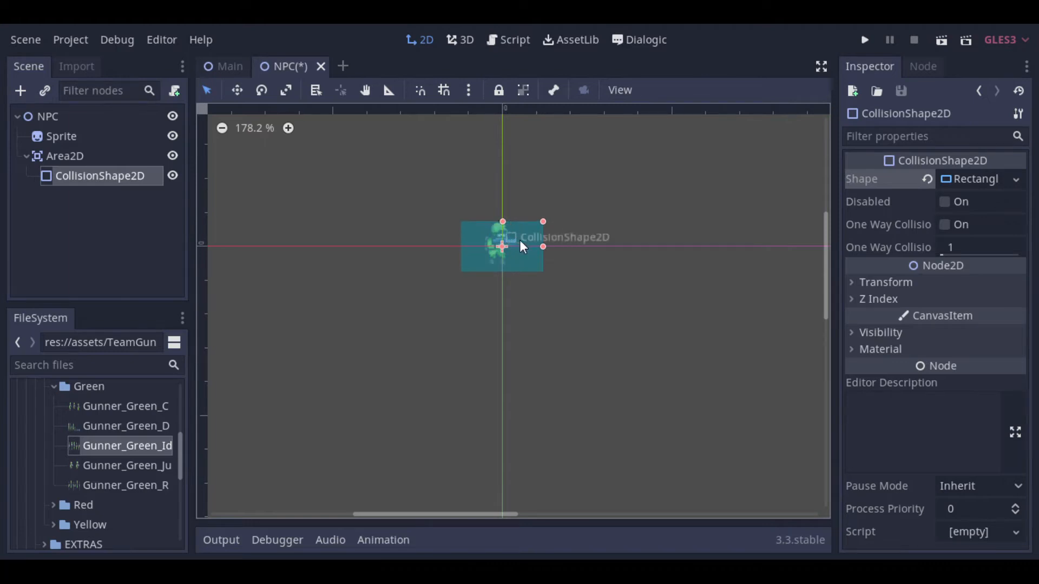
click(113, 216)
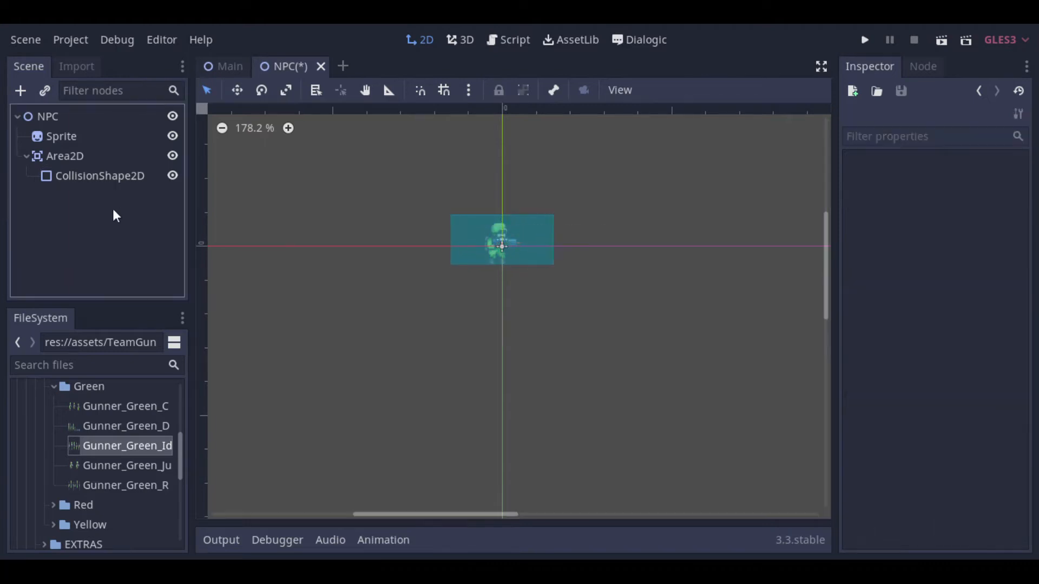
Attach a new NPC.gd script to the NPC root node in the scripts folder
right_click(39, 116)
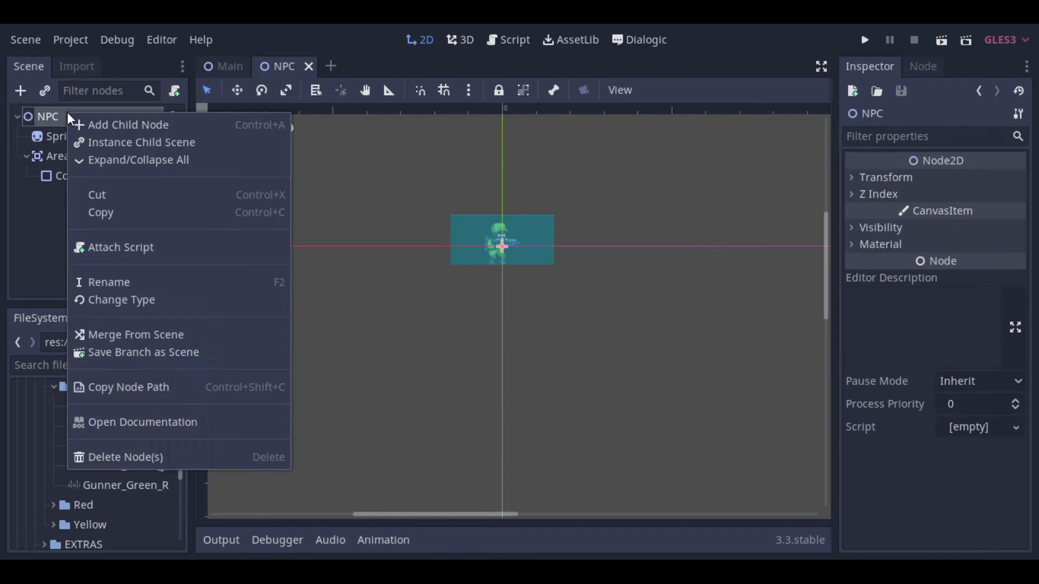
click(121, 247)
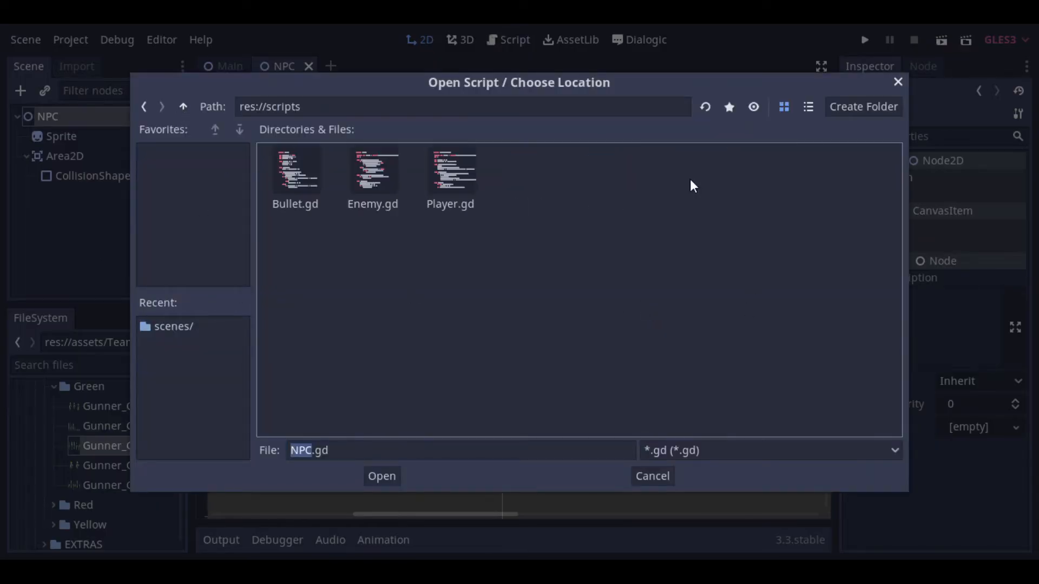
click(381, 476)
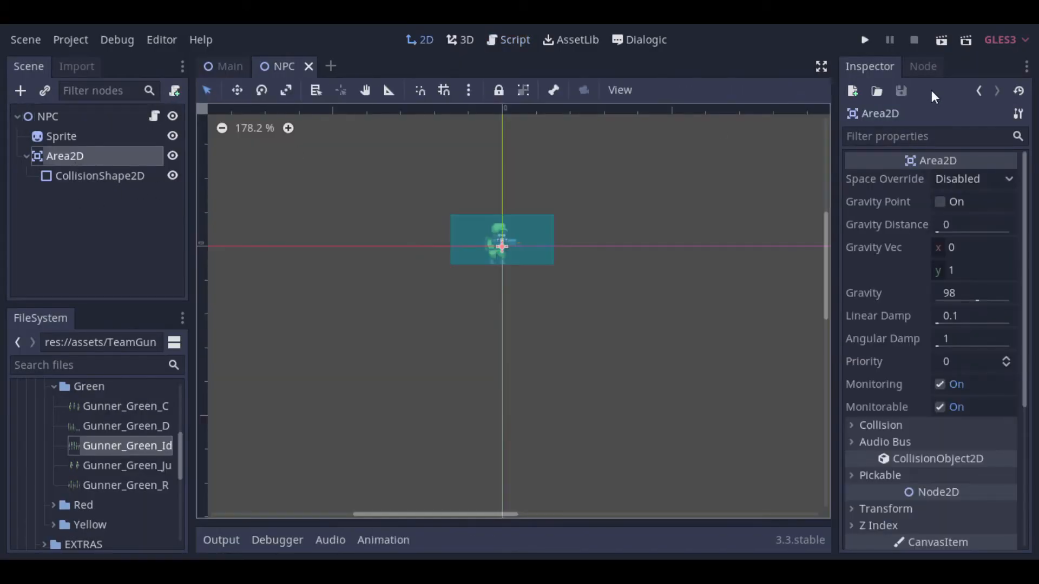
Connect Area2D's body_entered signal to a handler in NPC.gd and return to the 2D view
click(922, 67)
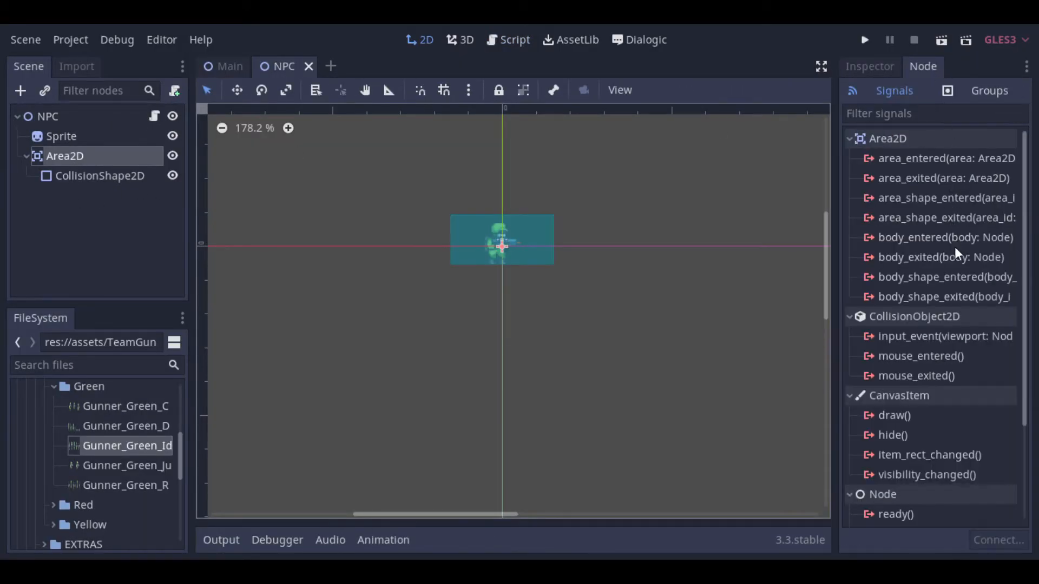
double_click(945, 237)
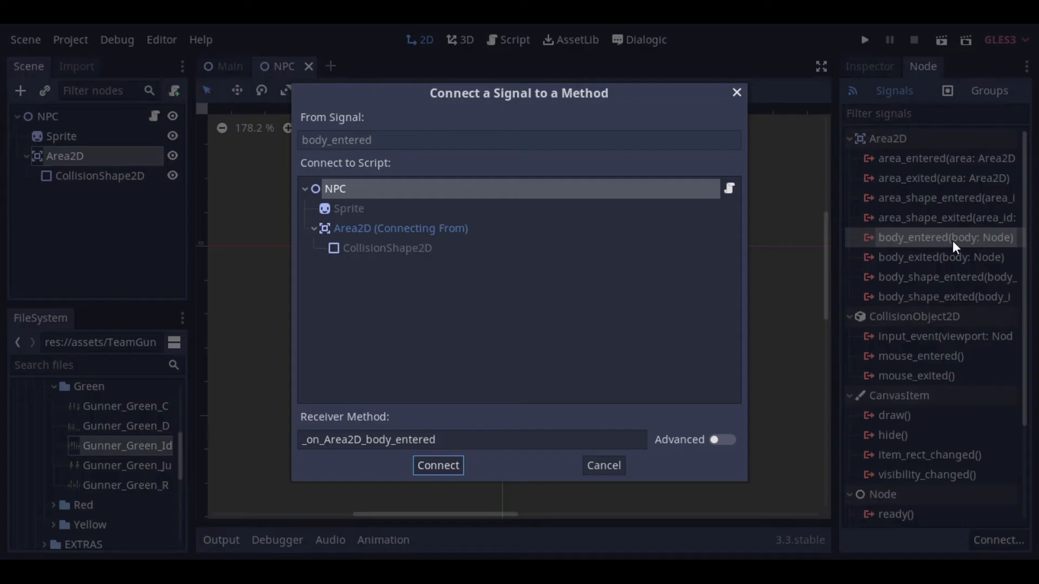
click(437, 465)
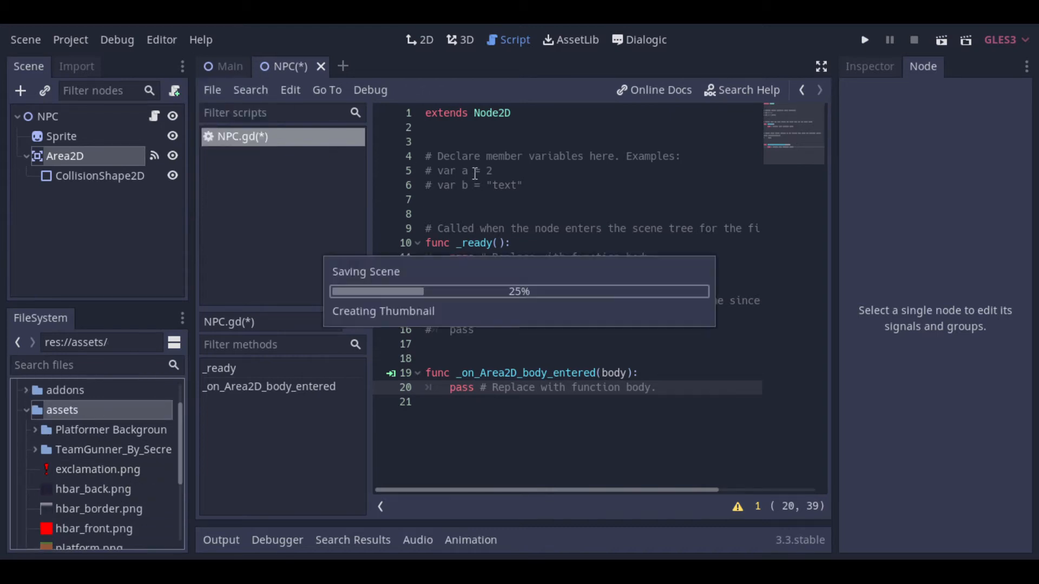
click(420, 39)
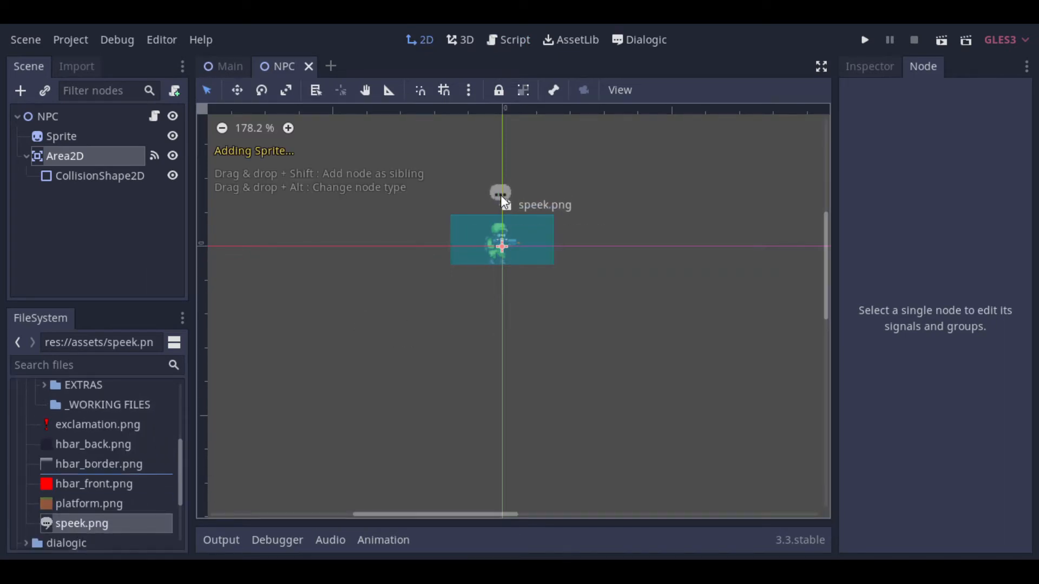
Add the speek.png bubble under Area2D, connect body_exited, and write $Area2D/speek.visible = false in the script
drag(82, 523, 501, 199)
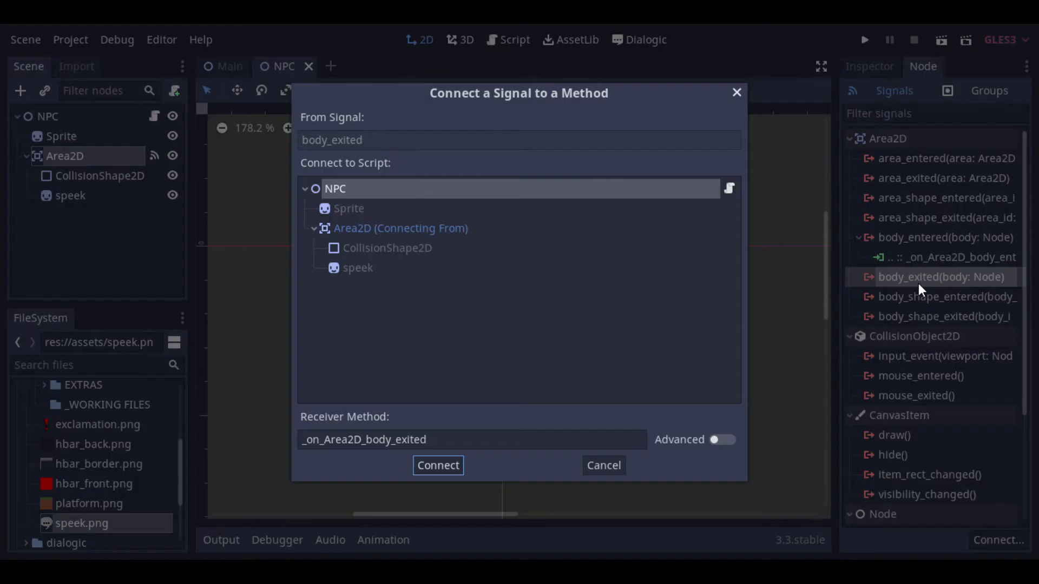
click(437, 465)
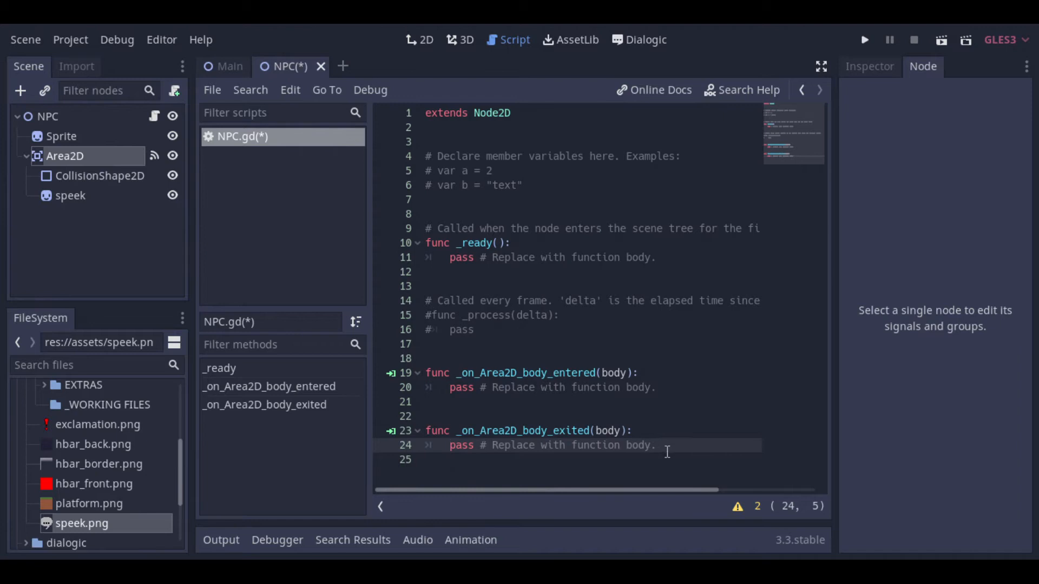
text($Spe)
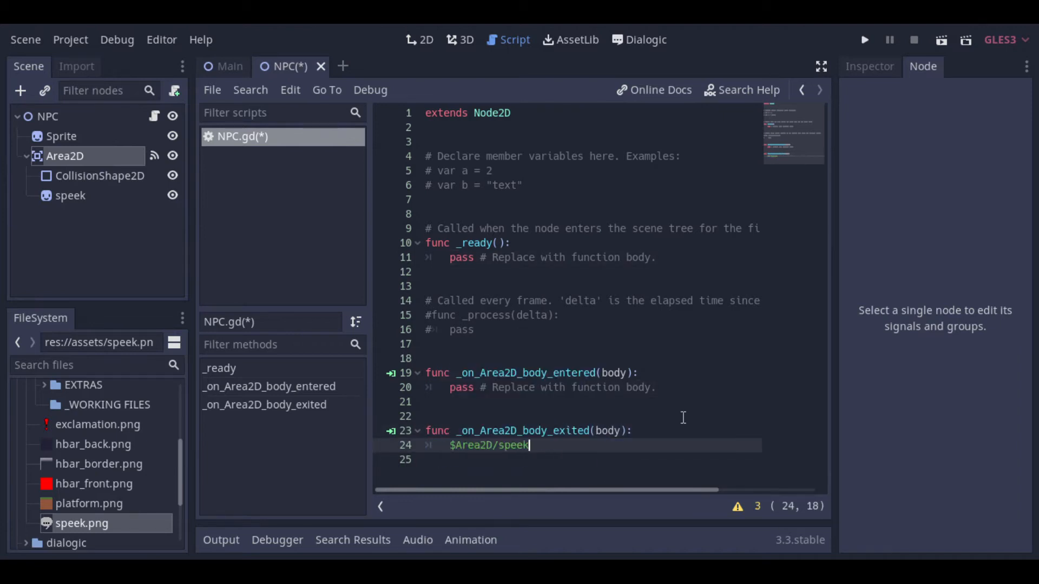
text(.visible = false)
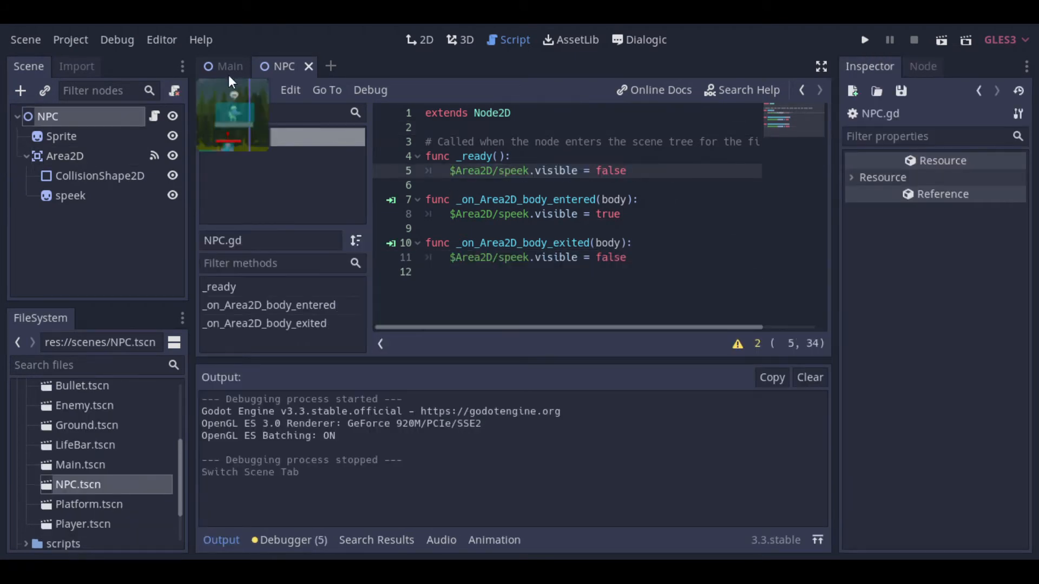
Set the NPC root node's Transform Scale to 4 in the NPC scene
click(230, 66)
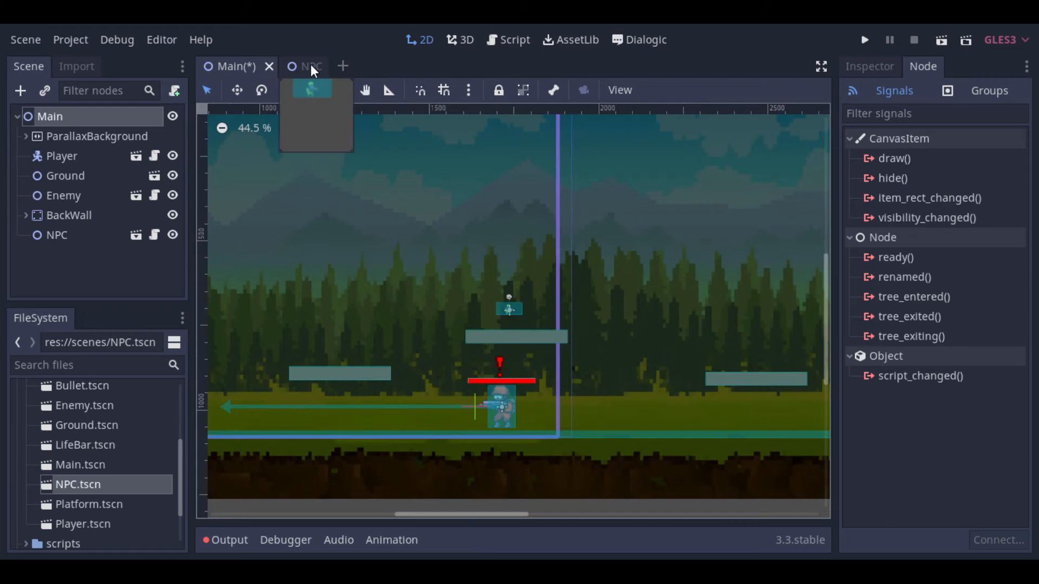
click(303, 66)
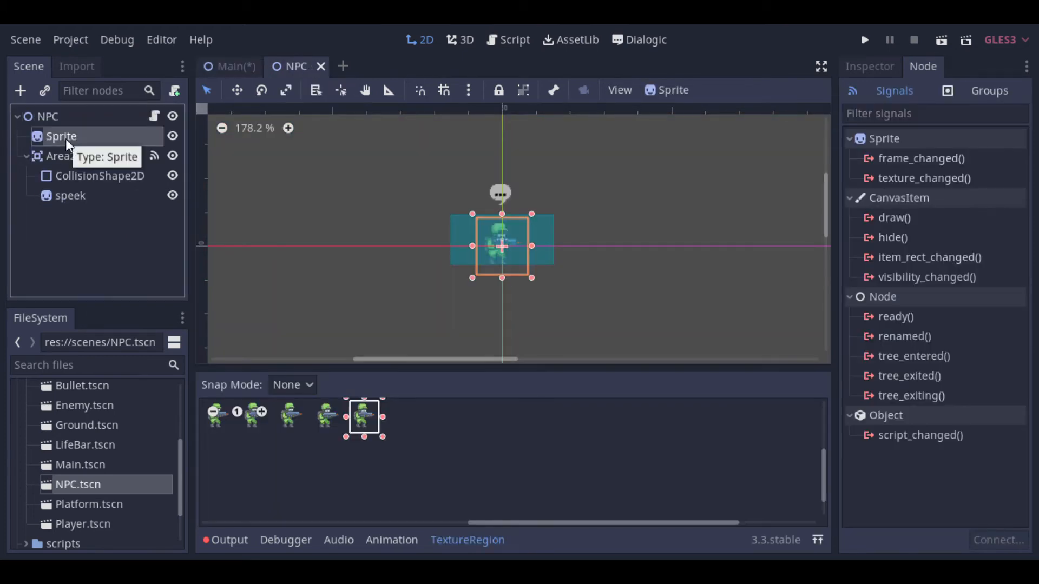
click(42, 117)
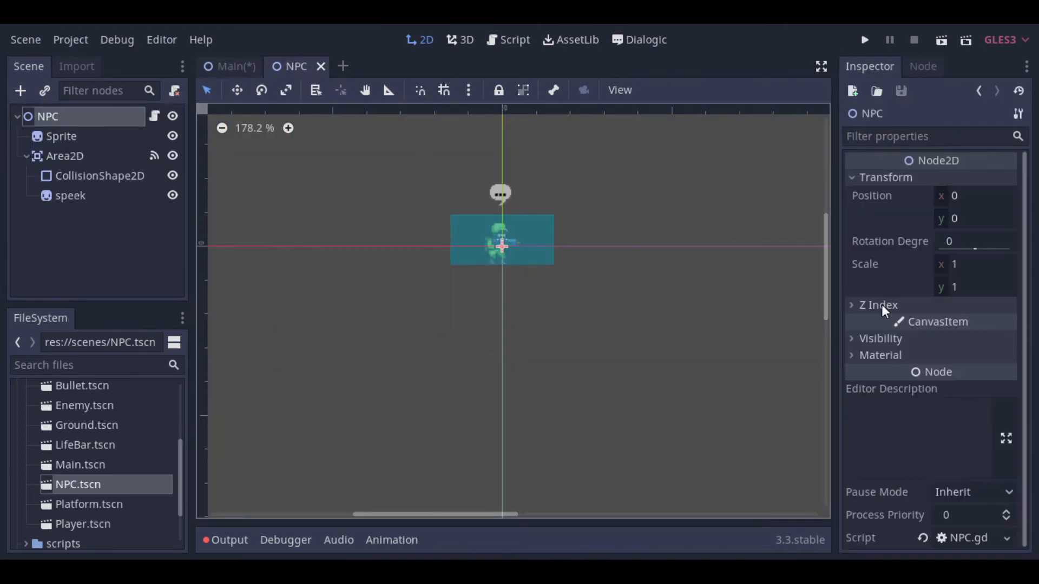
text(4)
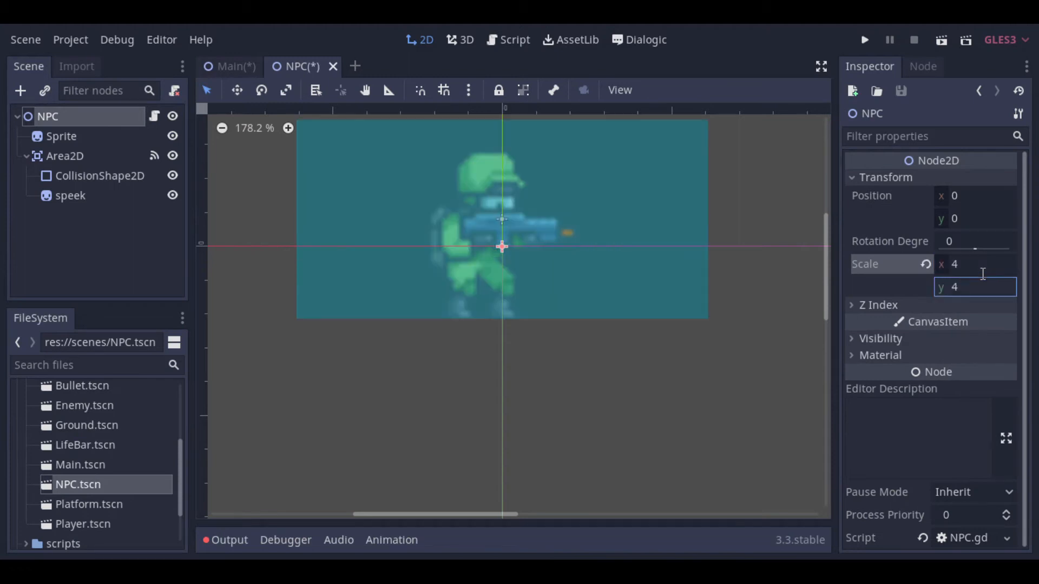
Run the game from the Main scene to test the enlarged NPC, then stop it
click(229, 67)
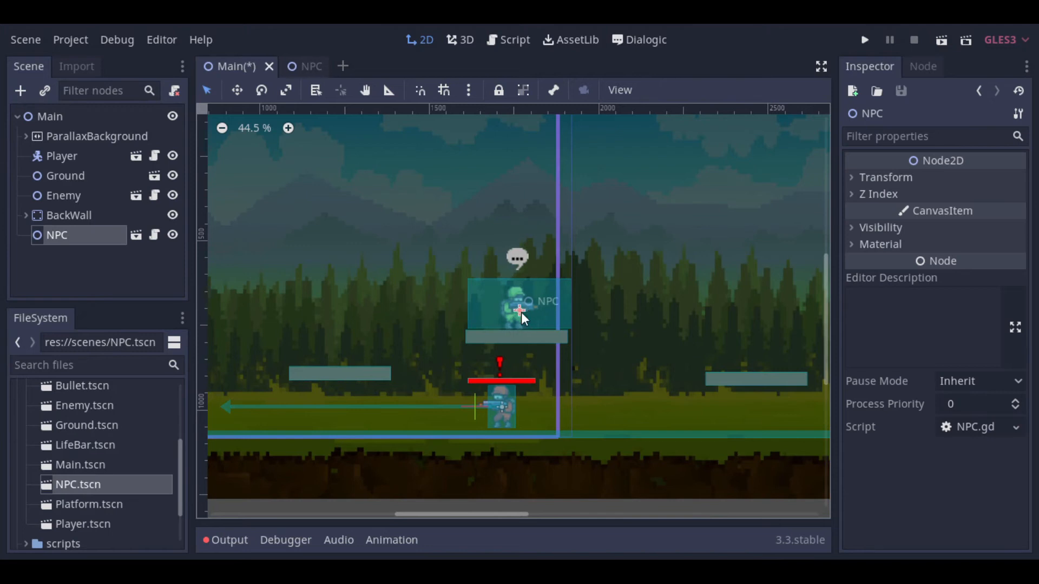
click(866, 39)
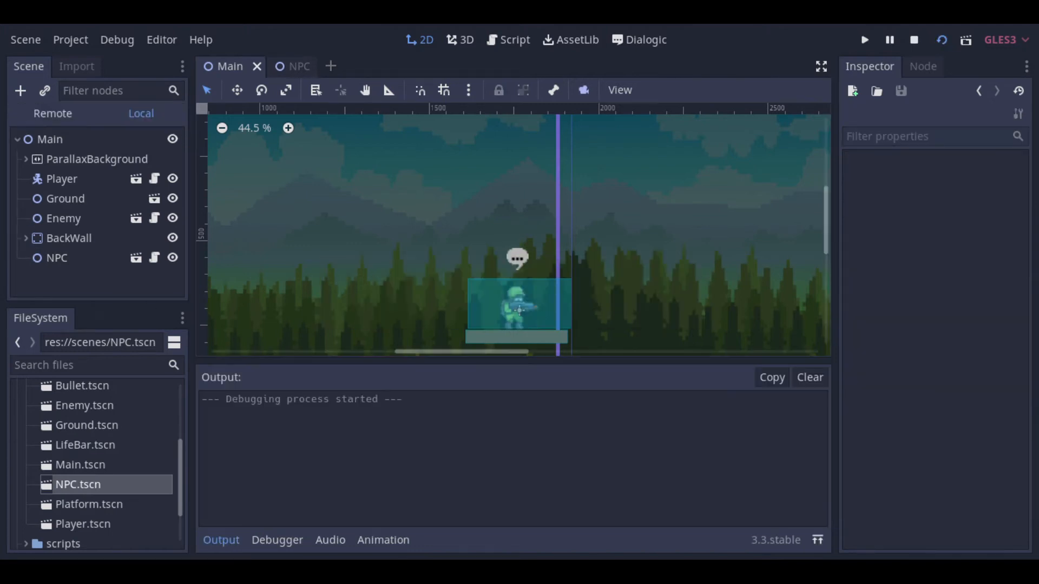
click(866, 39)
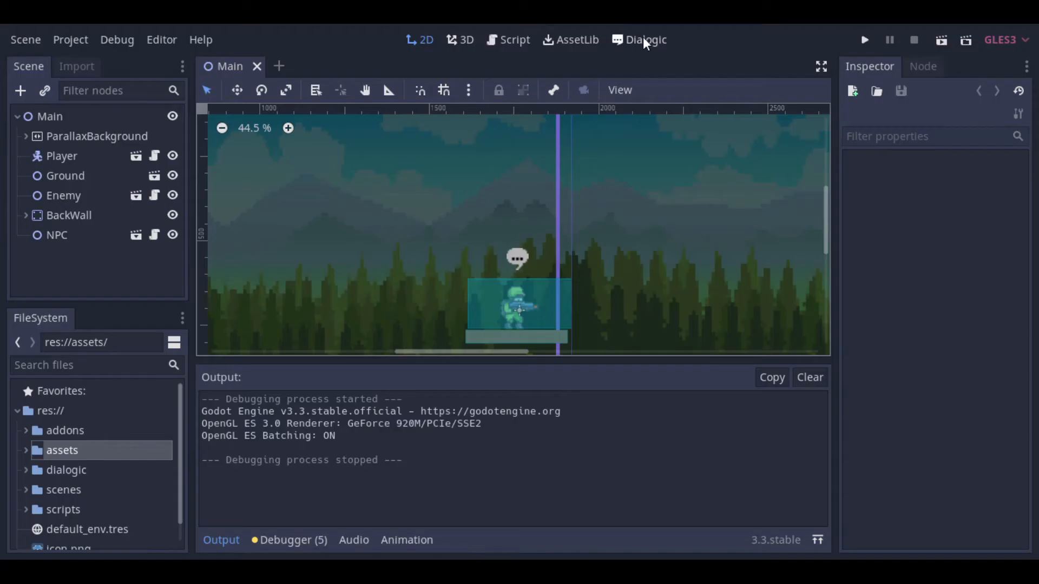
Create a Dialogic character named Player with a blue colour
click(645, 39)
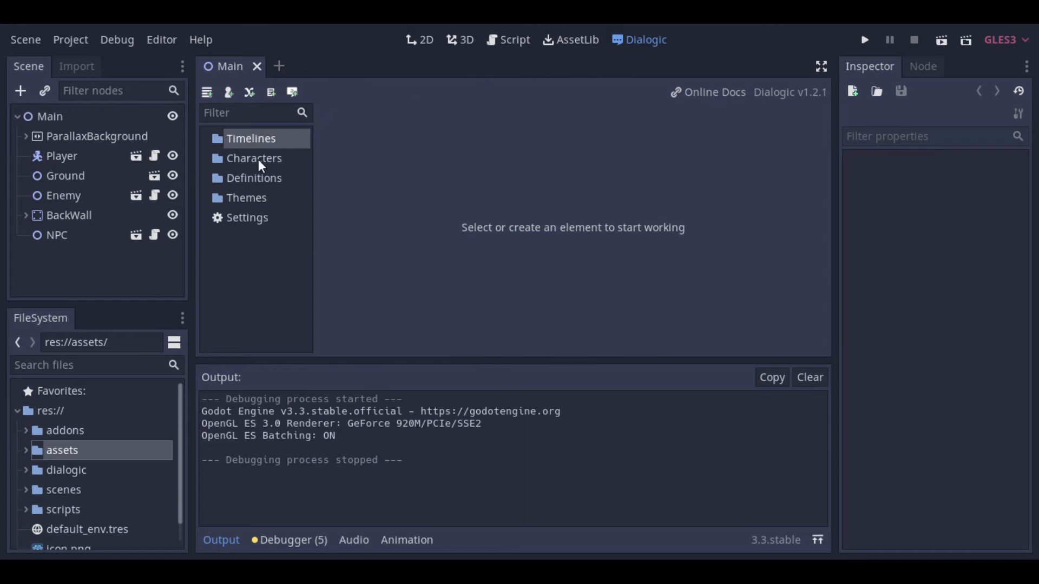
mouse_move(257, 162)
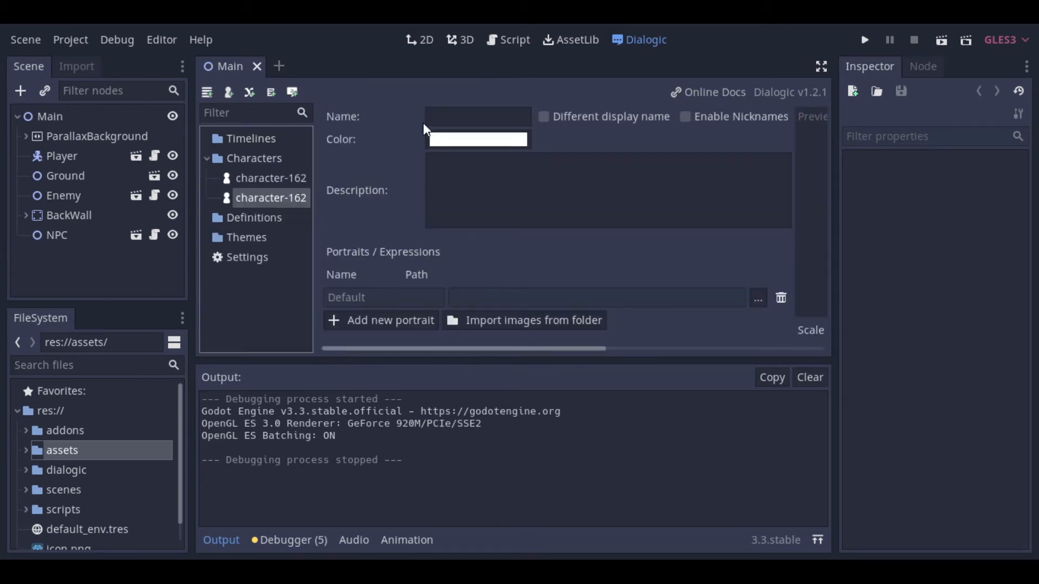
text(Pl)
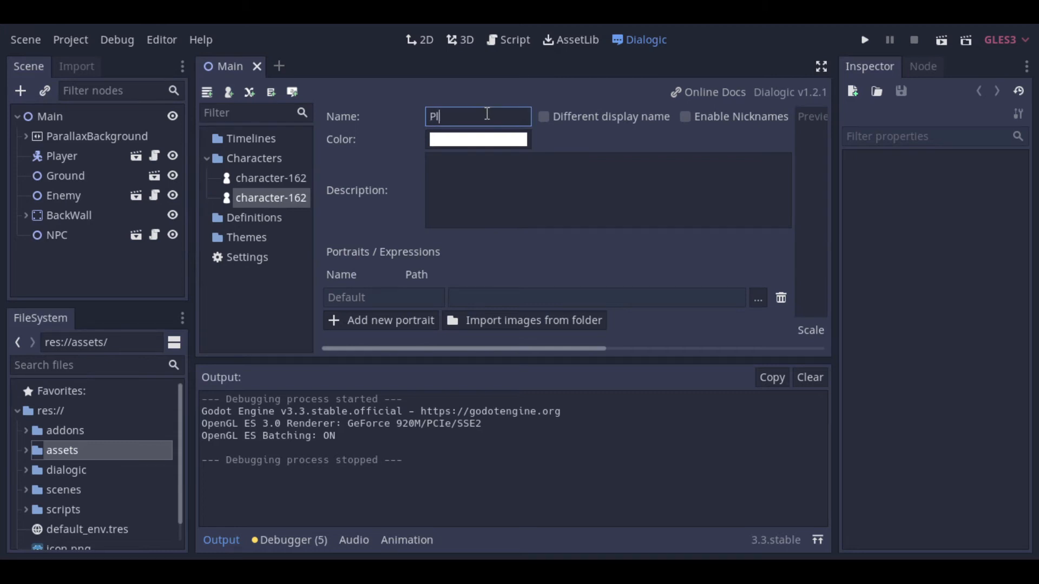
text(ayer)
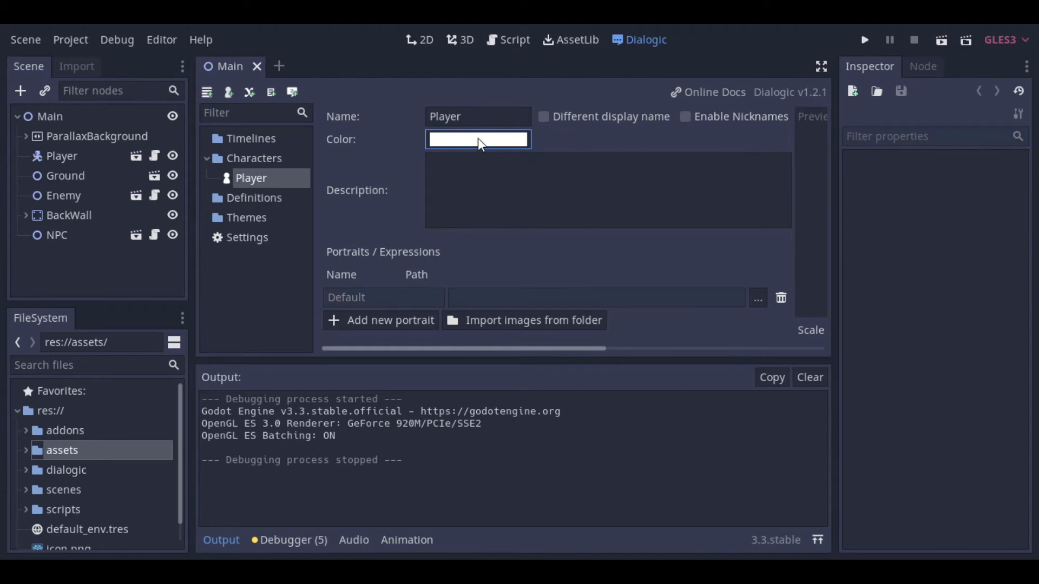
click(478, 139)
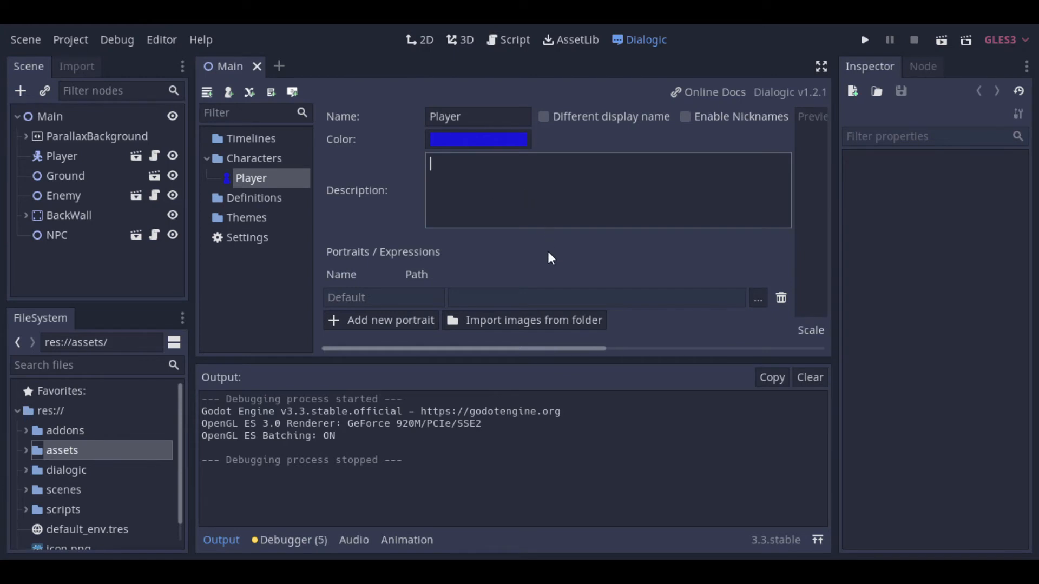
Add a second Dialogic character, NPC, with a green colour
right_click(254, 158)
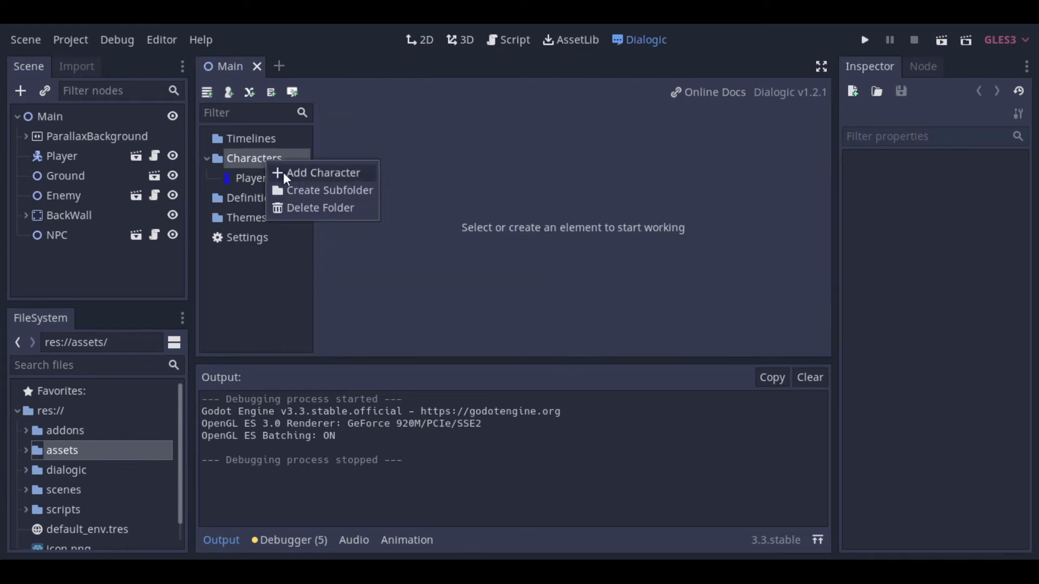
click(324, 172)
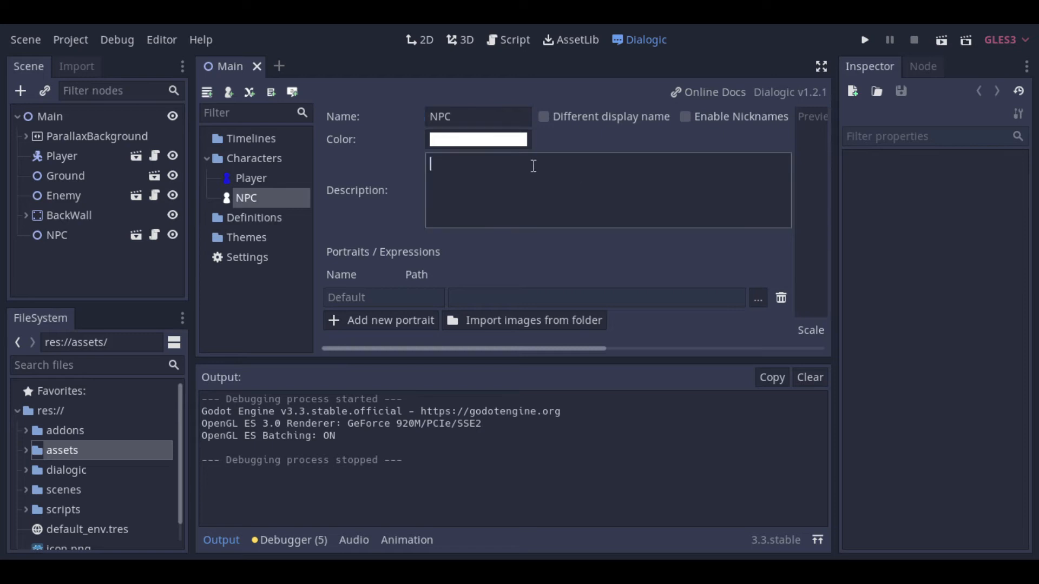
click(476, 138)
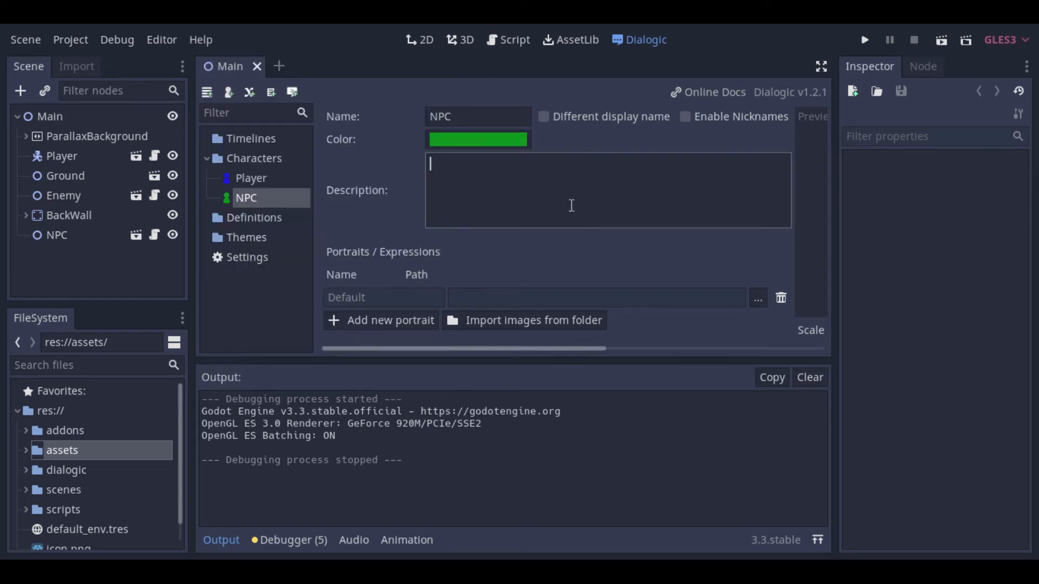
mouse_move(251, 223)
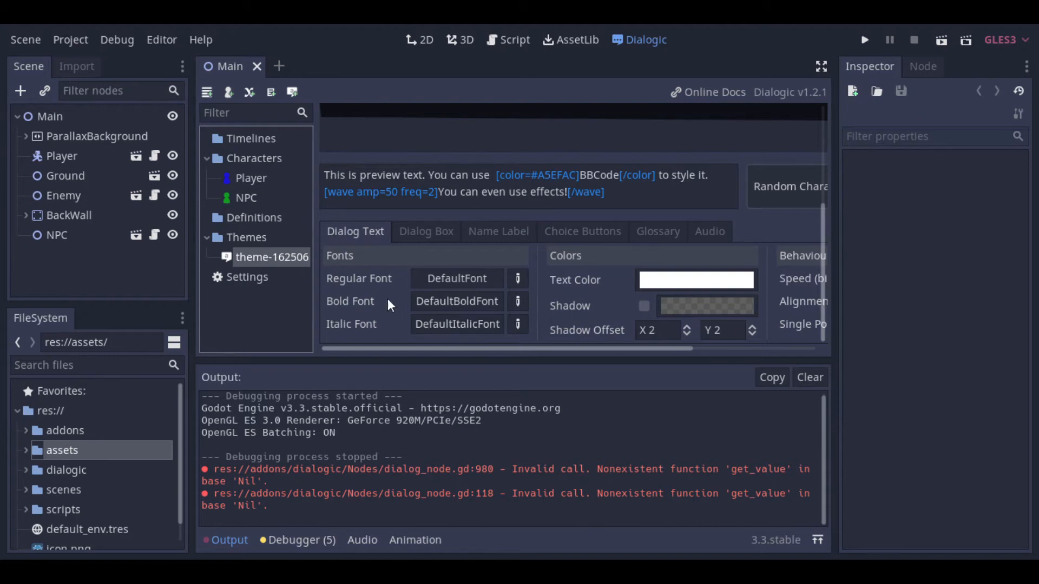
mouse_move(356, 285)
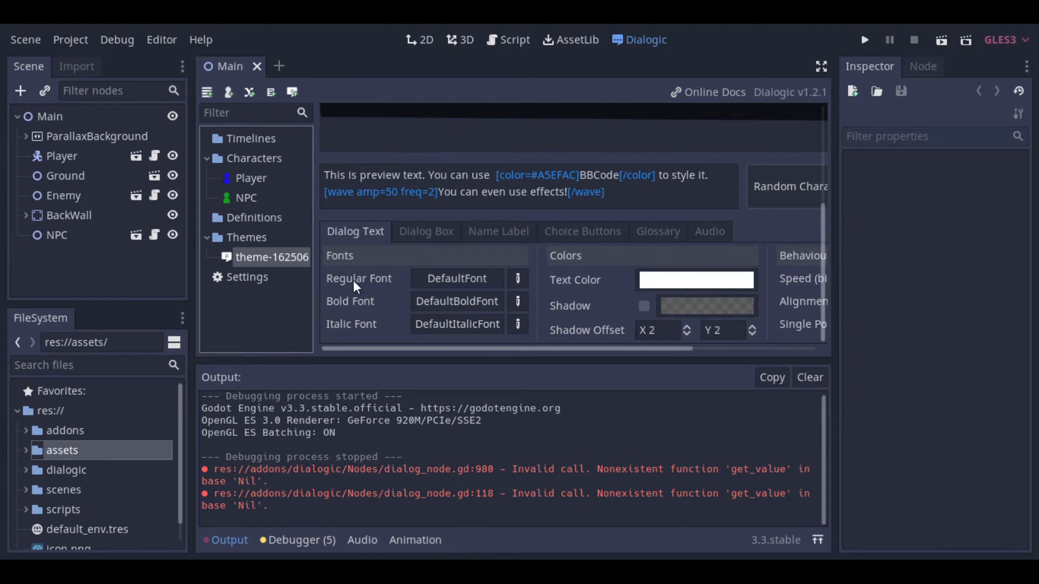
mouse_move(458, 242)
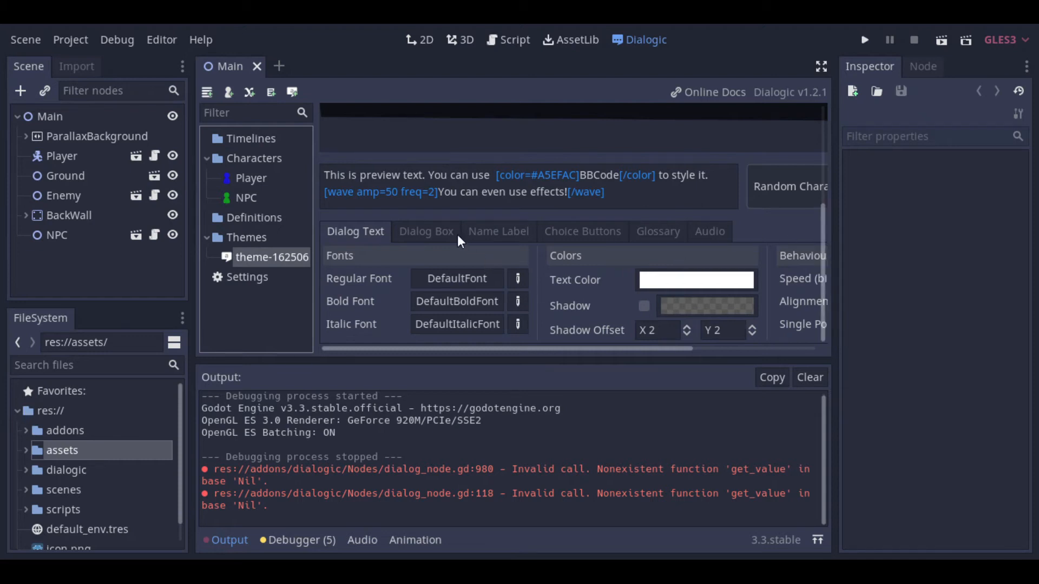
Review the Dialogic theme's dialog box, choice button and audio settings
click(426, 231)
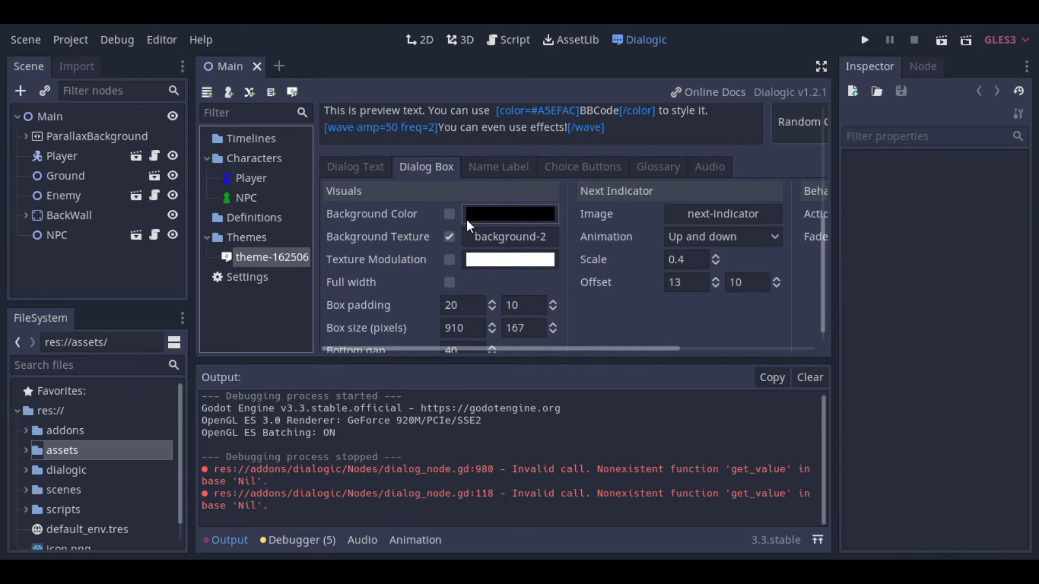
click(582, 167)
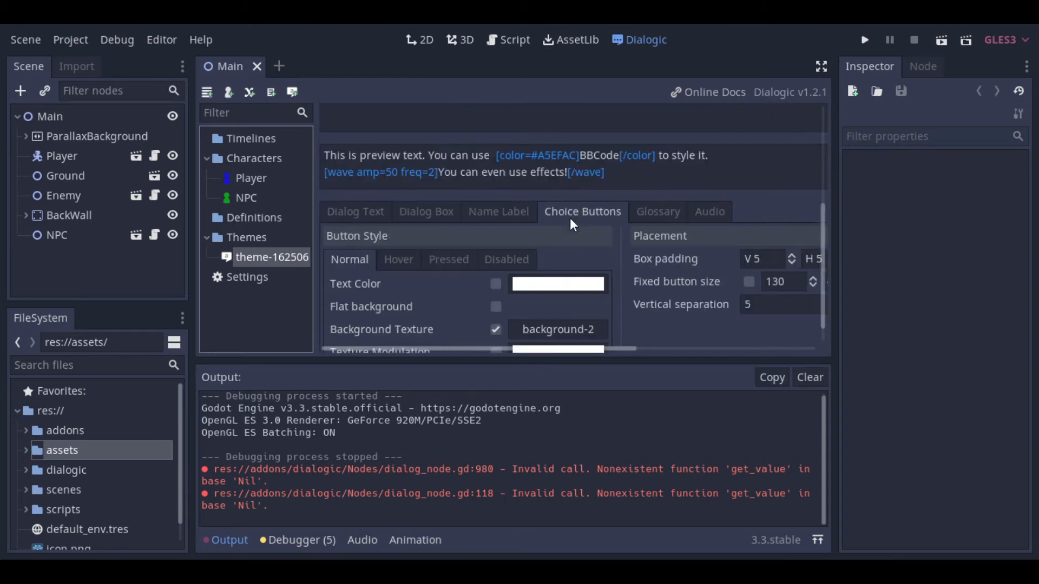
click(709, 146)
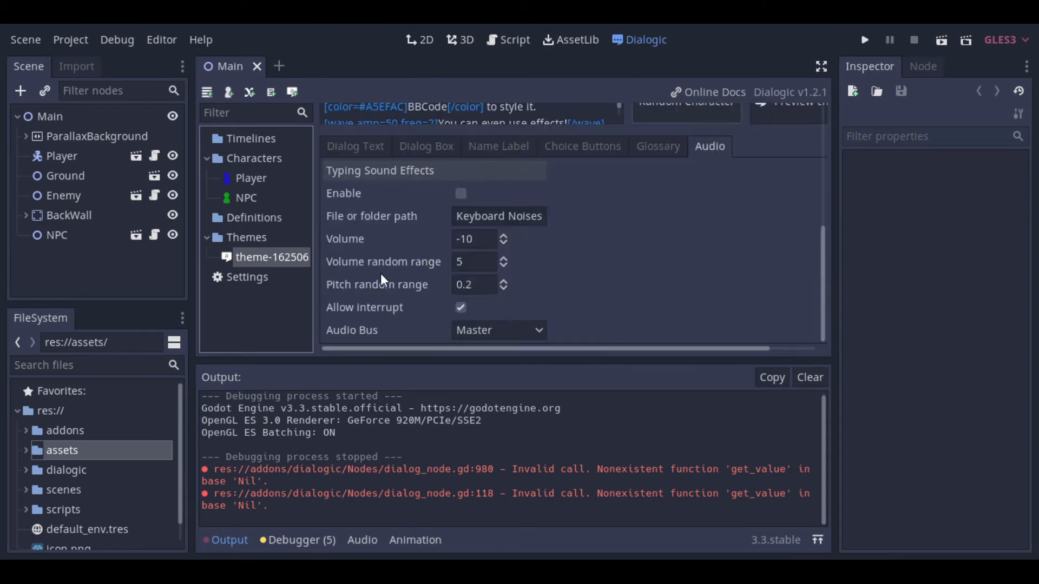
click(354, 146)
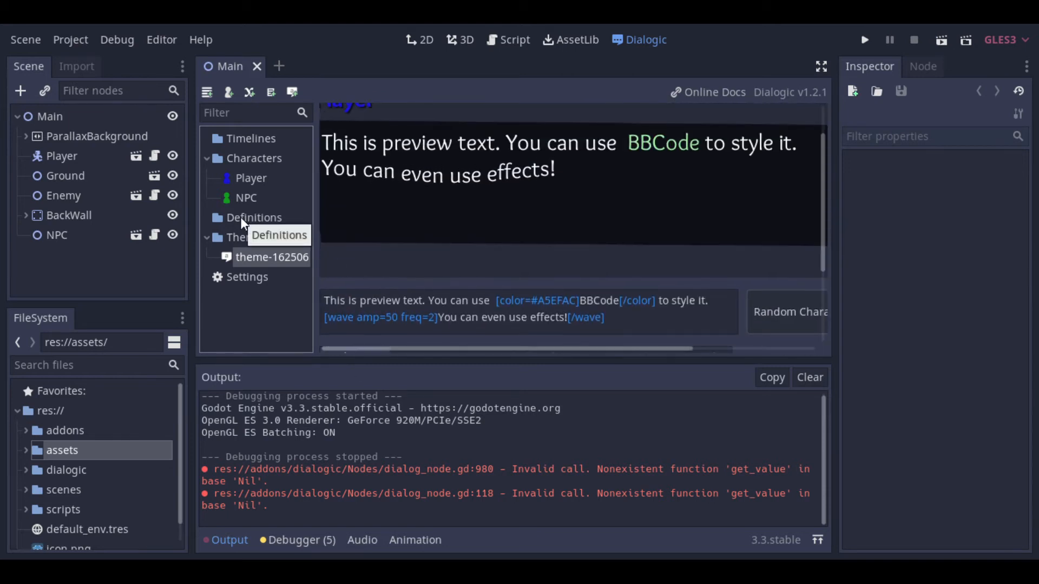
Review the Dialogic settings page and add a new timeline from the Timelines folder
click(247, 277)
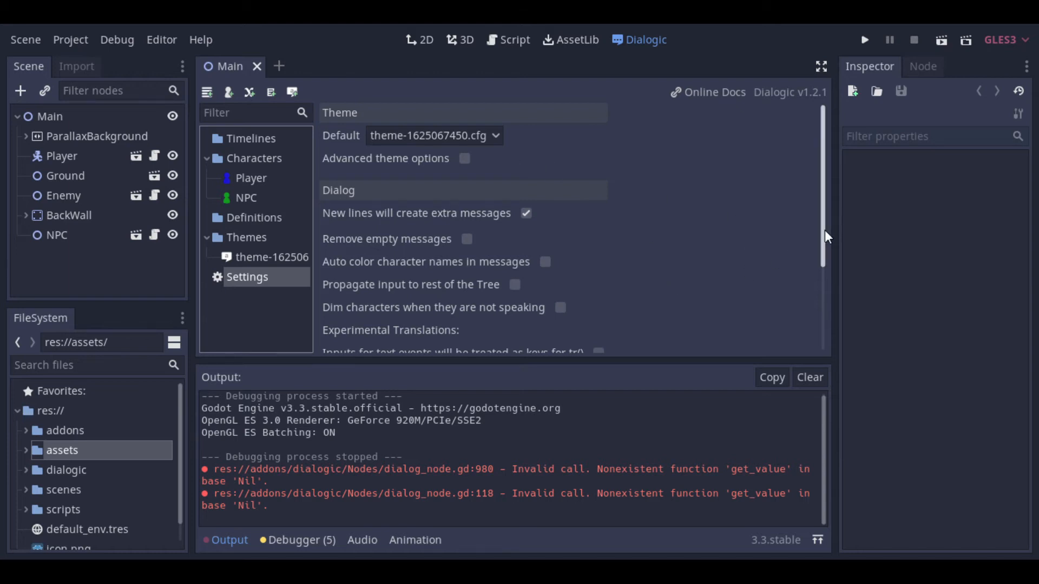
scroll(down, 3)
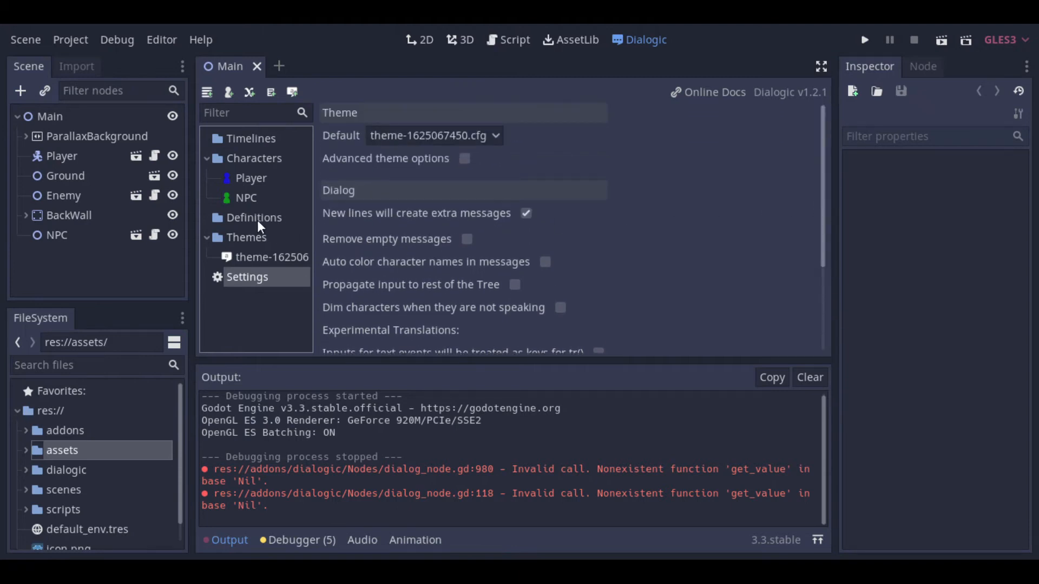
right_click(250, 139)
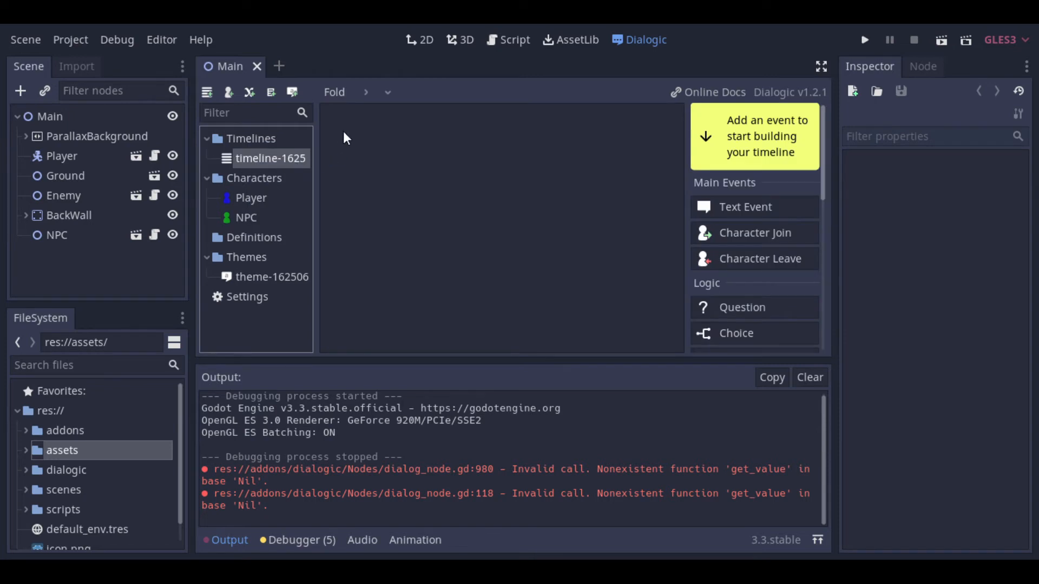
mouse_move(353, 142)
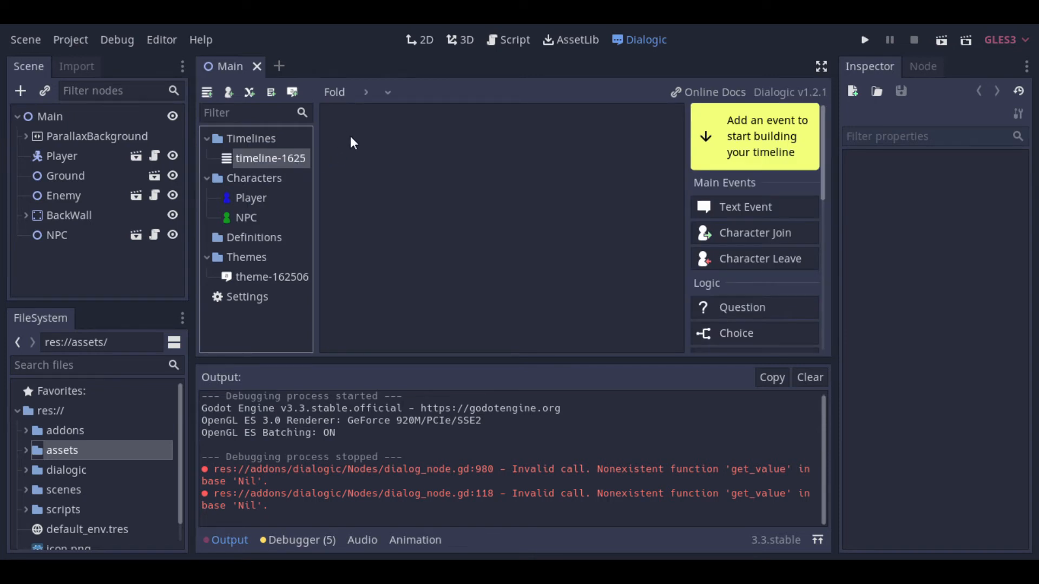
Scroll through the event palette to reach the Text Event for the new timeline
scroll(down, 3)
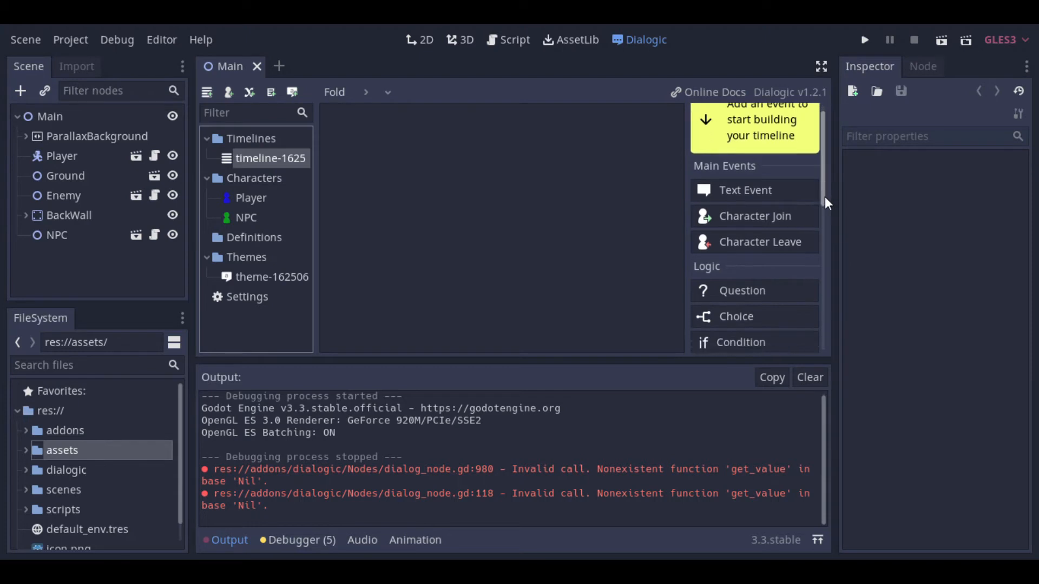
scroll(down, 3)
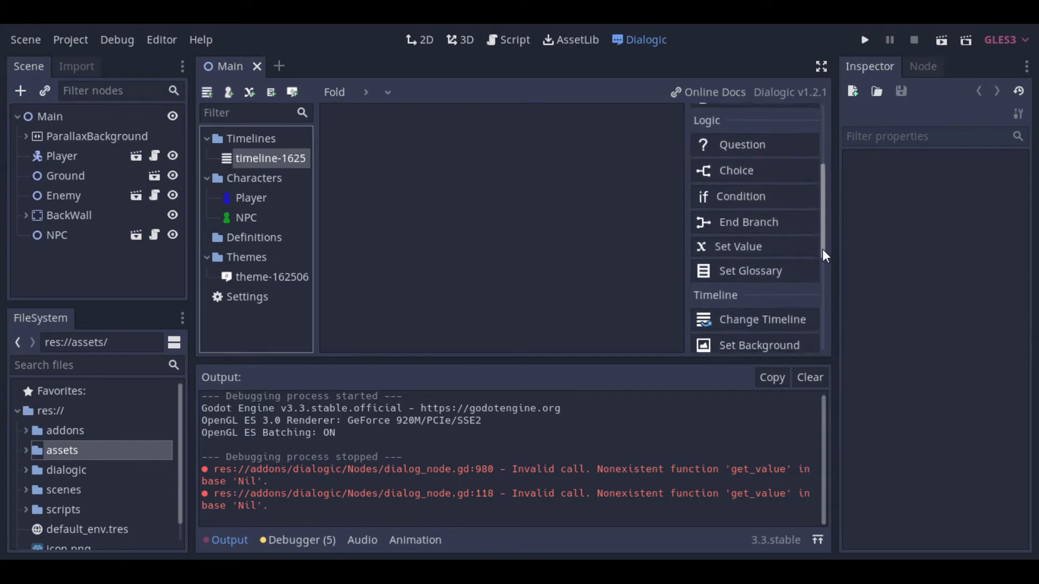
scroll(down, 3)
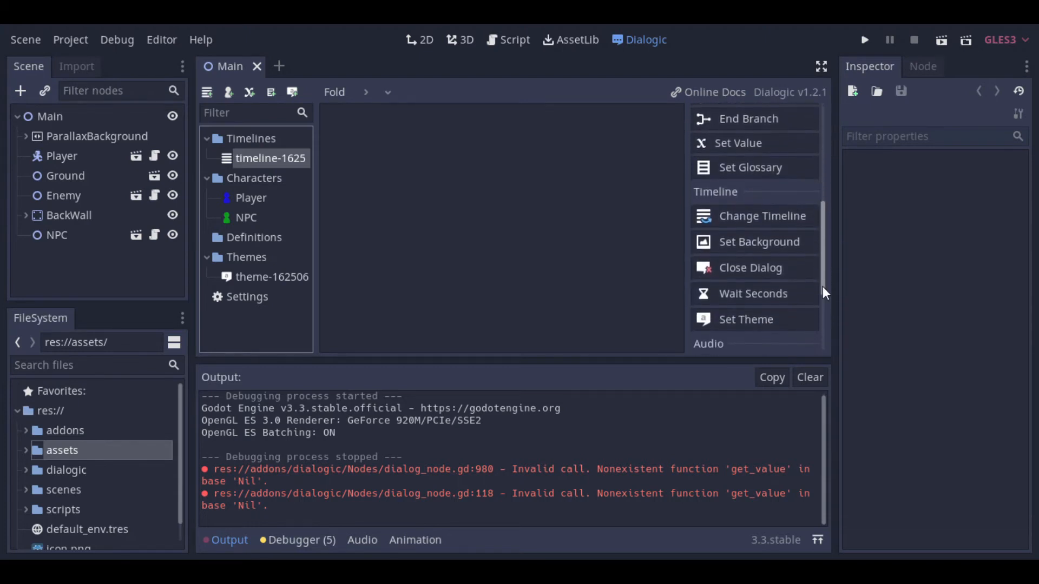
scroll(down, 3)
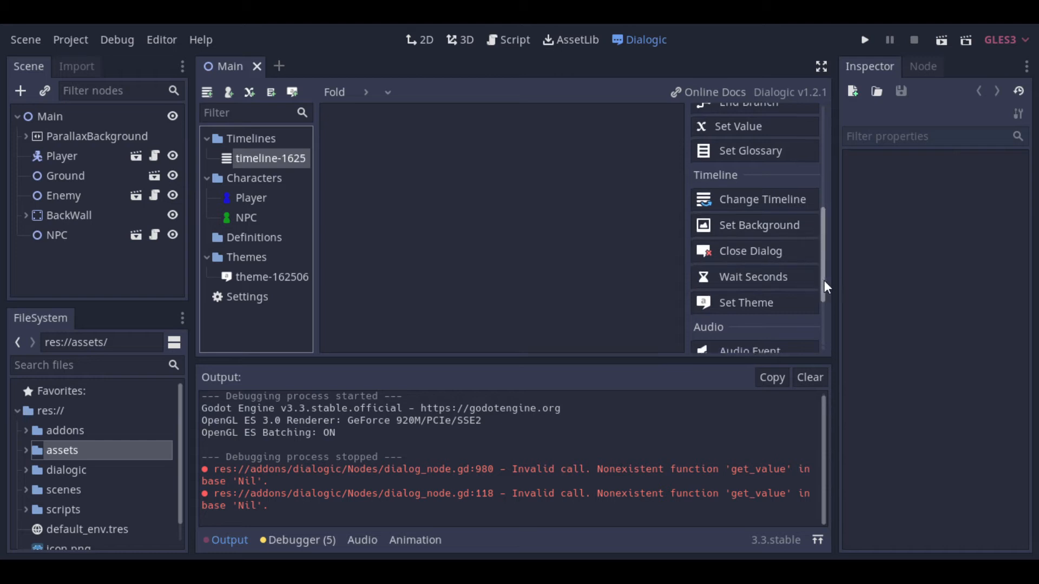
scroll(down, 3)
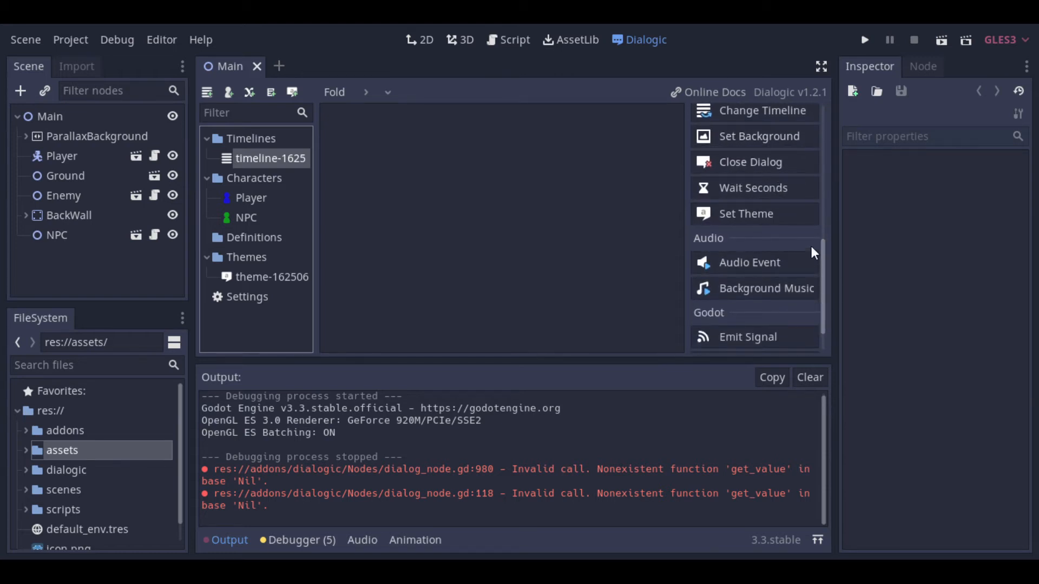
scroll(down, 3)
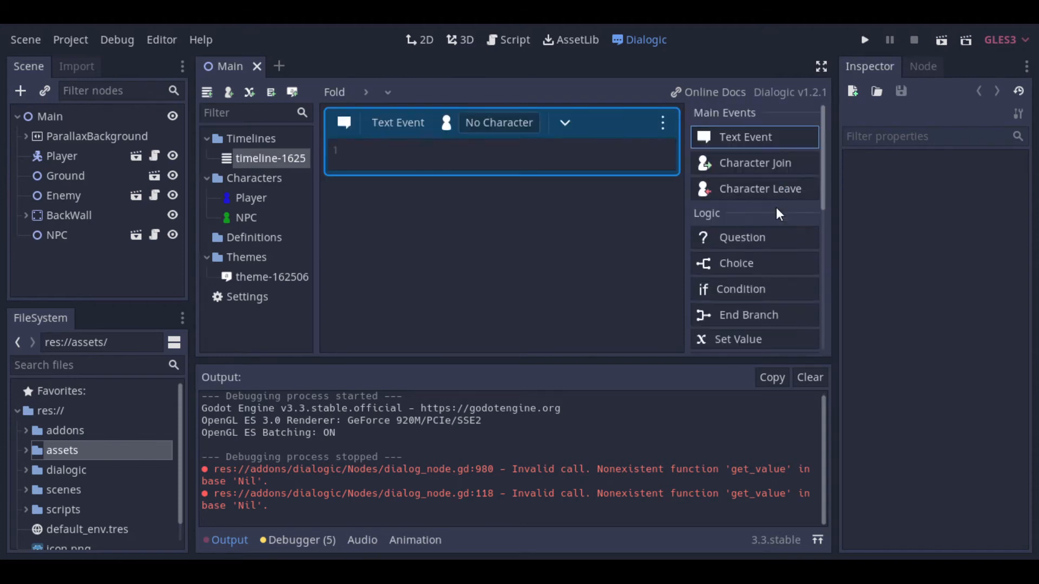
Make NPC the speaker of the first text event saying "Hello Adventurer!"
click(499, 123)
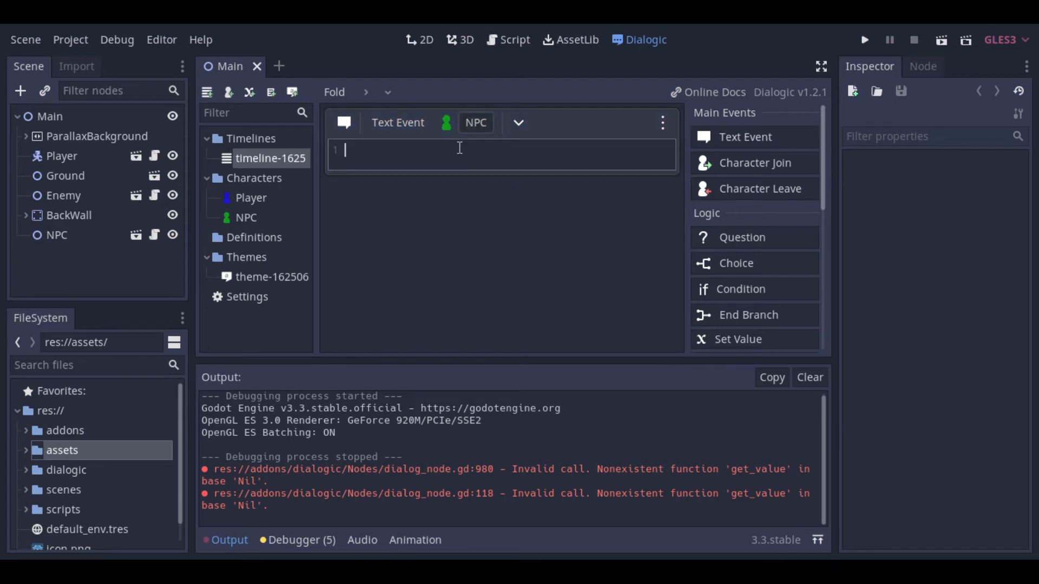
text(Hello)
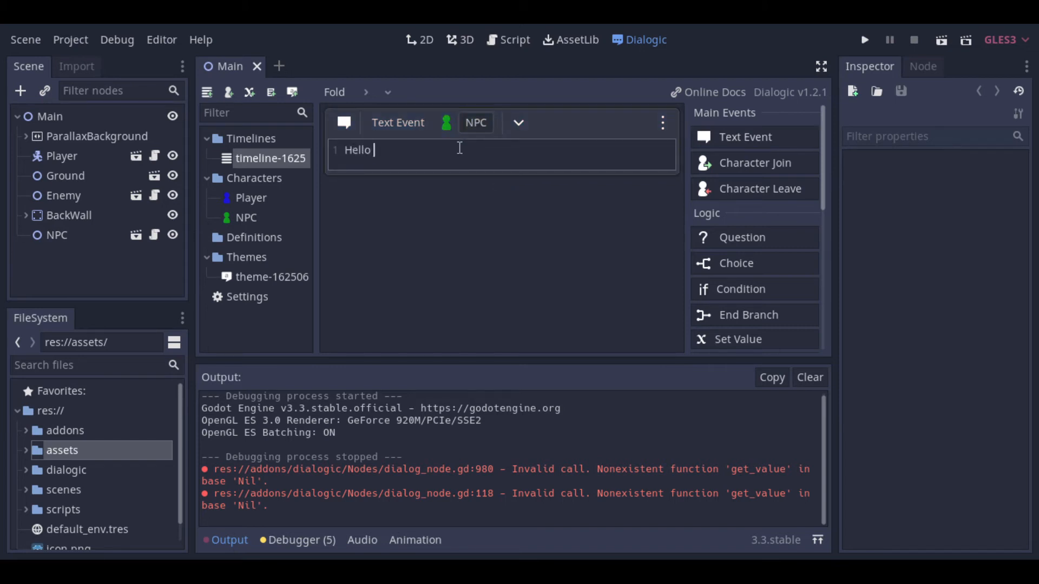
text(Adventurer!)
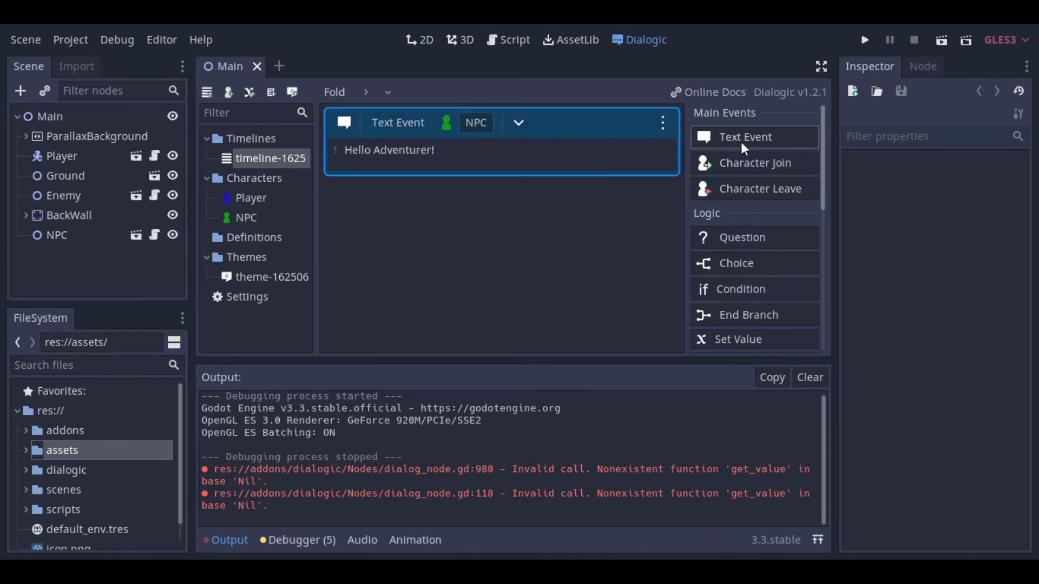
Add a second text event replying "Hello NPC!" and rename the timeline to start
click(744, 137)
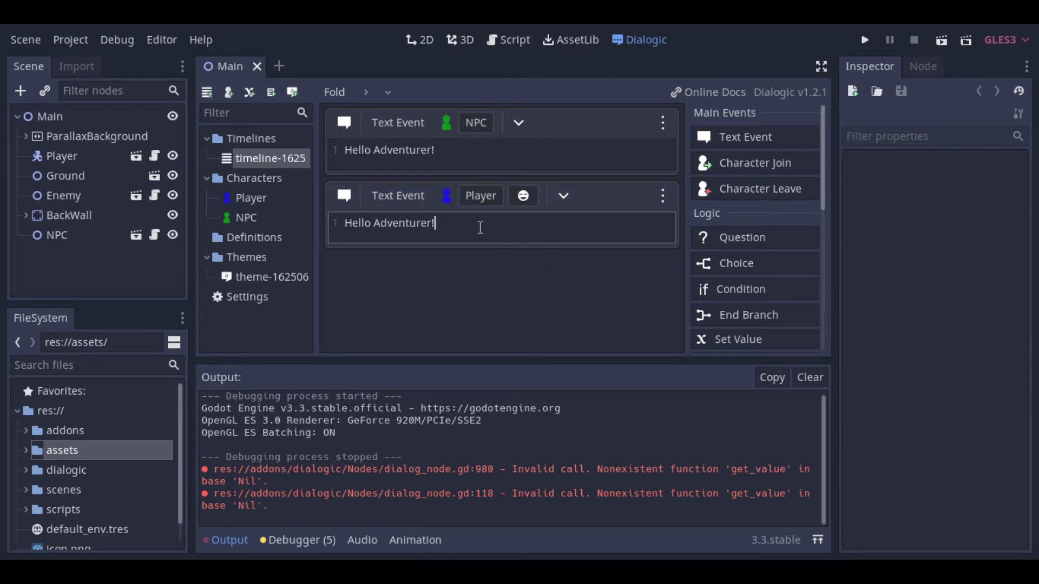
double_click(403, 223)
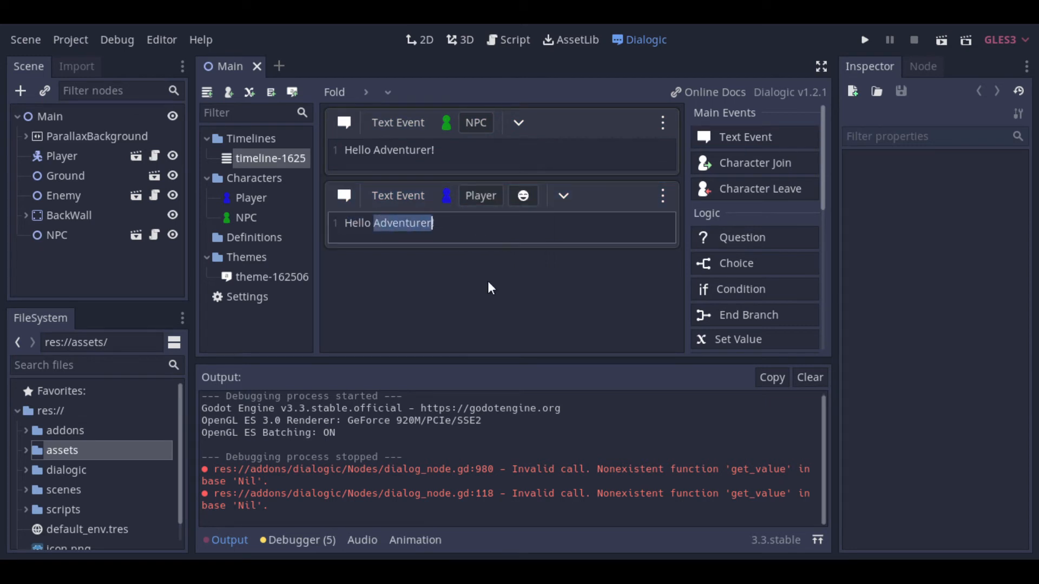
text(NPC!)
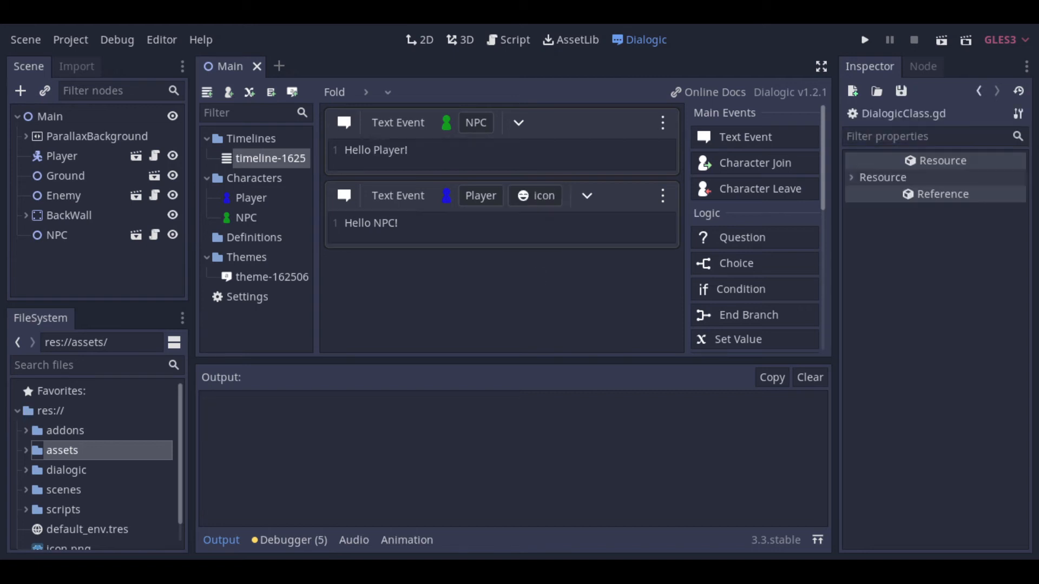
text(s)
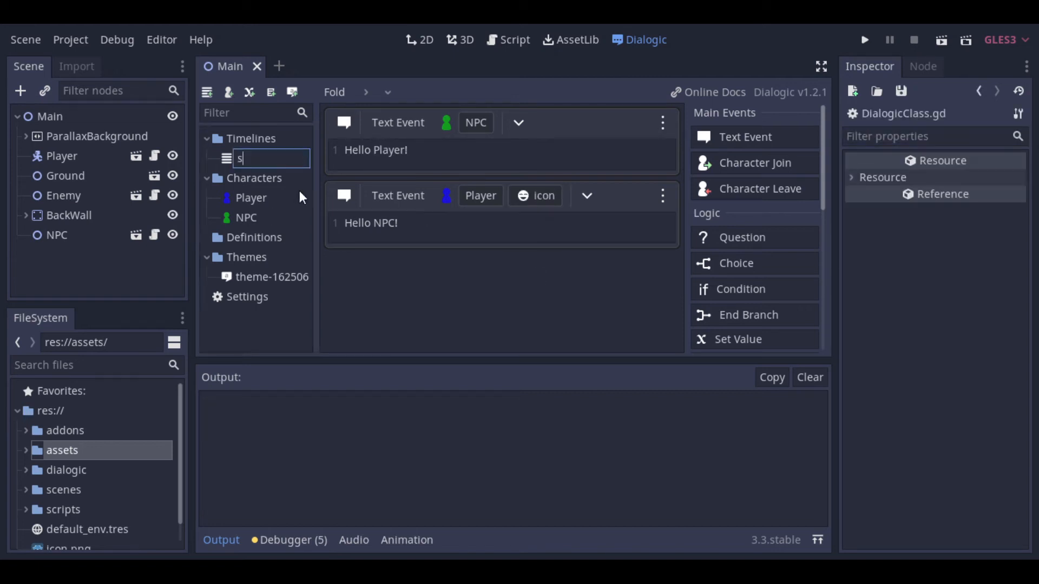
click(742, 237)
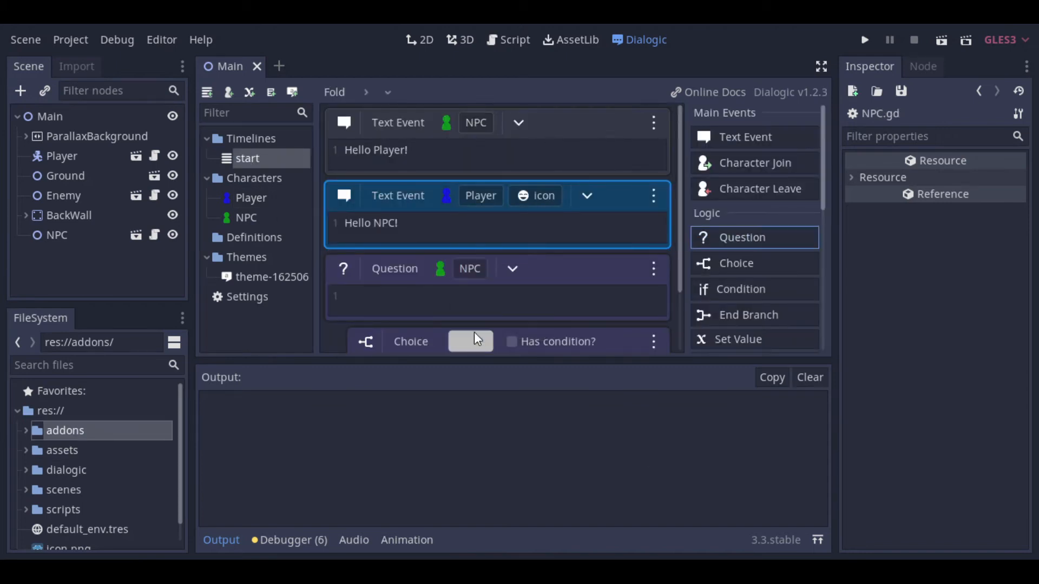
Write the NPC question "Please defeat 5 enemies!" with Yes and No choices
text(Please)
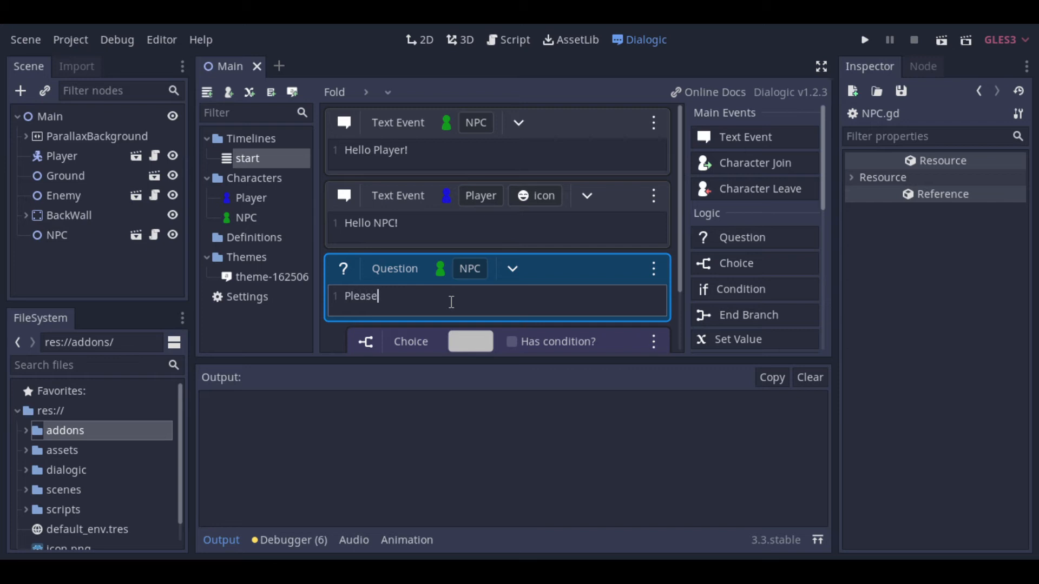
text(defeat 5 enemies!)
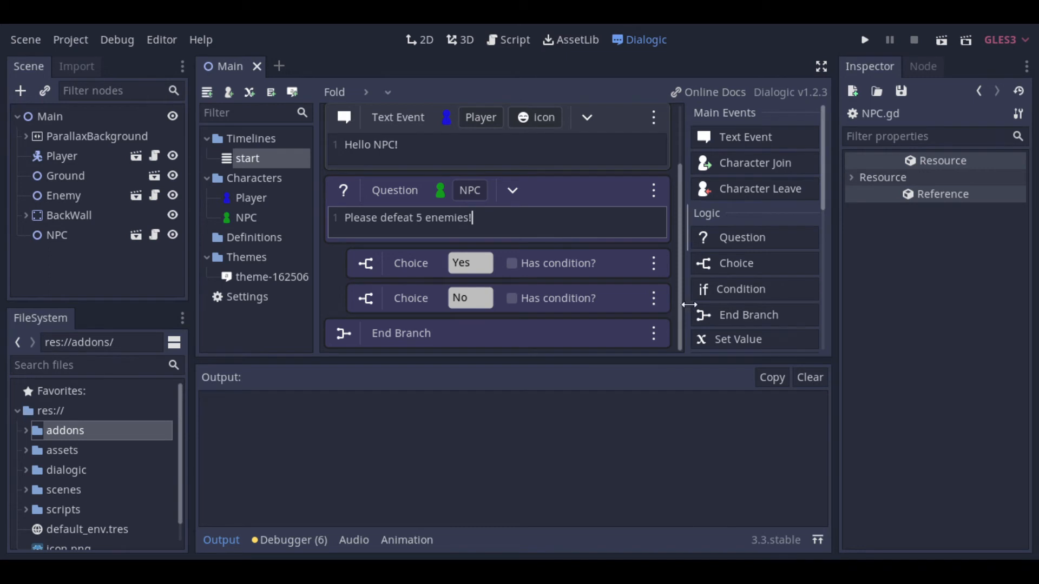
scroll(down, 3)
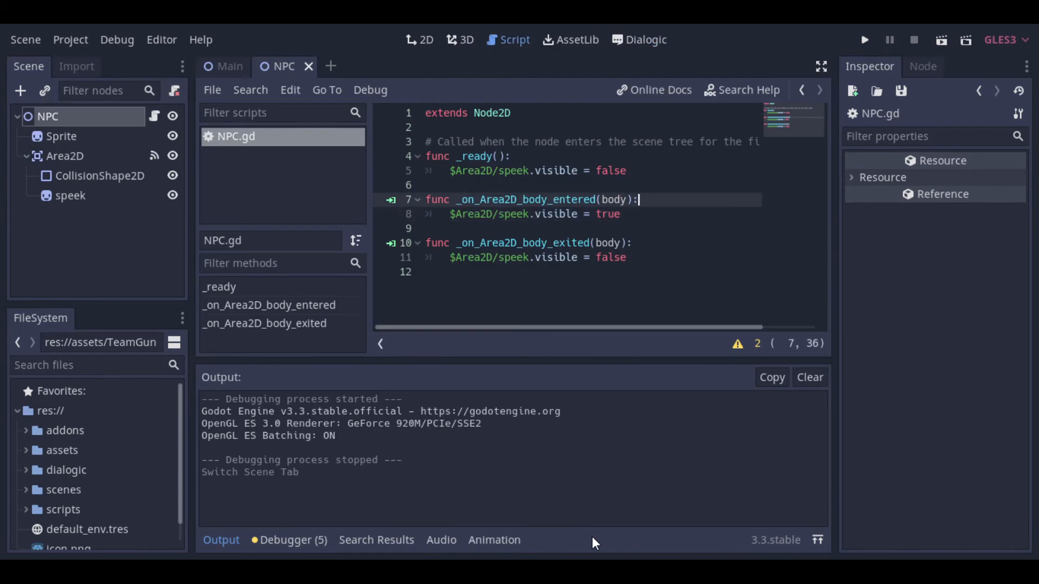
Declare var dialog = null in NPC.gd and guard the body-entered handler with a null check
text(if get_)
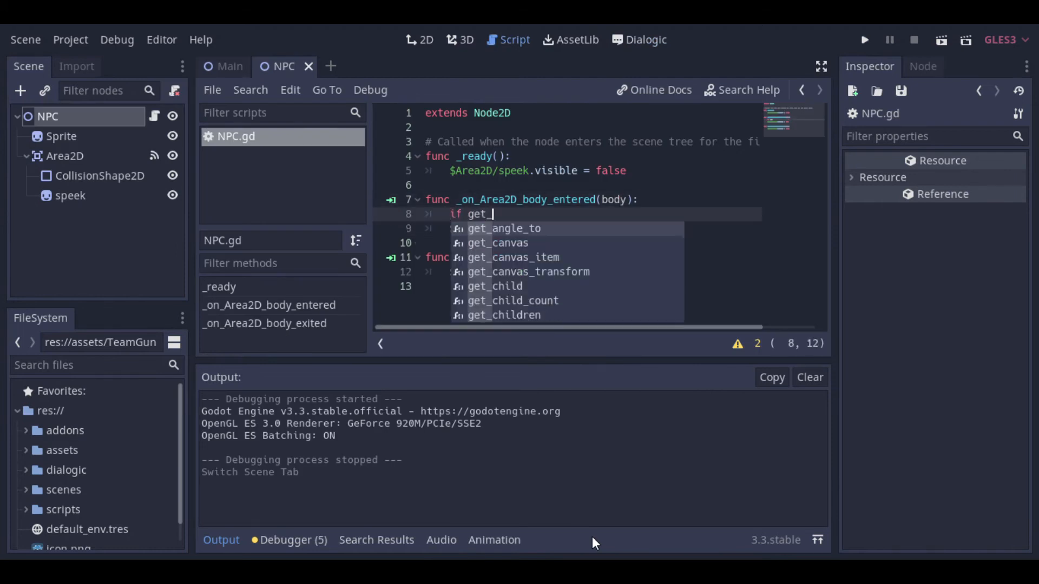
text(node_or_null('Dia)
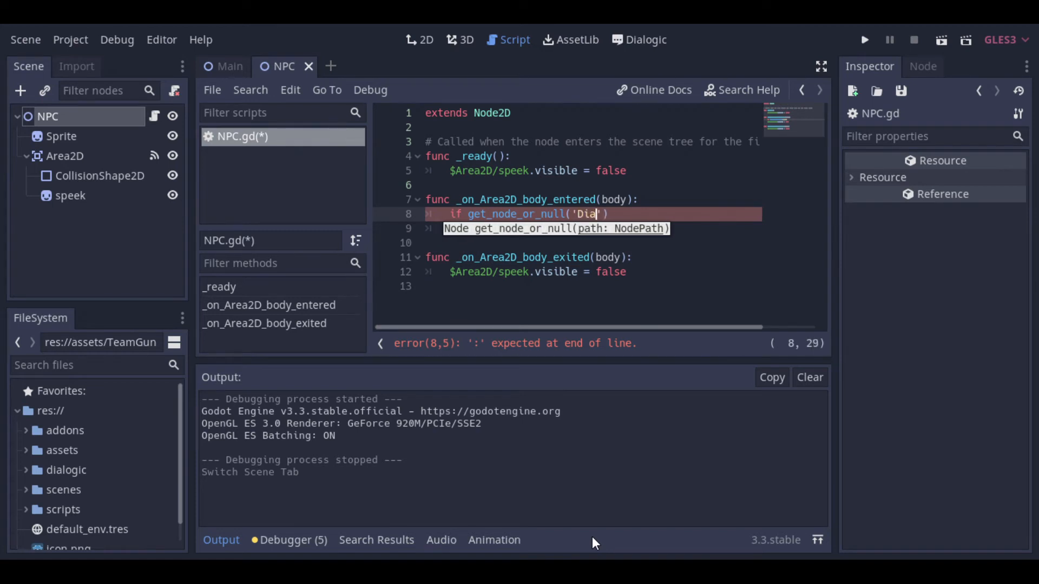
text(logNode)
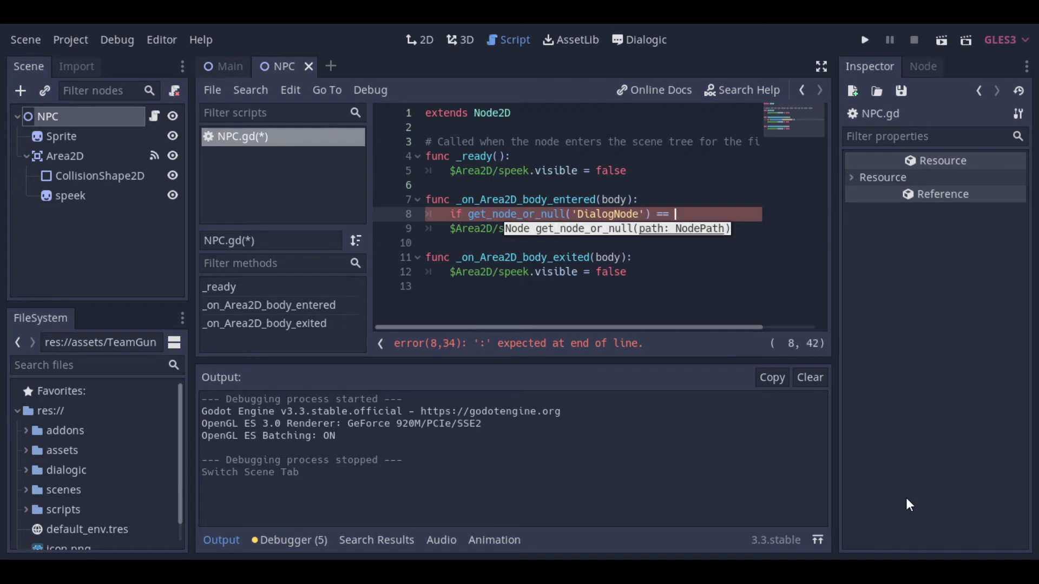
text(null:)
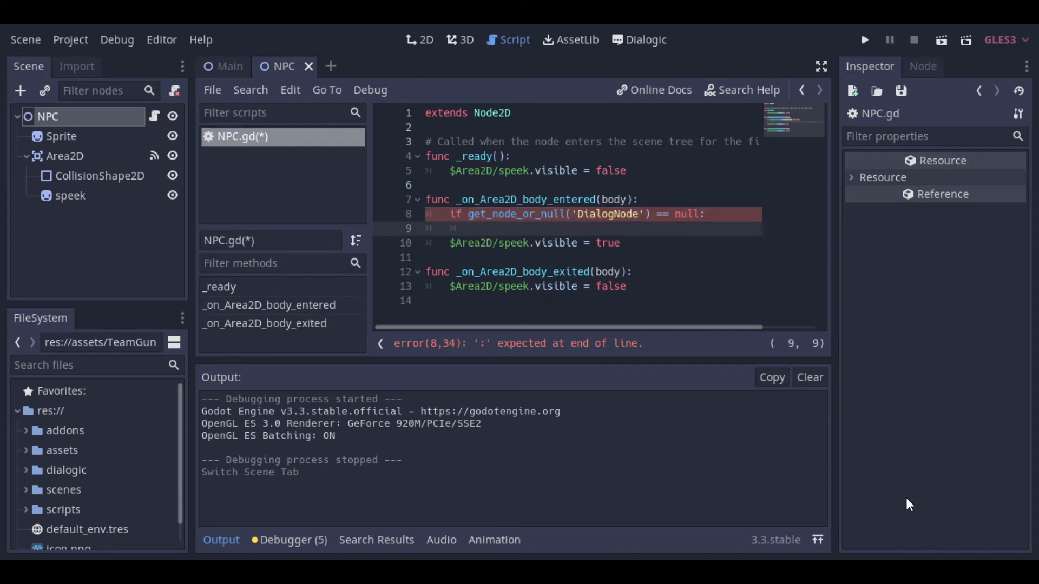
text(dialog =)
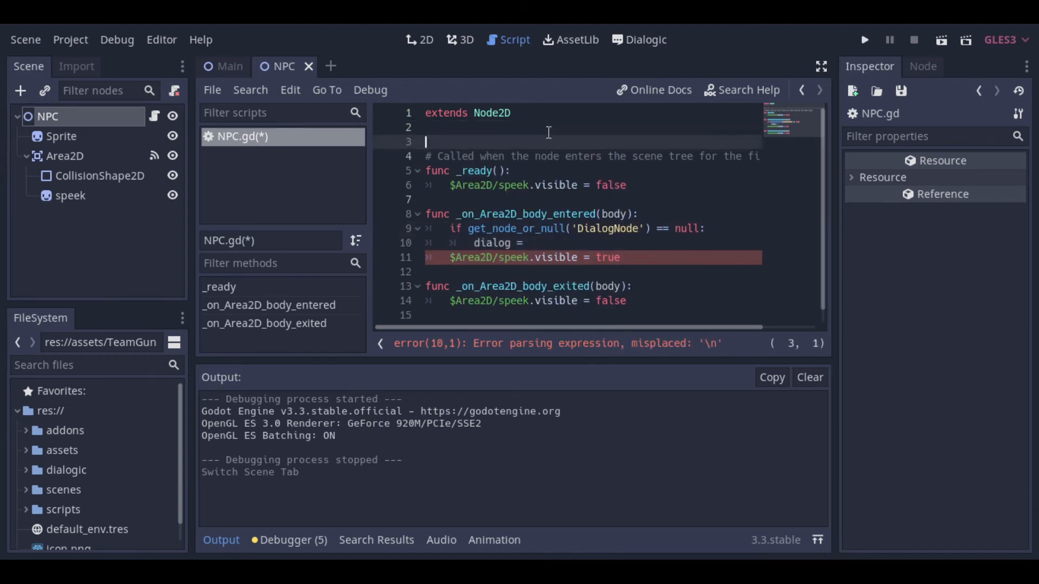
text(var dialog = null)
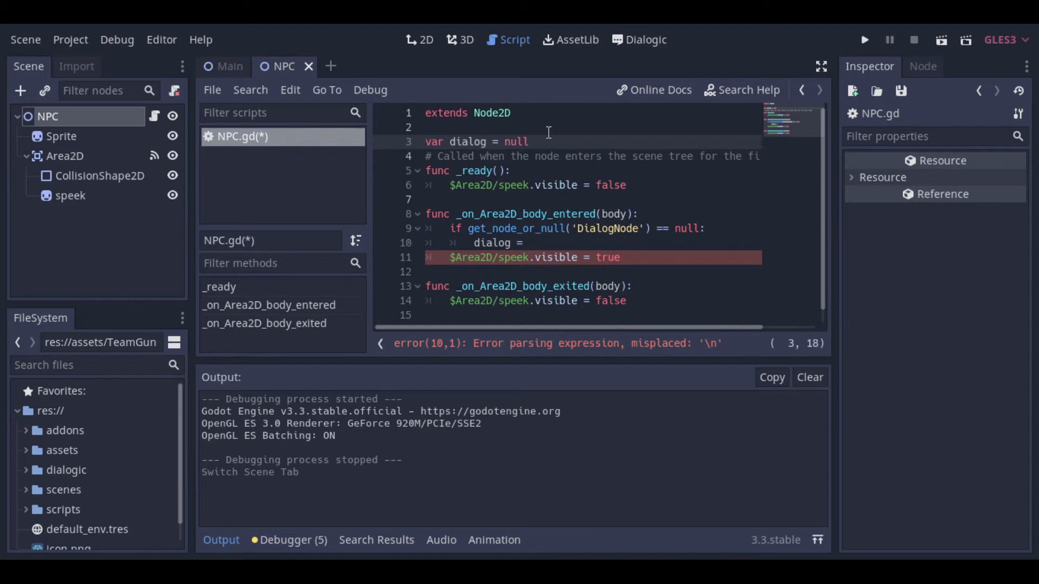
Assign dialog = Dialogic.start('start', false) and add_child(dialog) on body enter
text(Dialogic.start(')
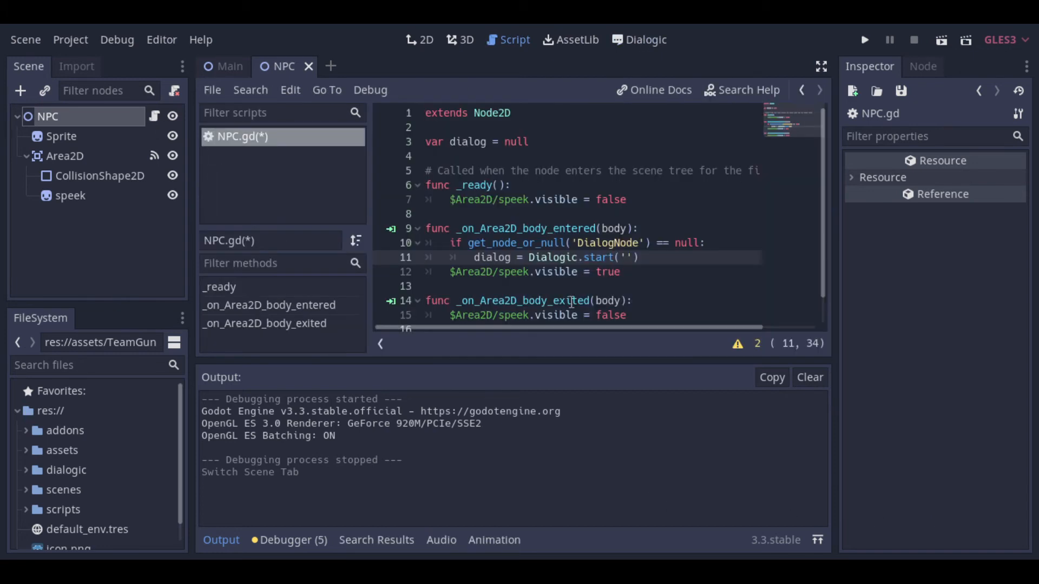
text(start', fl)
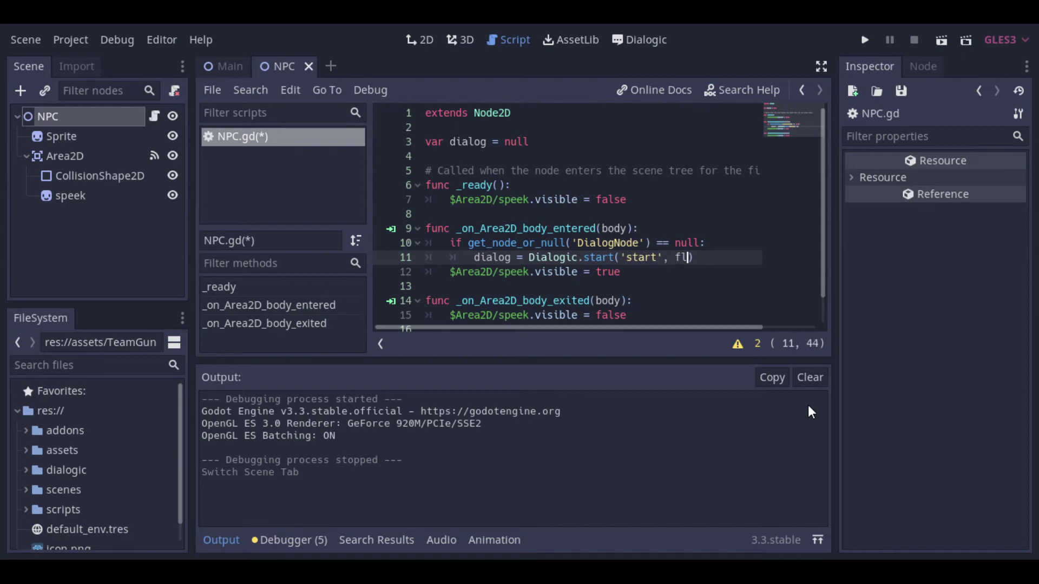
text(alse))
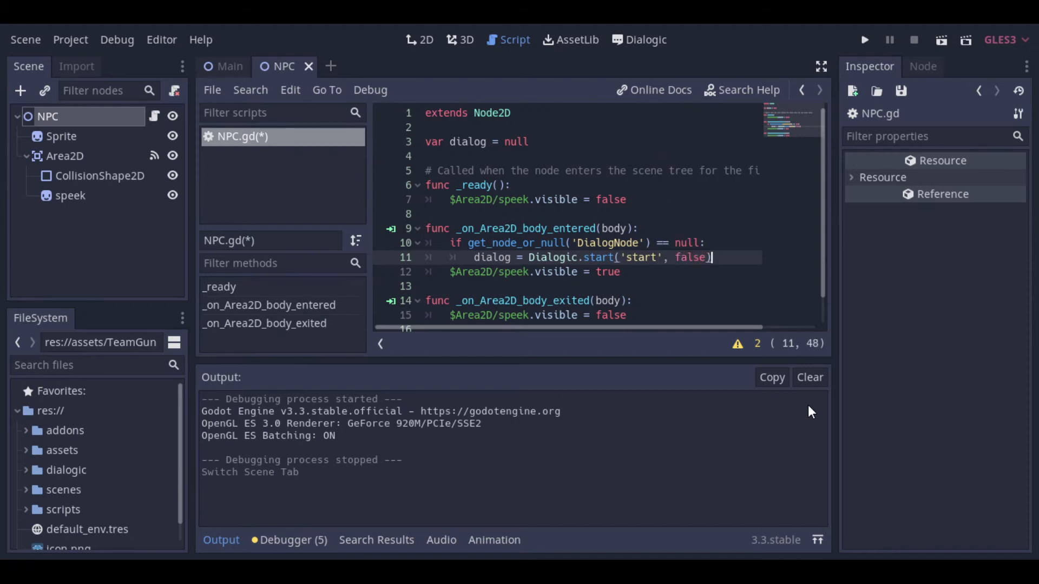
text(add_child())
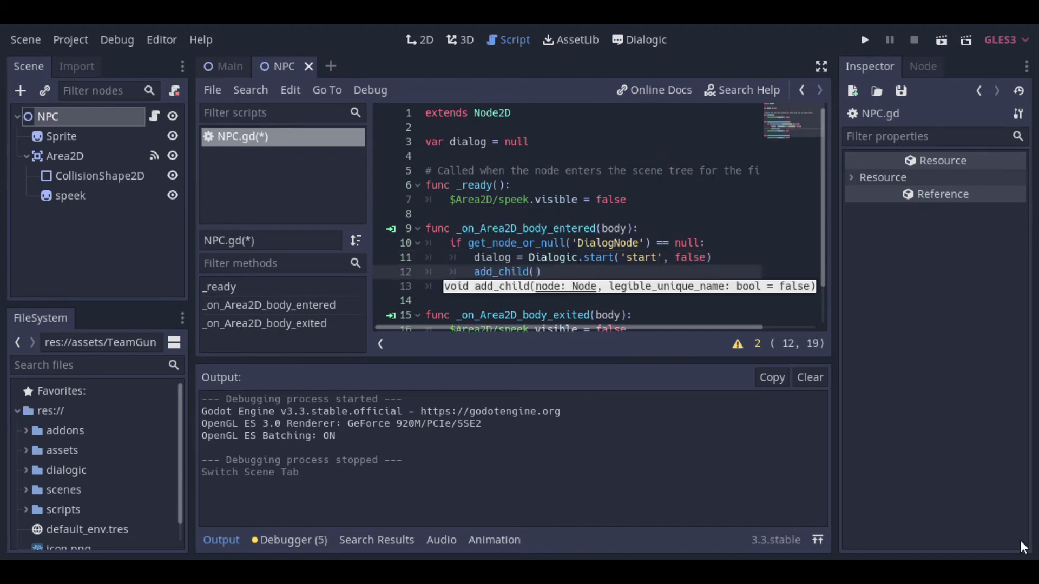
text(dialog)
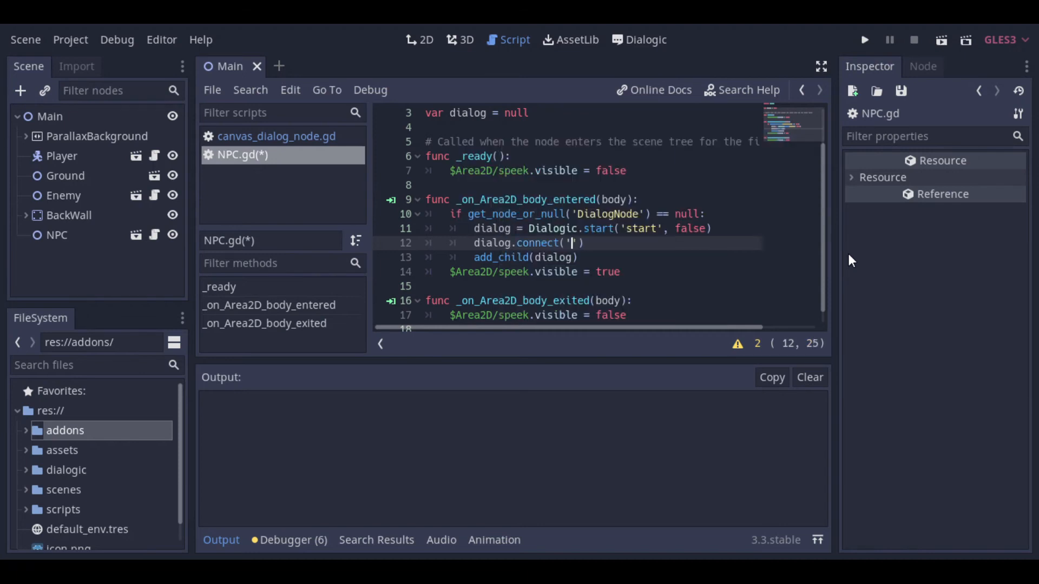
Connect the dialog's dialogic_signal to self's dialog_msg in NPC.gd
click(645, 38)
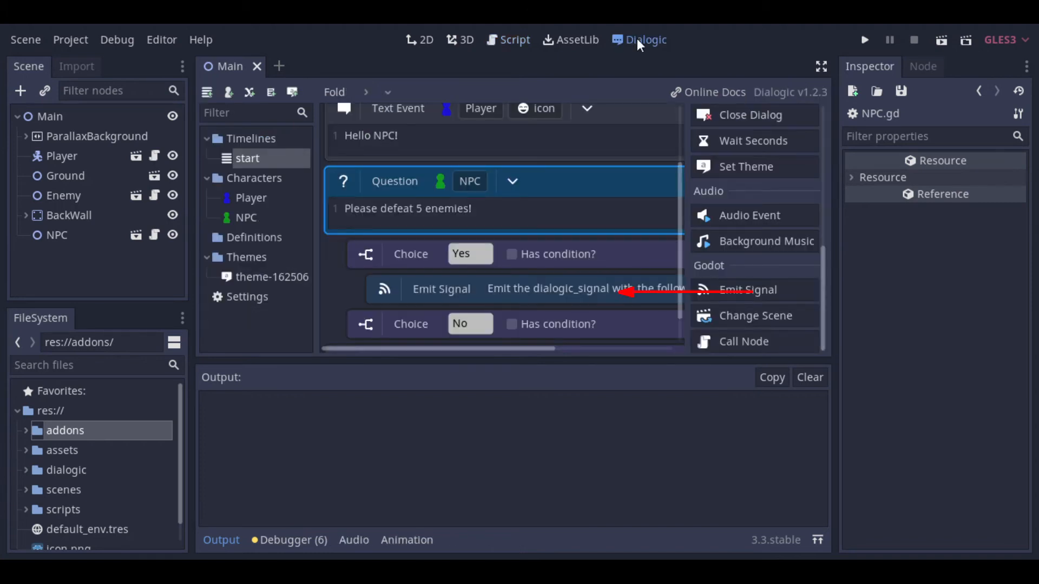
click(507, 39)
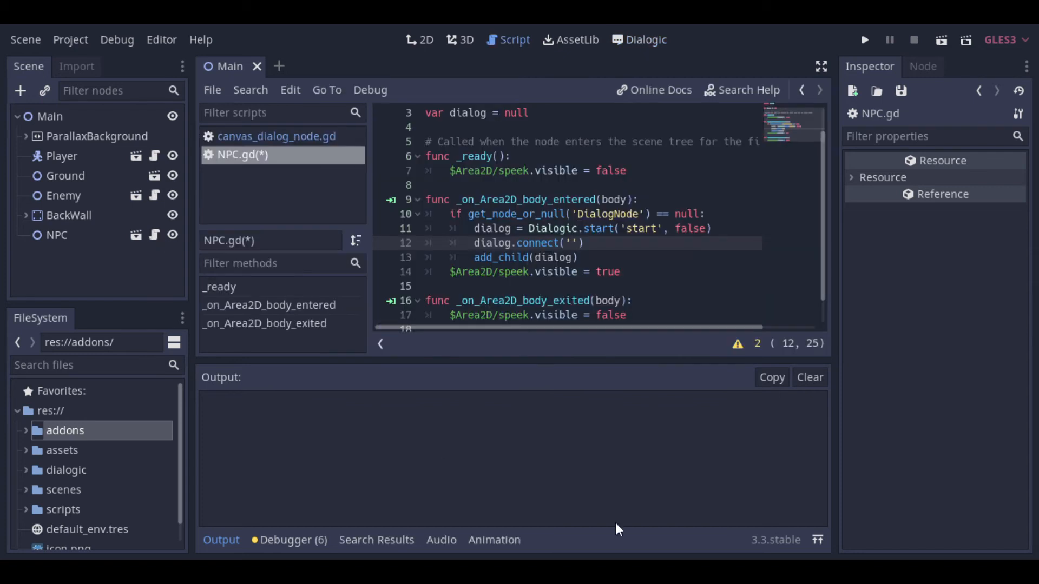
text(dialog_signal', self,)
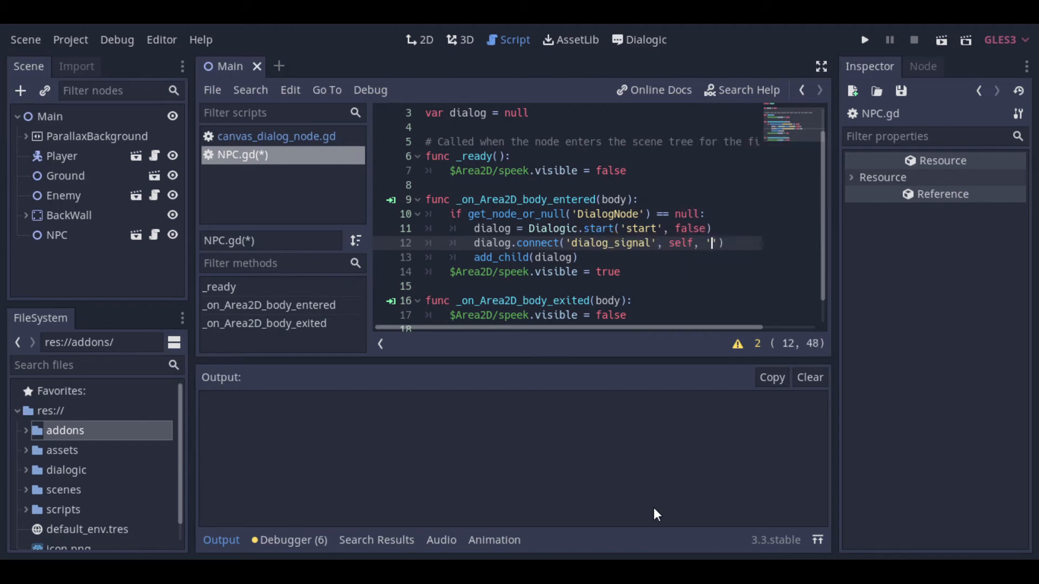
text(dialog_msg)
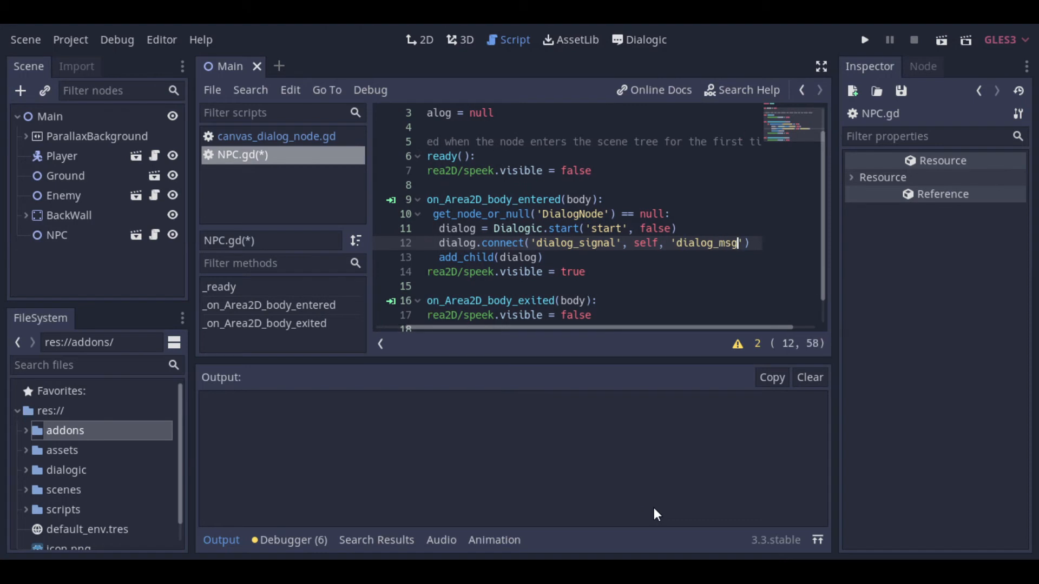
Write func dialog_msg(msg): print(msg) and run the game to test the dialog
click(585, 271)
text(f)
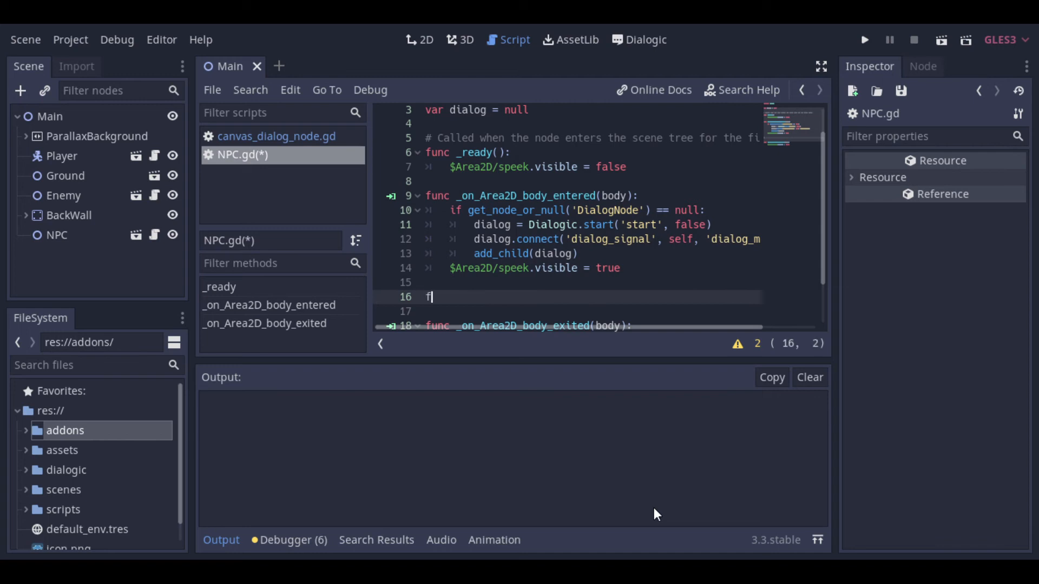
text(unc dialog_msg():)
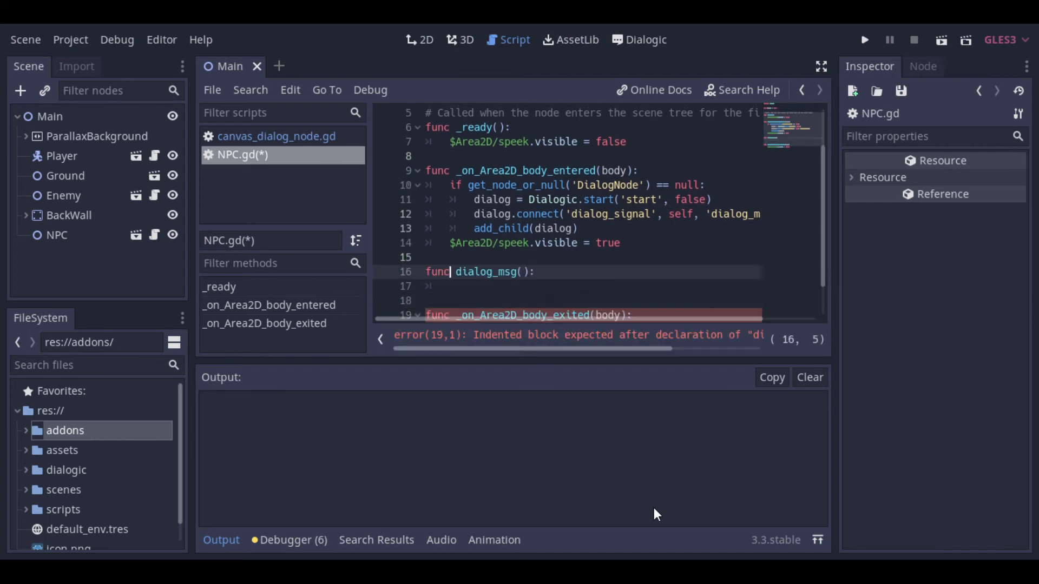
text(msg)
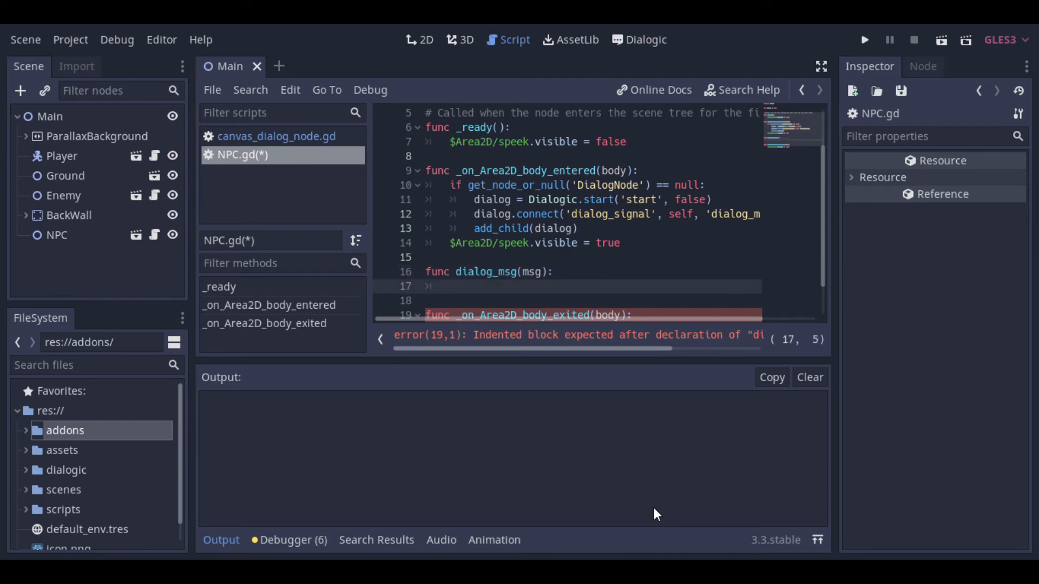
text(print(msg)
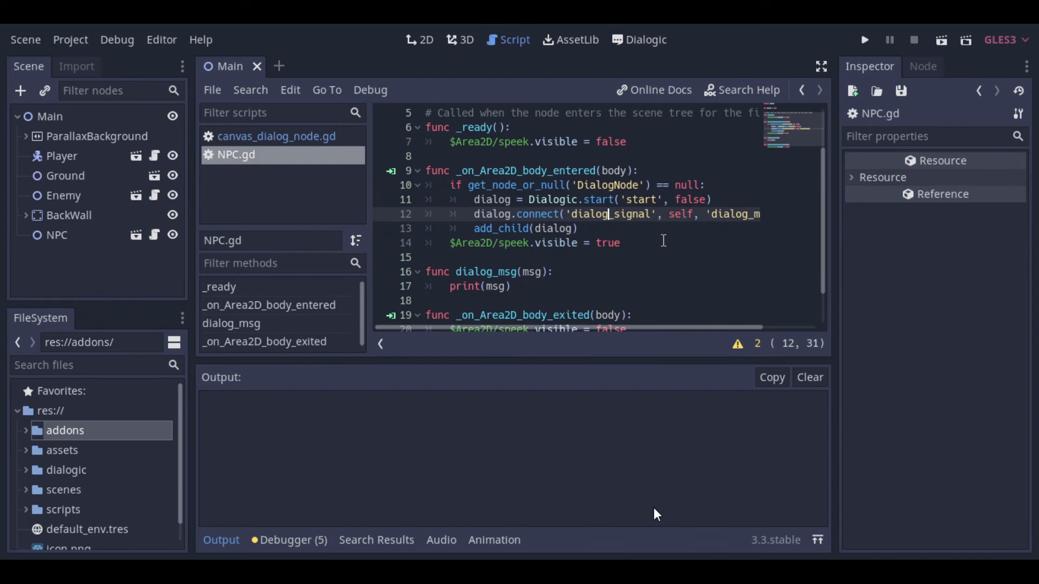
text(ic)
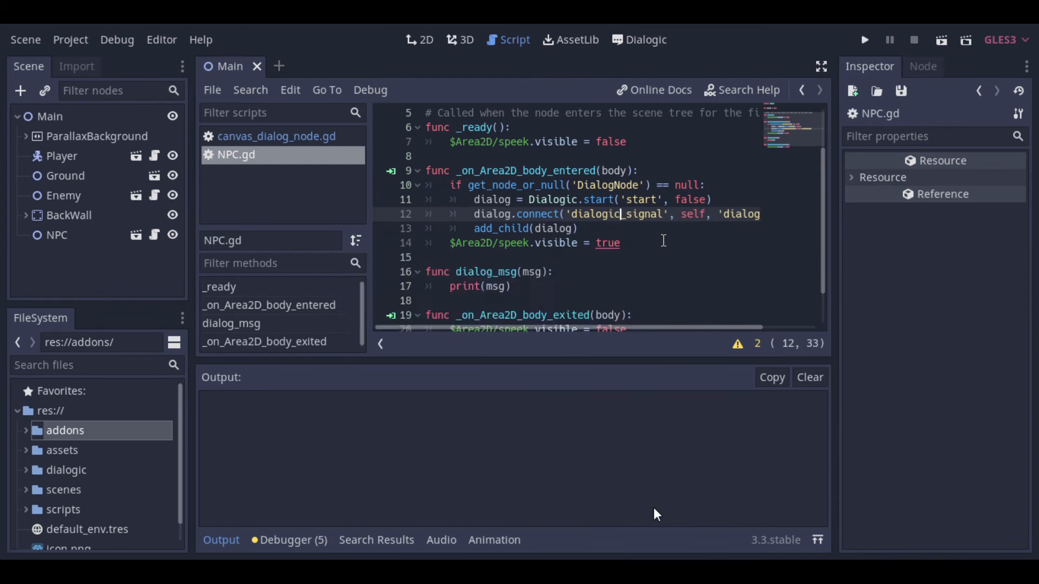
click(863, 39)
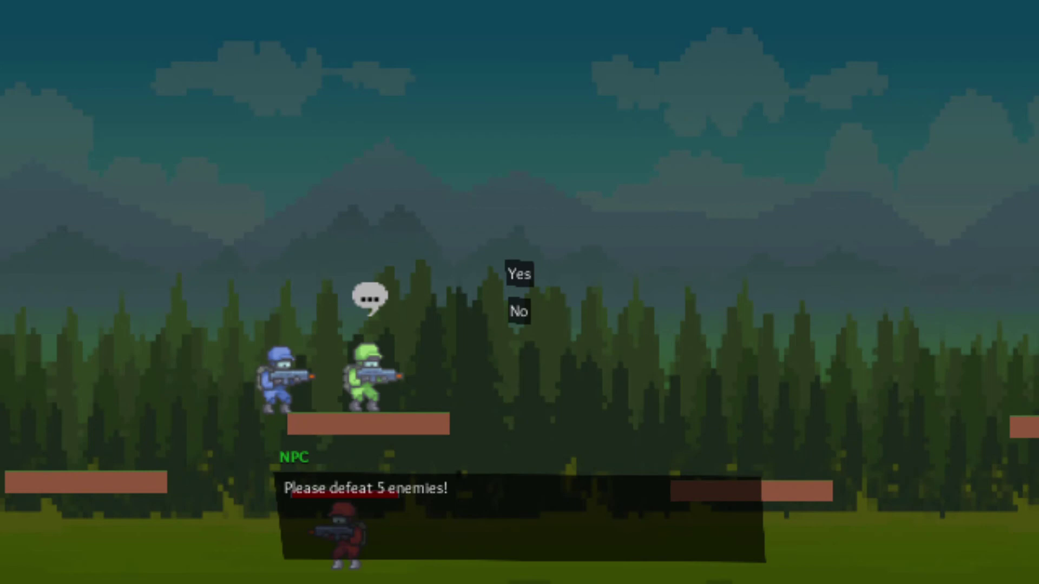
mouse_move(524, 287)
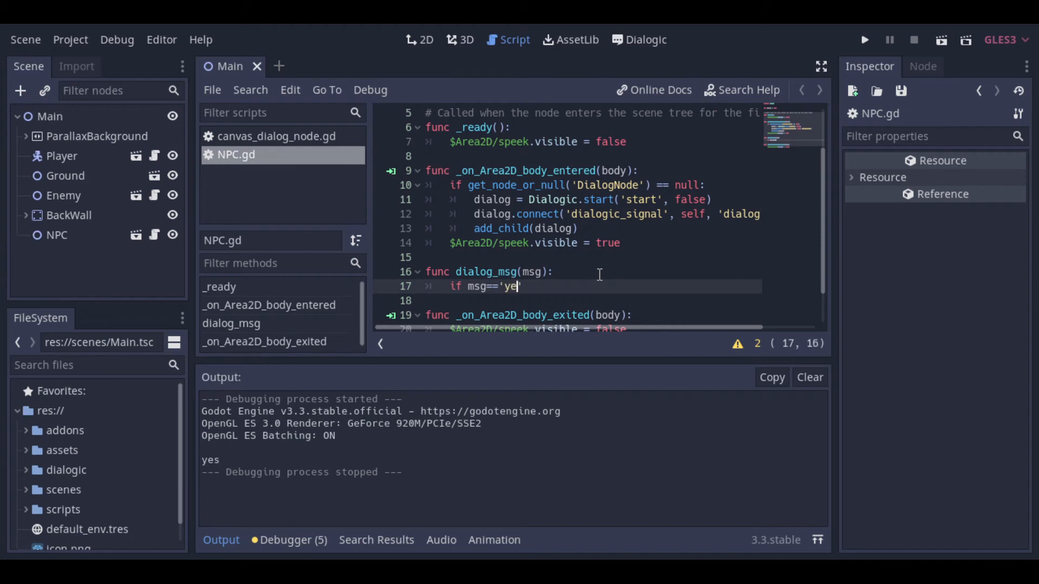
In dialog_msg, accept the quest when msg == 'yes' and not is_quest_accepted
text(s':)
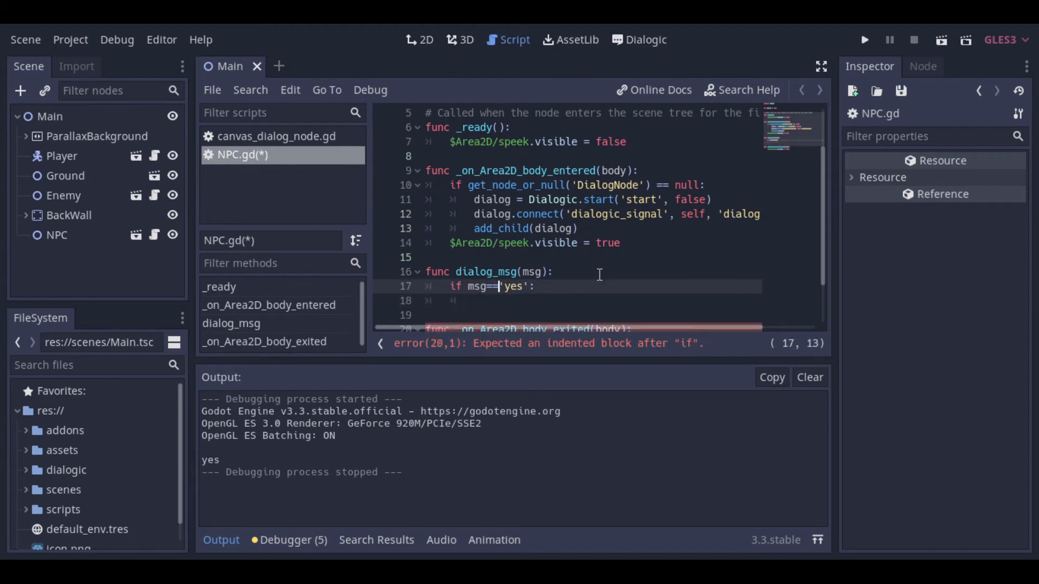
text(and)
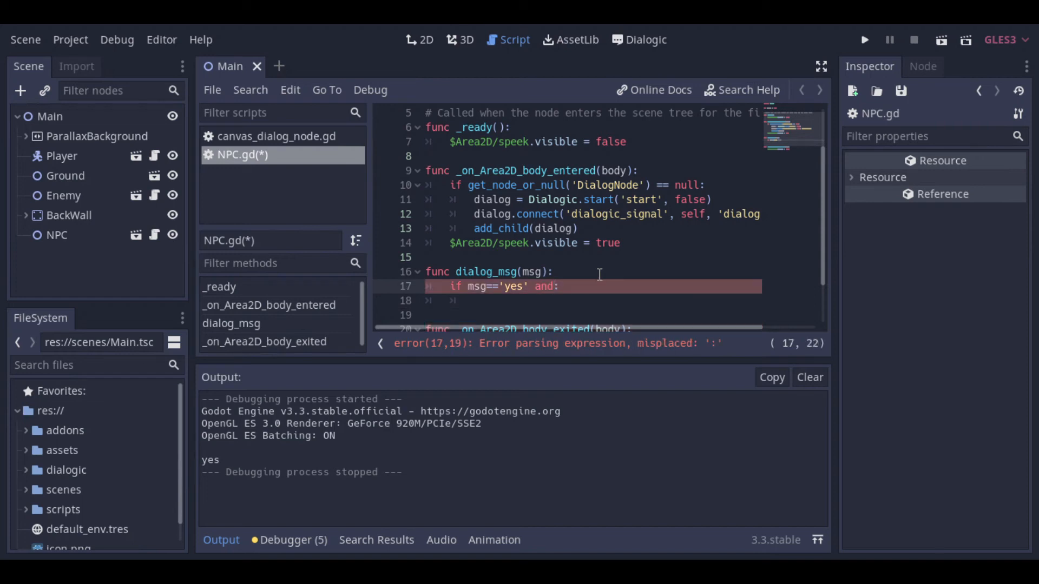
text(is_quest_accepted)
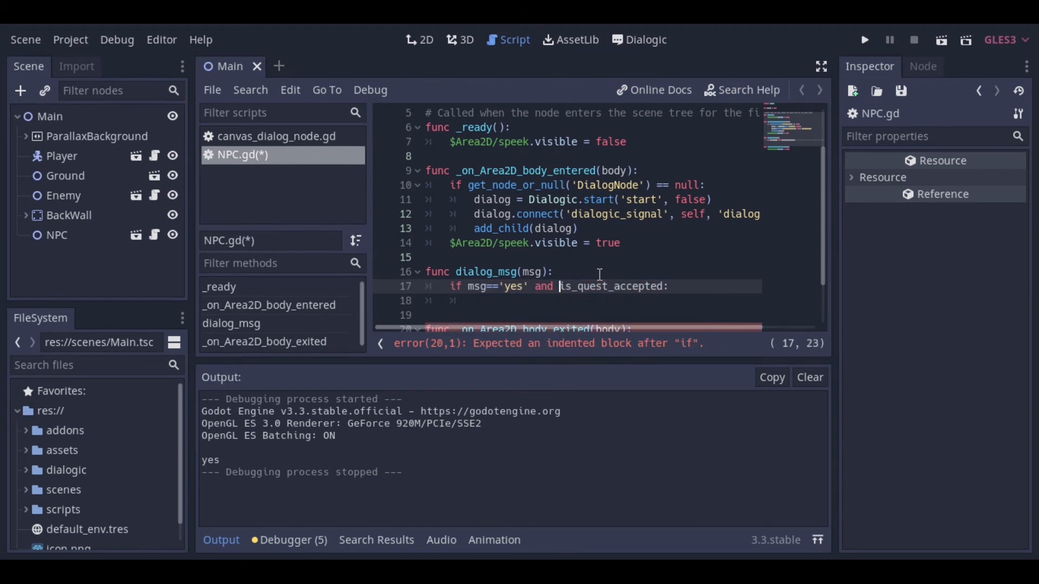
text(not)
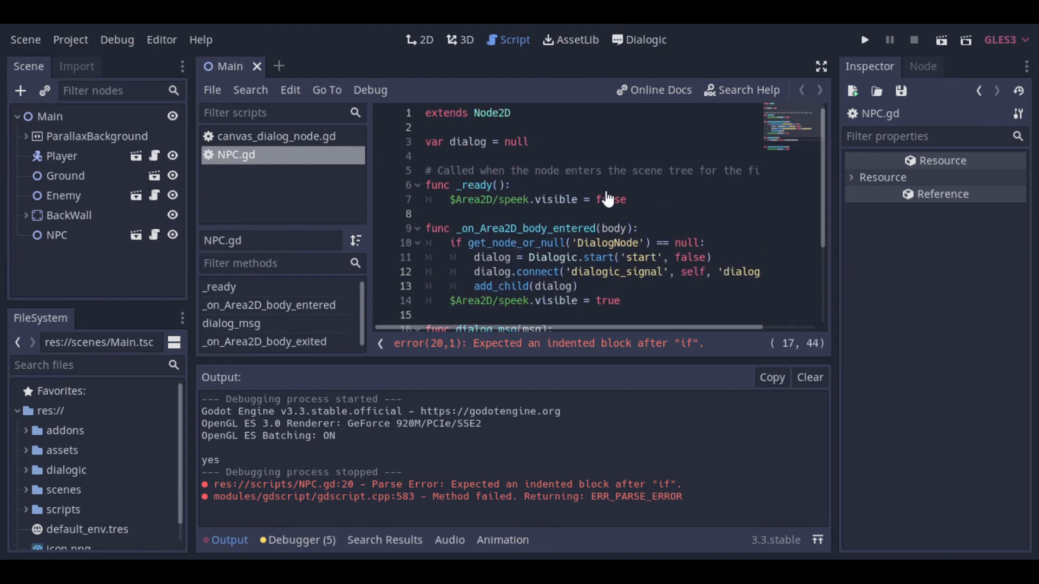
Declare vars is_quest_accepted and is_quest_finished = false
text(var is_quest_accepted)
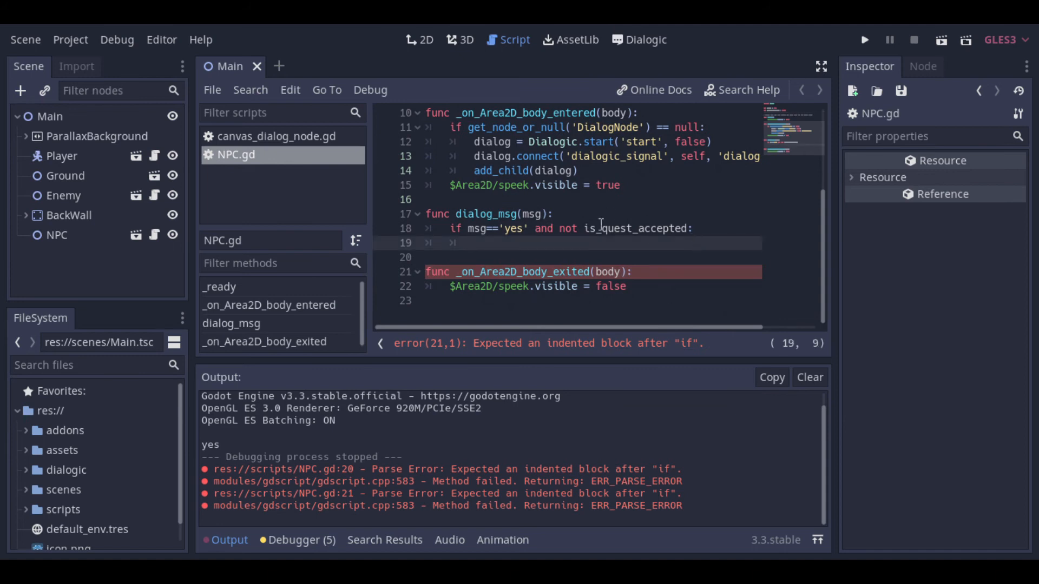
text(is_quest_accepted = true)
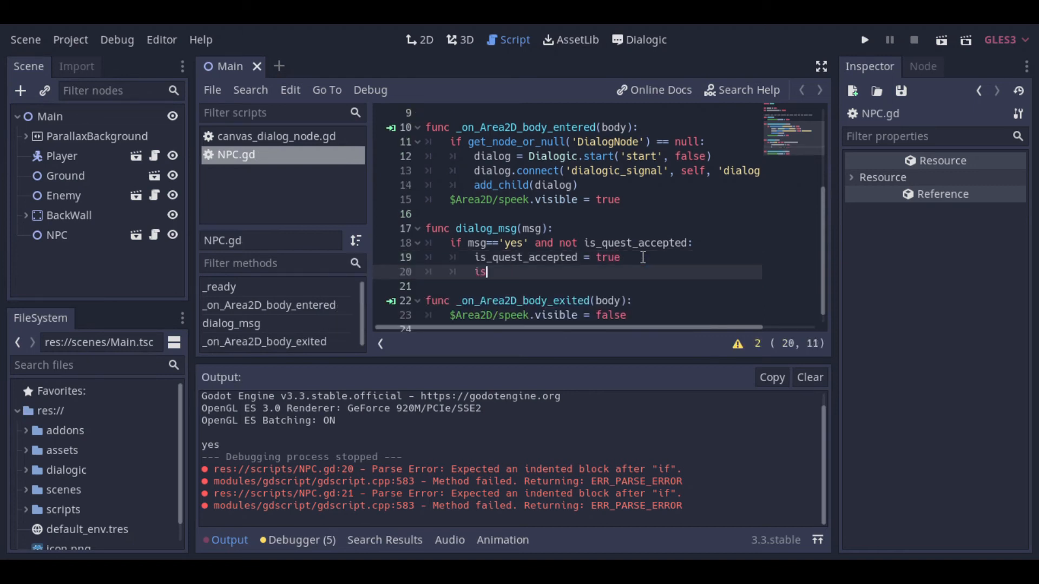
text(_quest_finished)
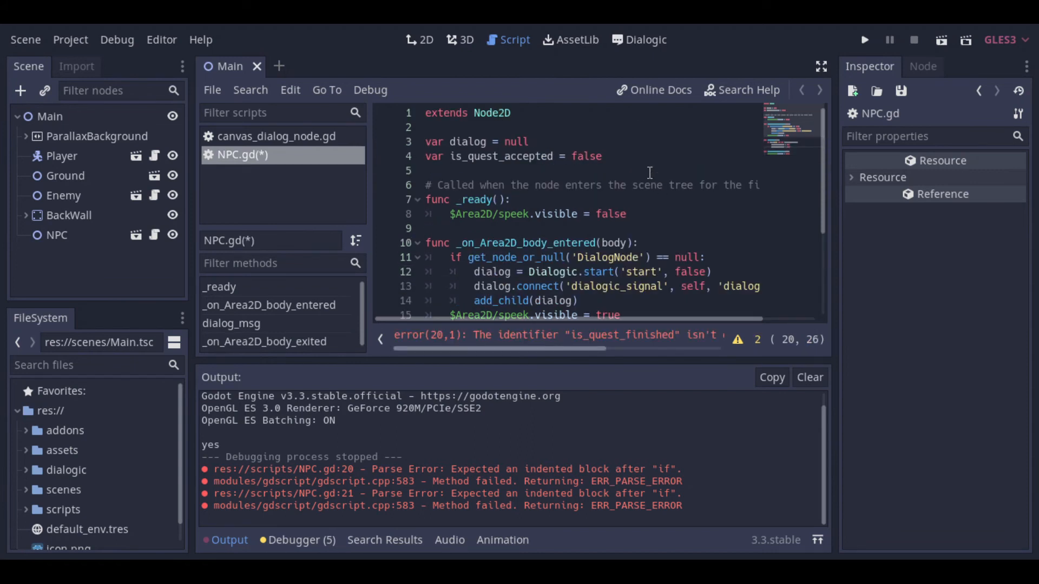
text(is_quest_finished = false)
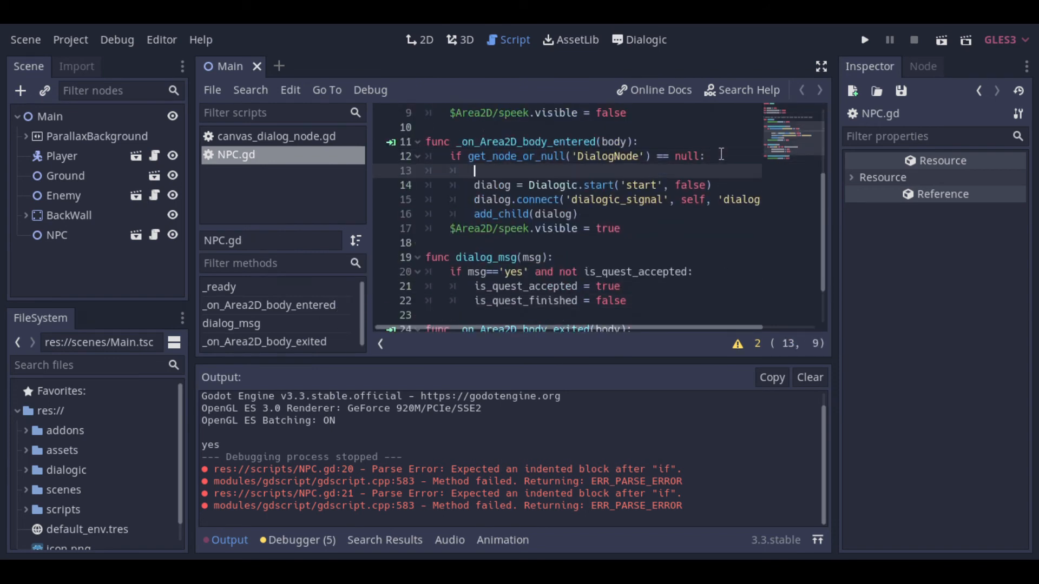
Start the dialog only if not is_quest_accepted and not is_quest_finished
text(if not is_quest_accepted:)
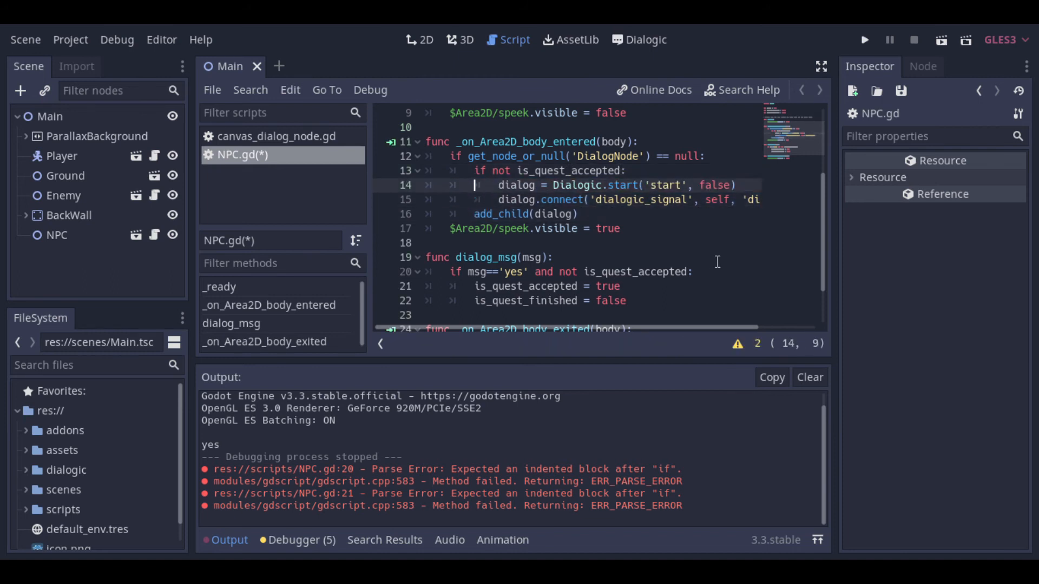
text(and n)
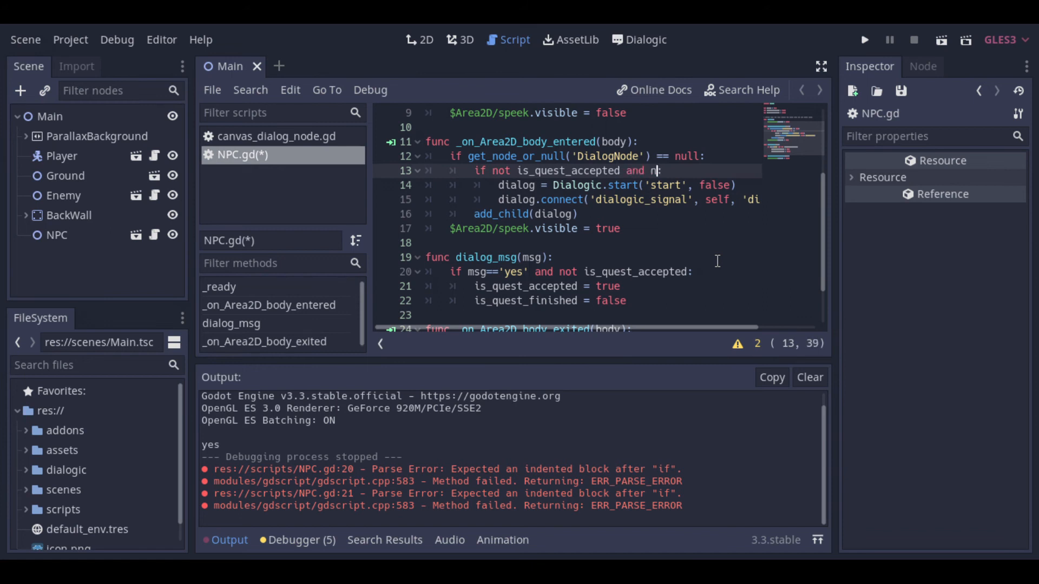
text(is_quest_finis)
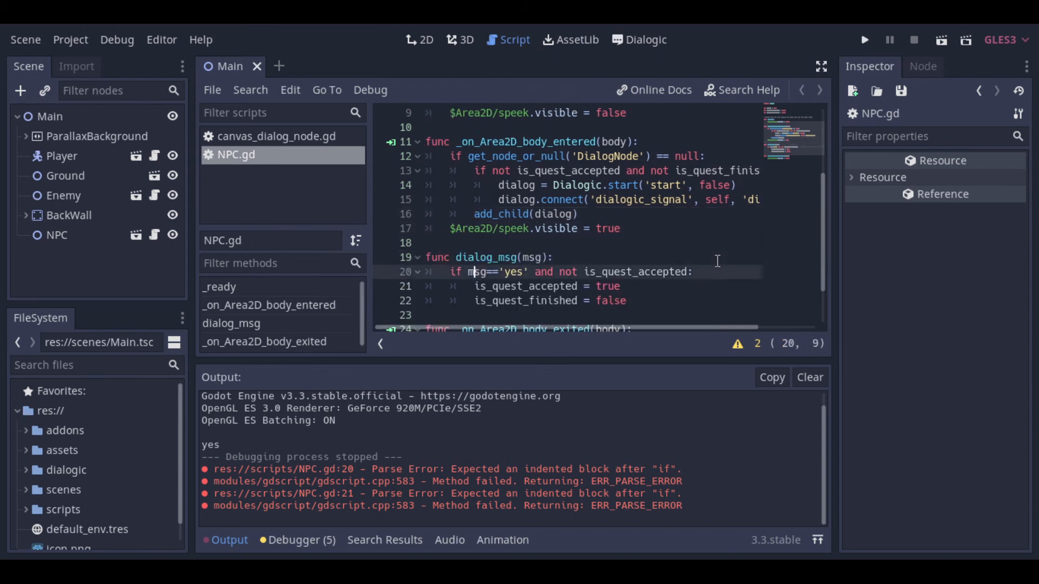
Create a new Globals.gd script in the scripts folder
click(64, 509)
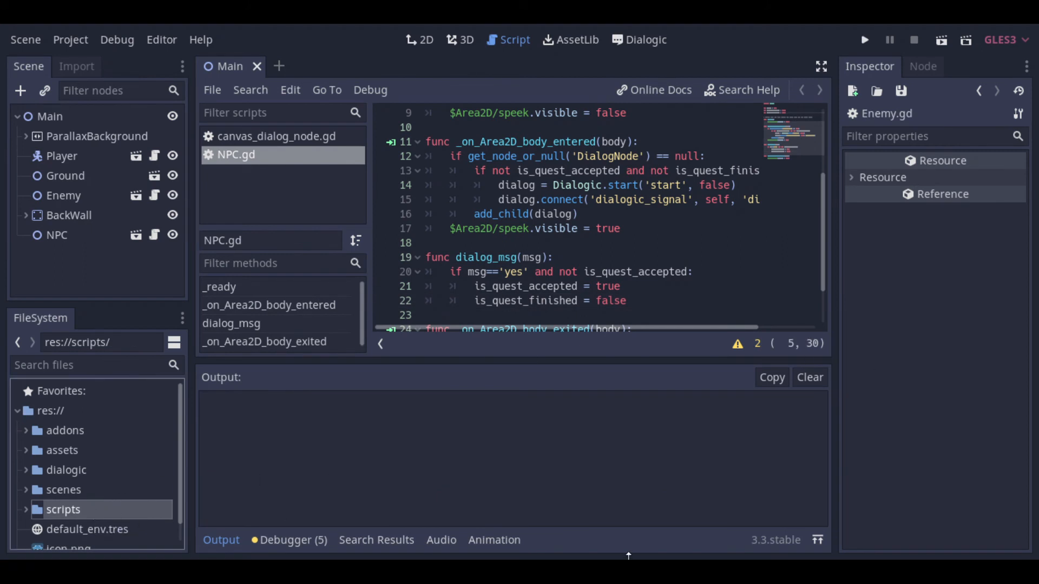
right_click(63, 510)
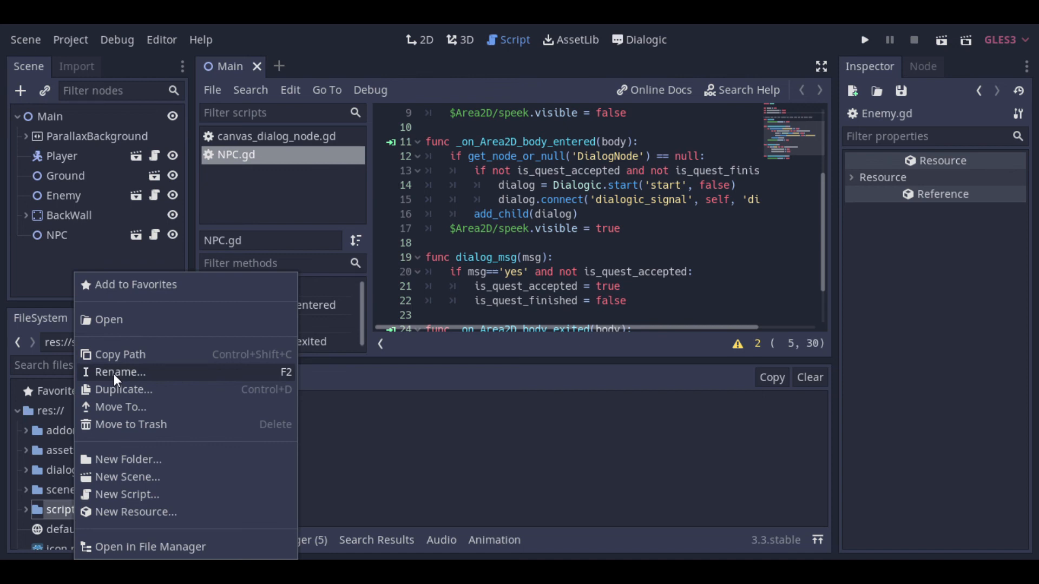
click(126, 495)
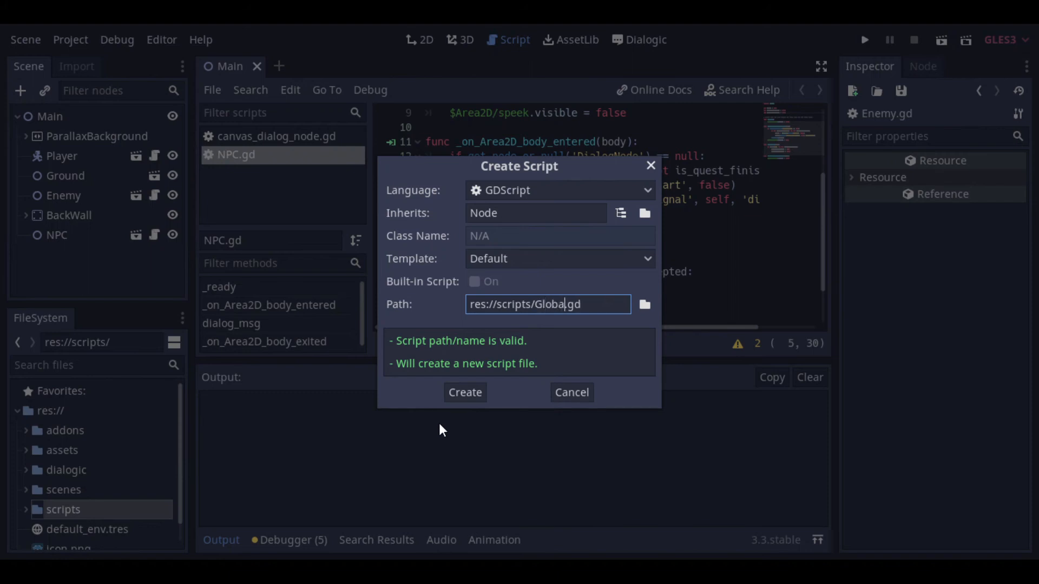
text(s)
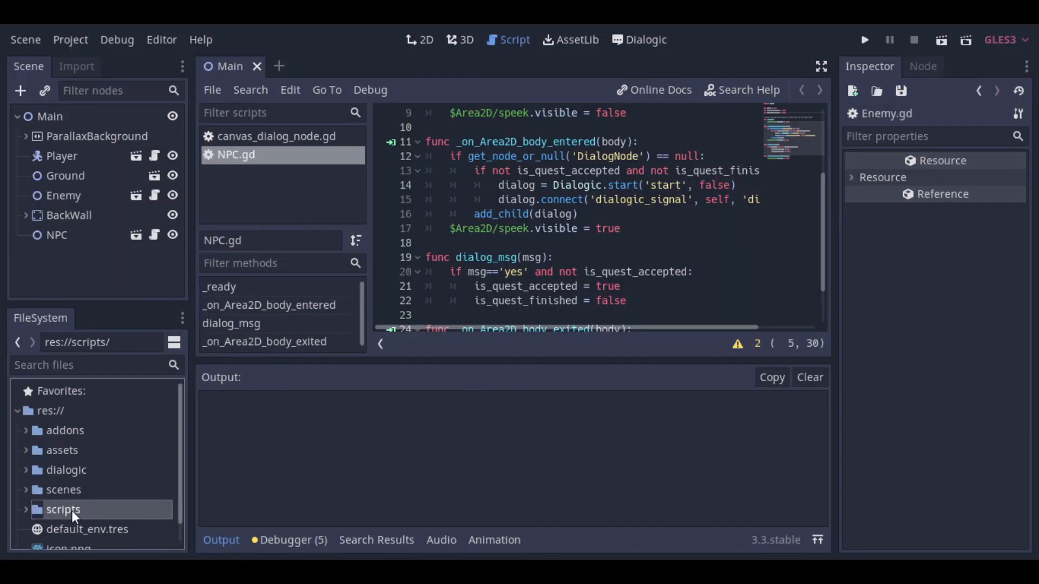
Register res://scripts/Globals.gd as an AutoLoad singleton named Globals in Project Settings
click(71, 39)
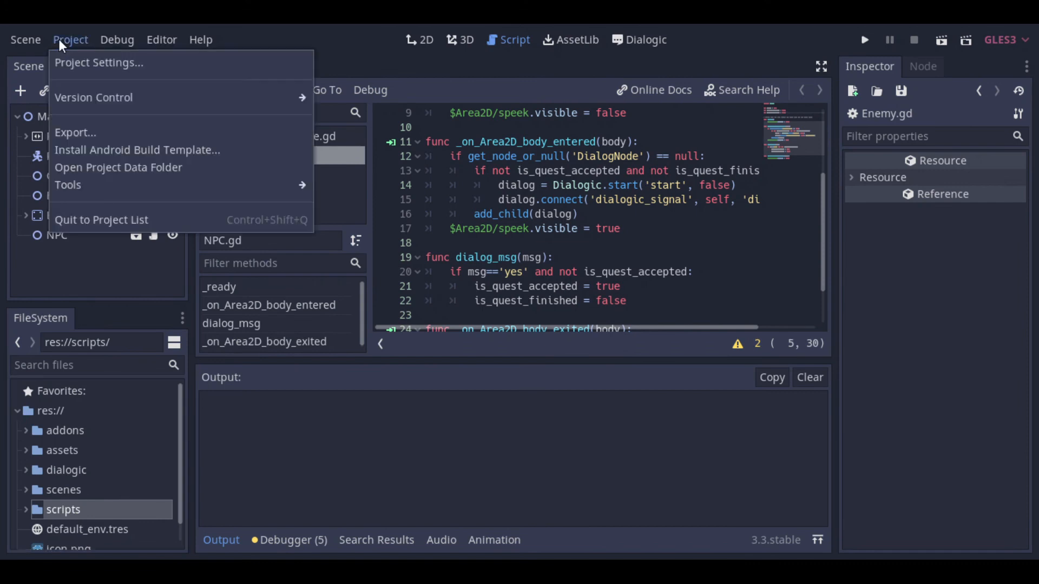
click(99, 63)
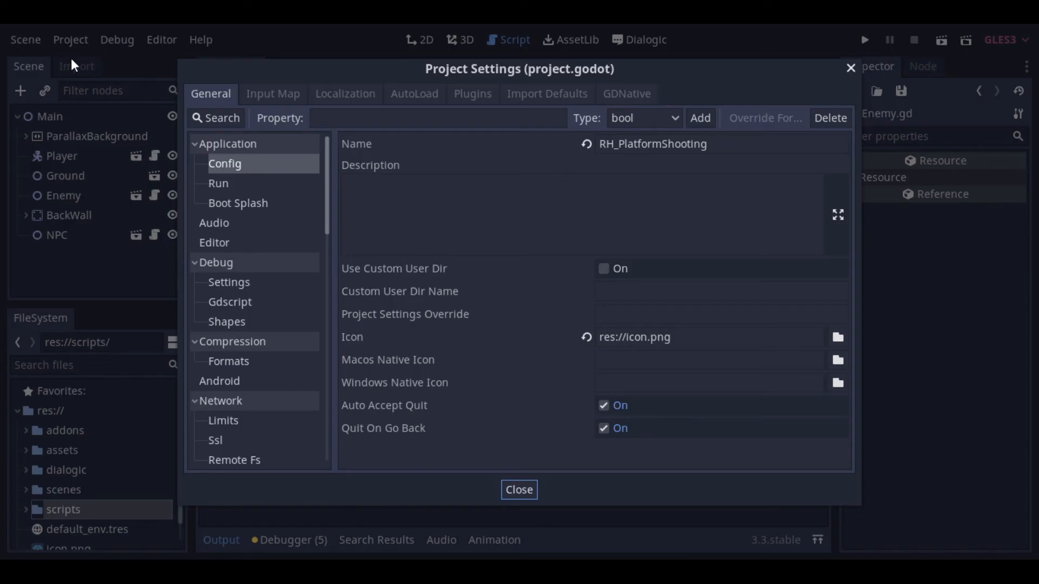
click(414, 93)
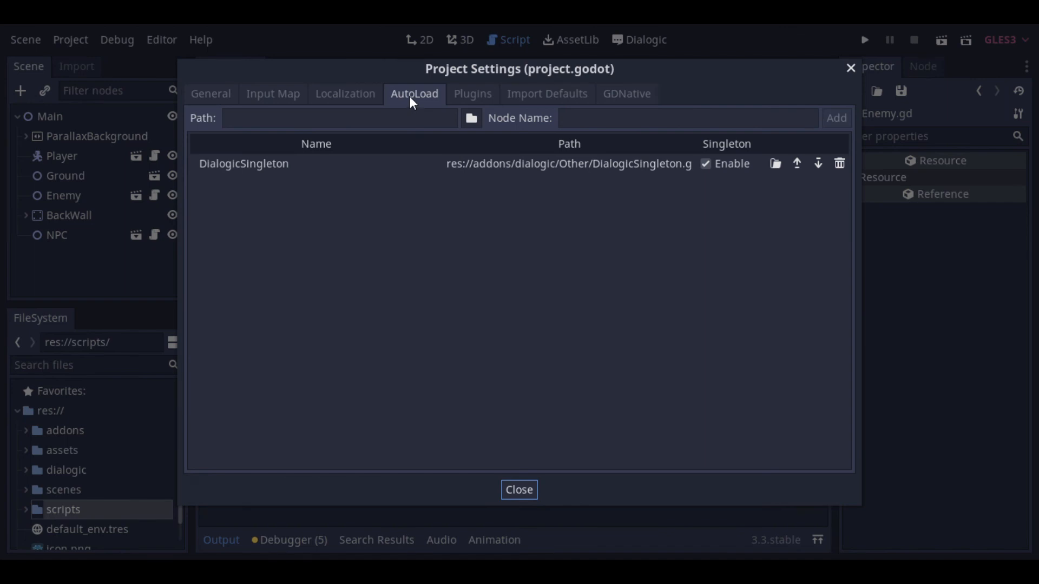
click(470, 118)
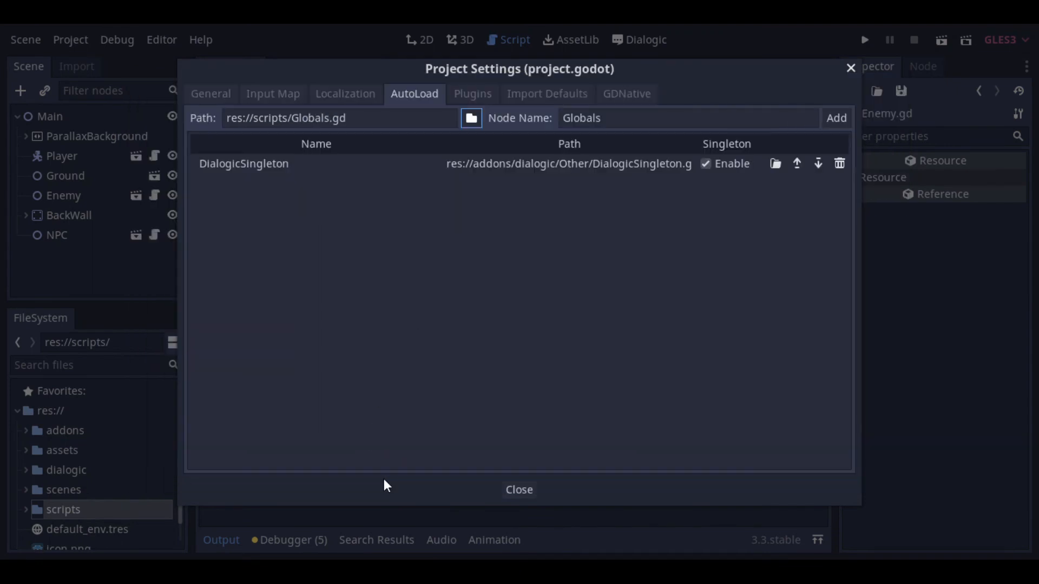
click(835, 118)
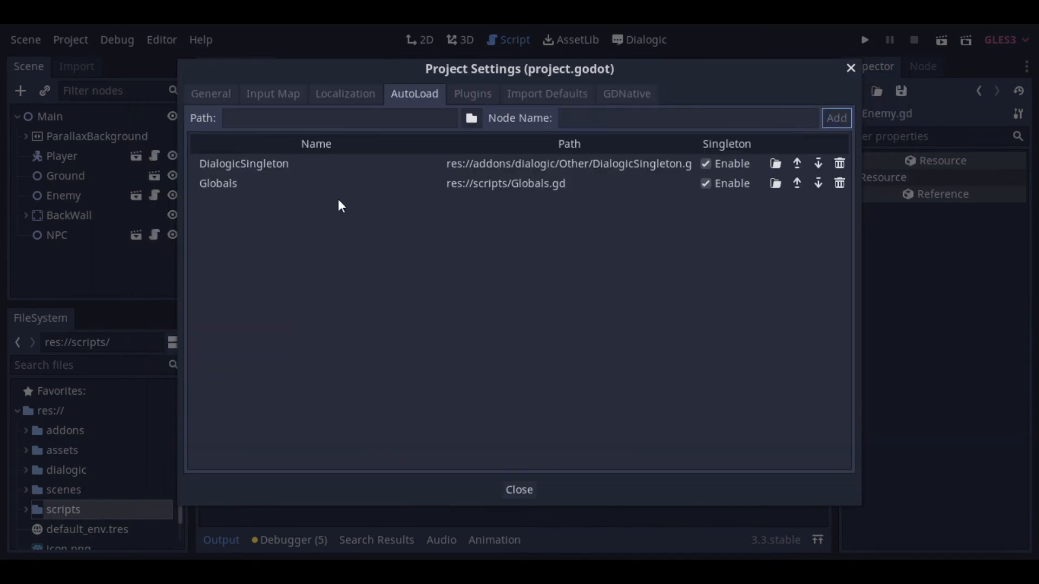
click(520, 490)
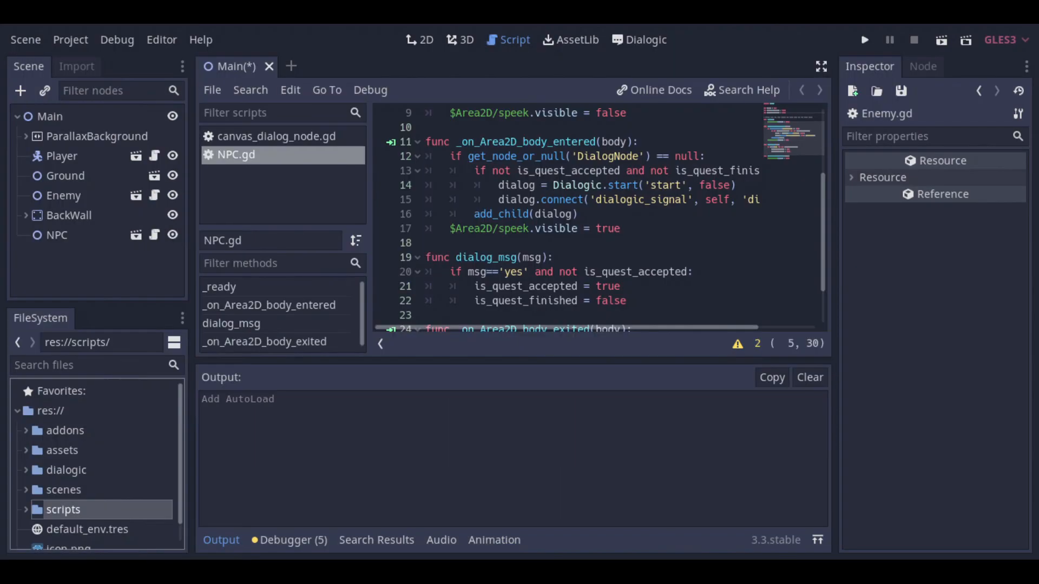
Declare var enemies_killed = 0 in Globals.gd below extends Node
double_click(81, 467)
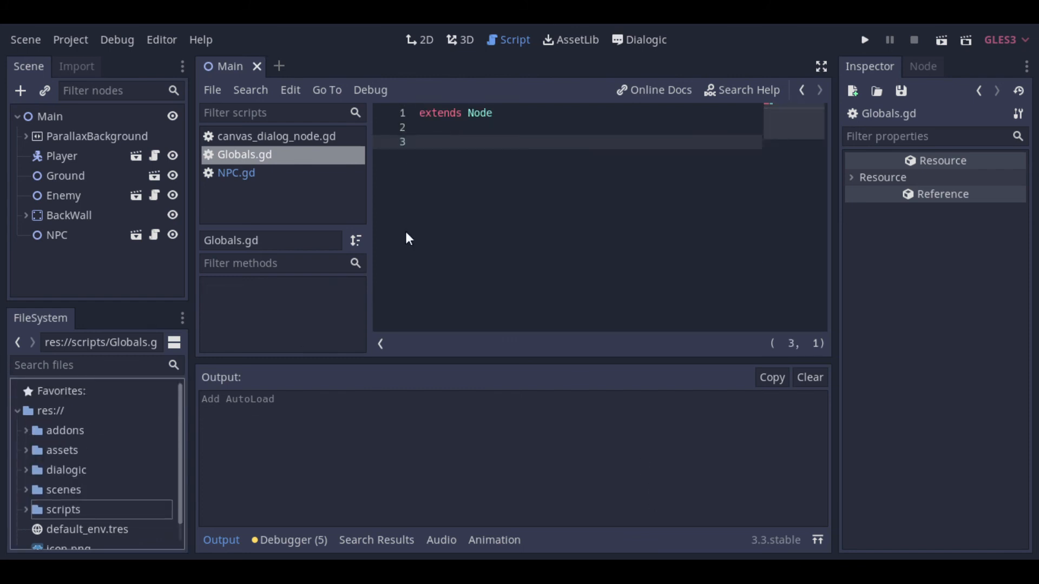
text(var enemies_killed = 0)
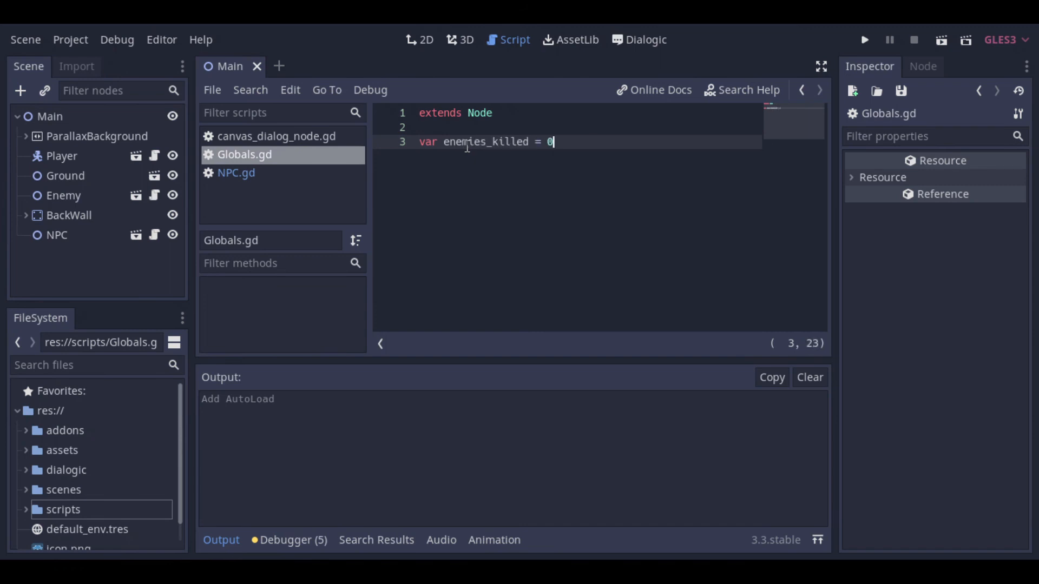
double_click(482, 142)
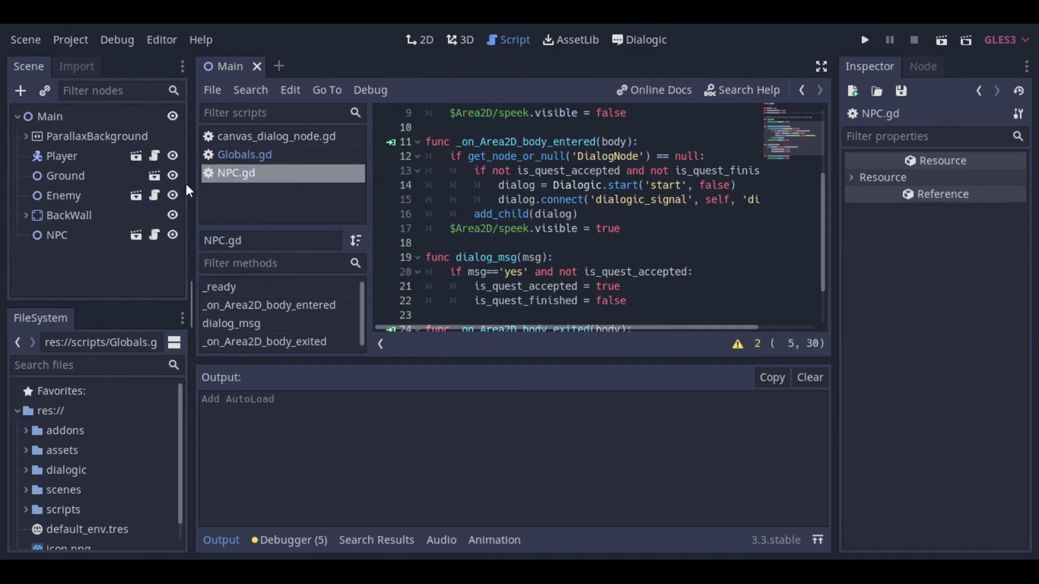
In Enemy.gd's hited(), add Globals.enemies_killed += 1 above queue_free()
click(244, 155)
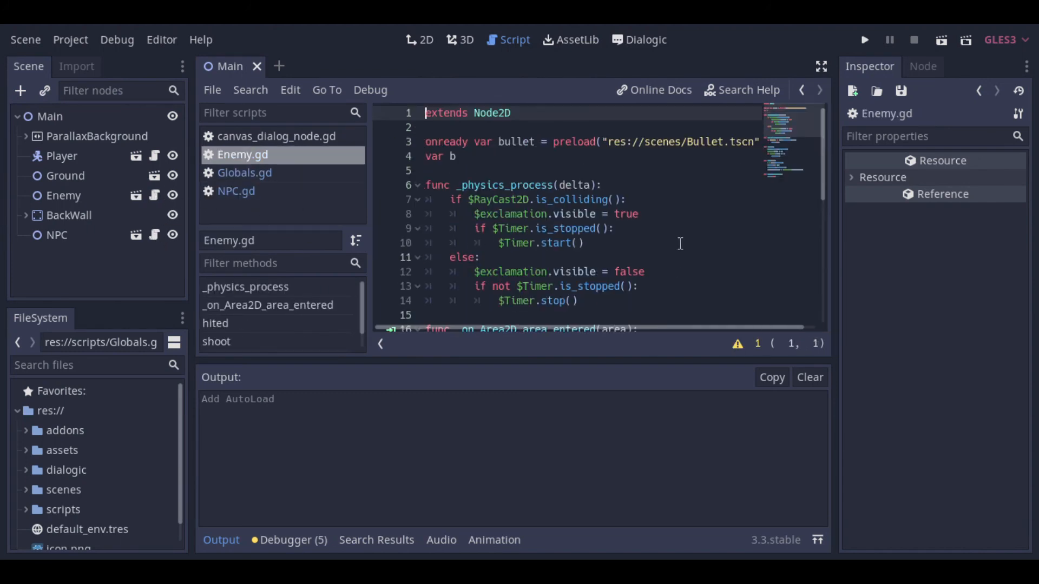
scroll(down, 3)
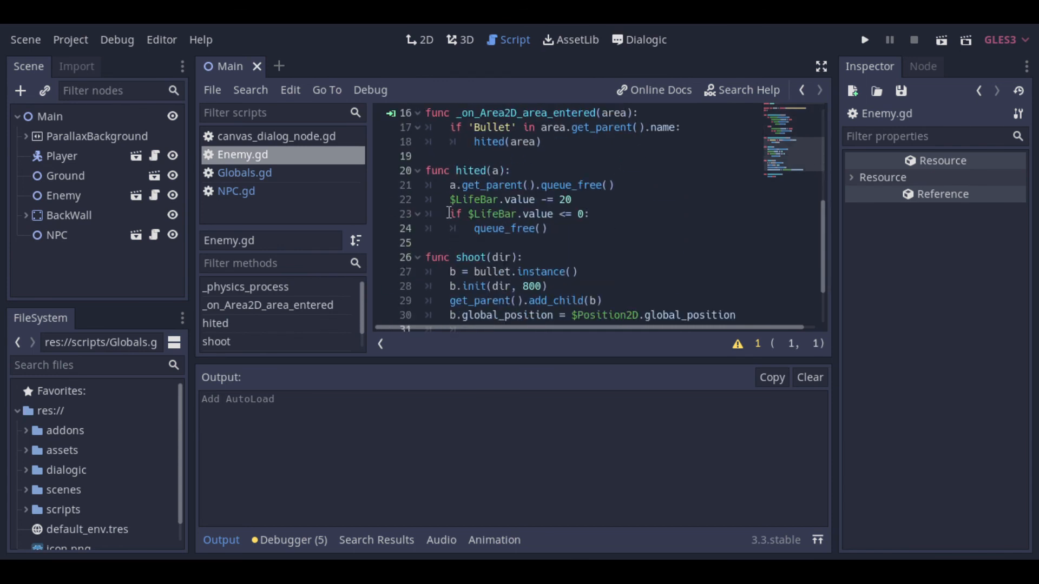
double_click(504, 228)
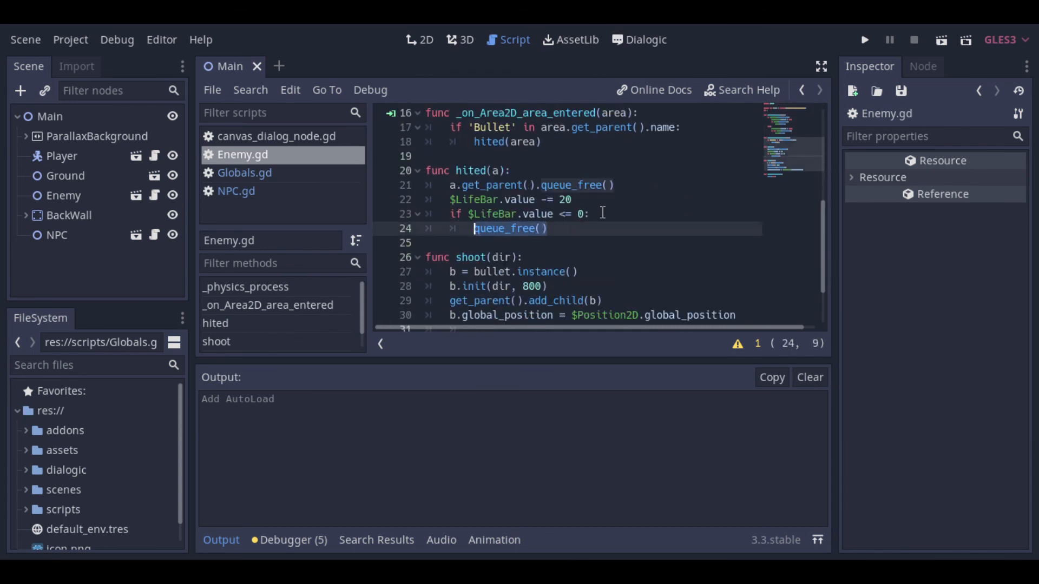
text(Globals.)
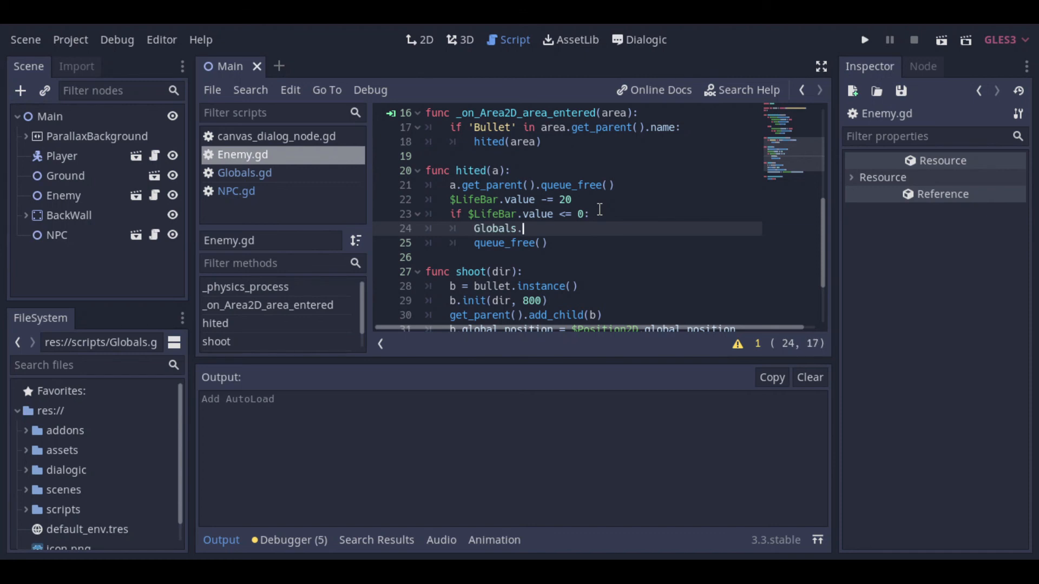
text(enemies_killed += 1)
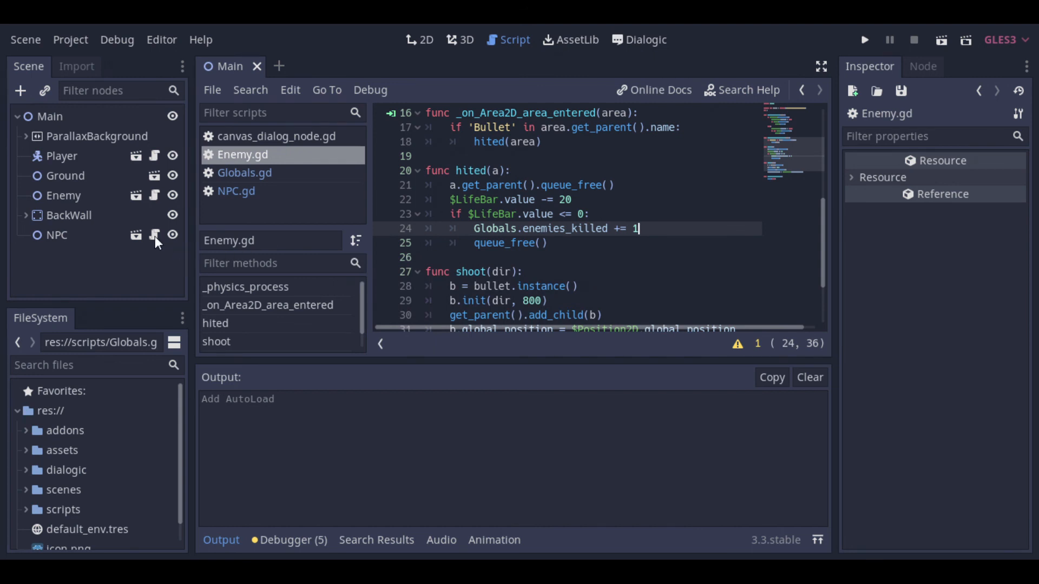
click(236, 190)
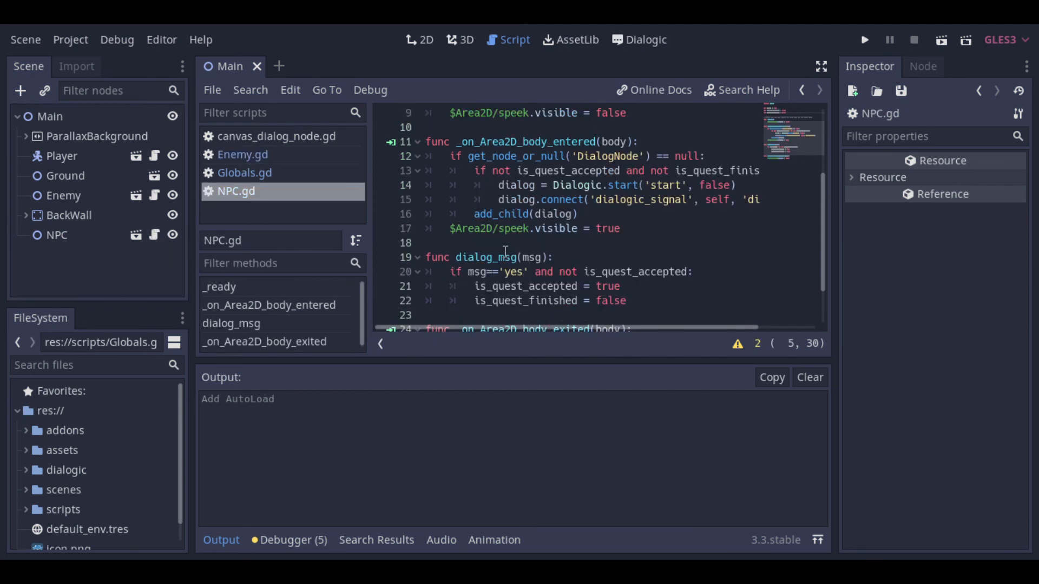
Add if Globals.enemies_killed >= 5: in NPC.gd with the Dialogic start and connect lines under it
click(497, 199)
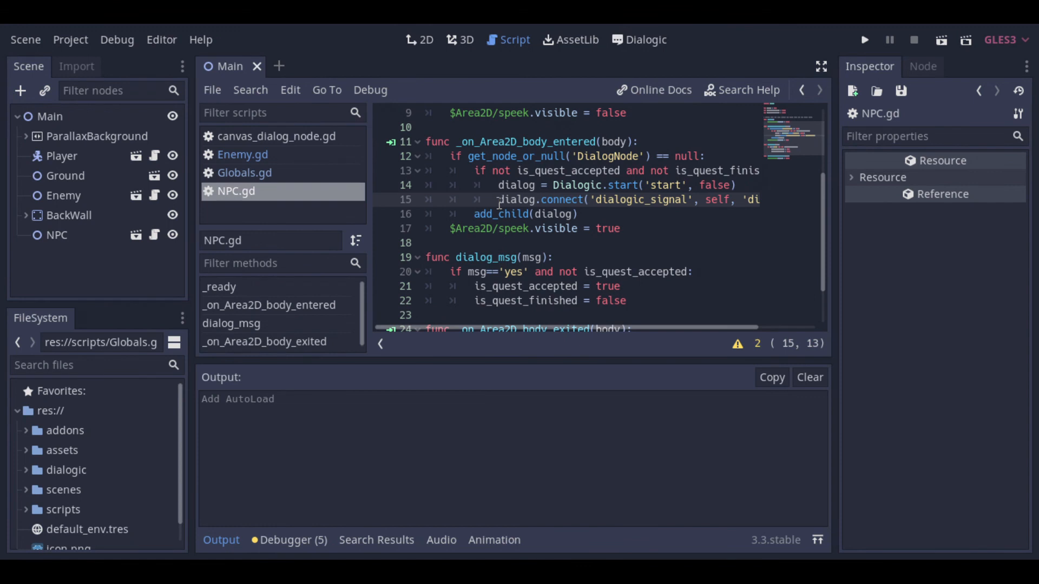
text(if)
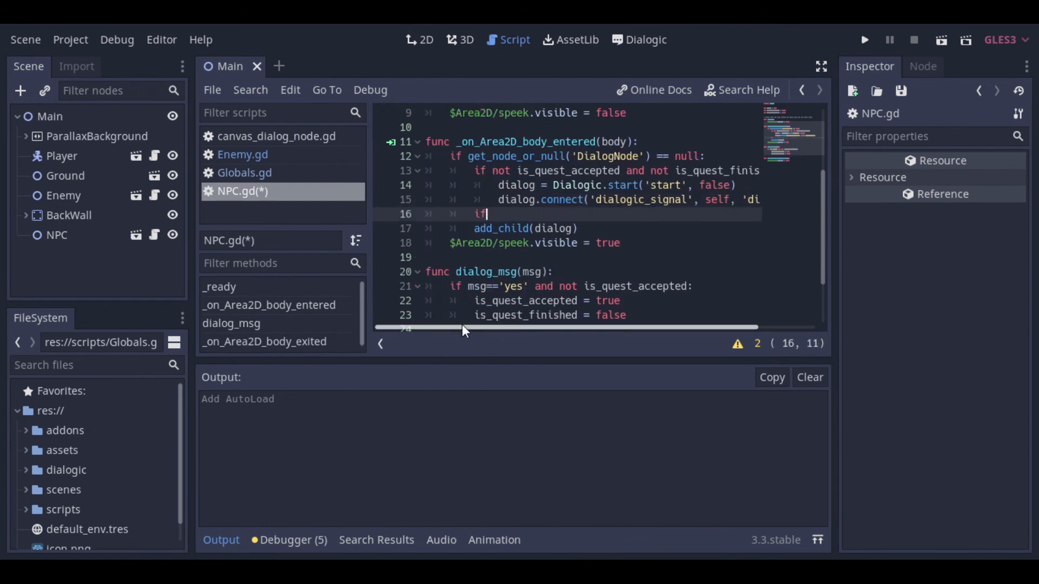
text(Globals)
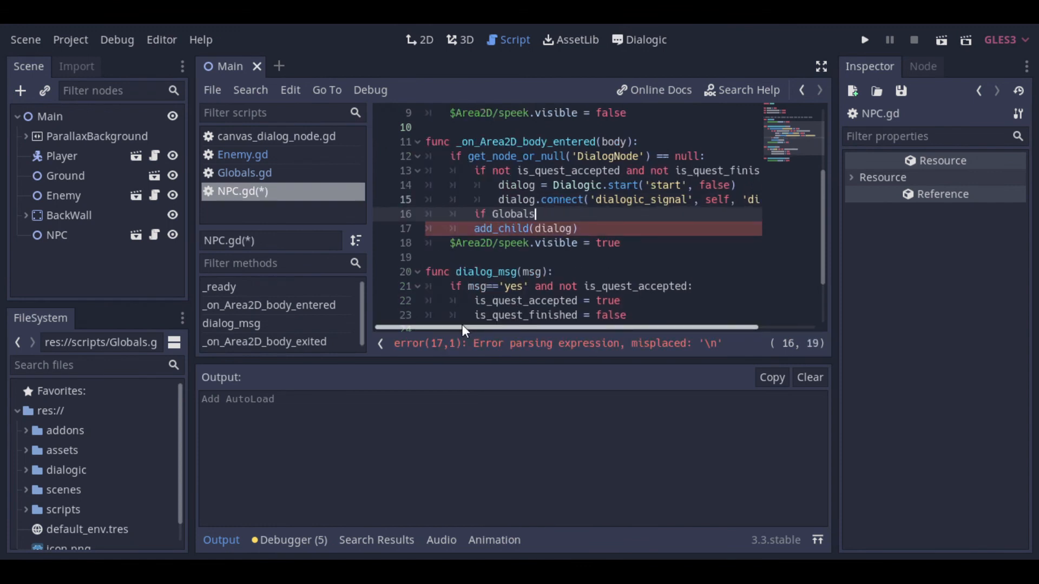
text(.enemies_killed >= 5:)
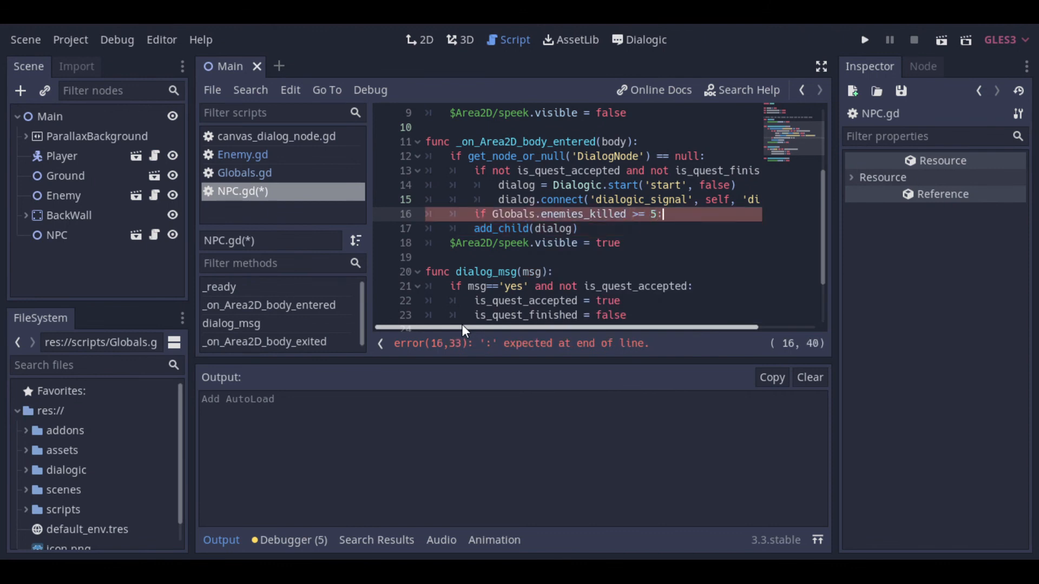
key(Enter)
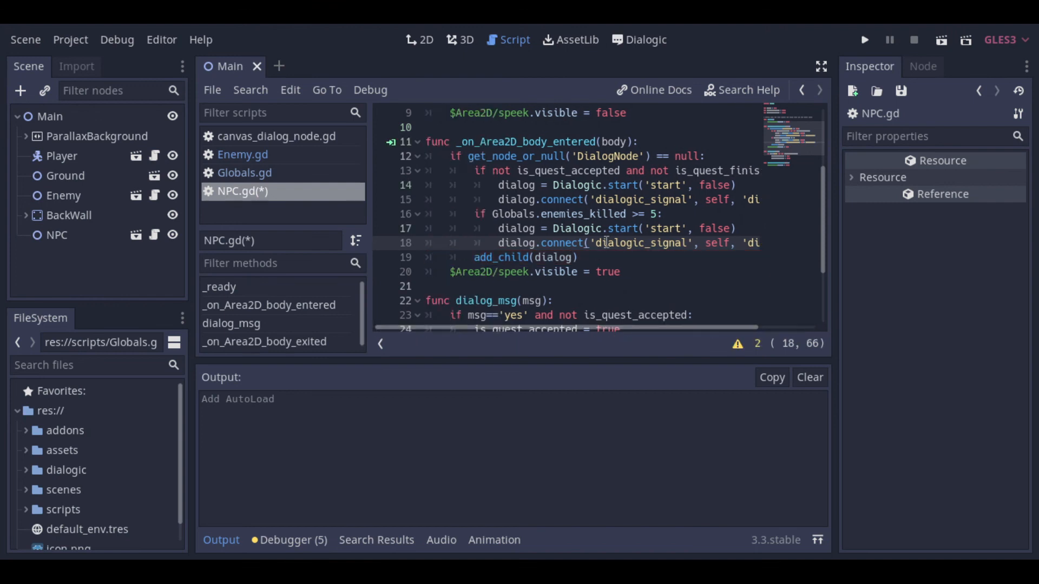
Change the started timeline to 'finish' and save NPC.gd
text(finish)
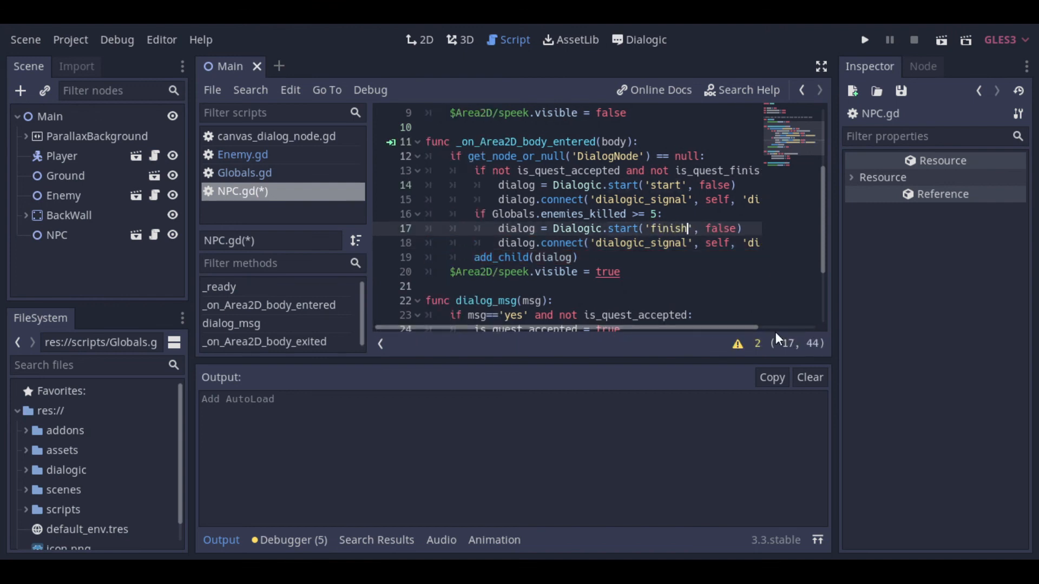
key(ctrl+s)
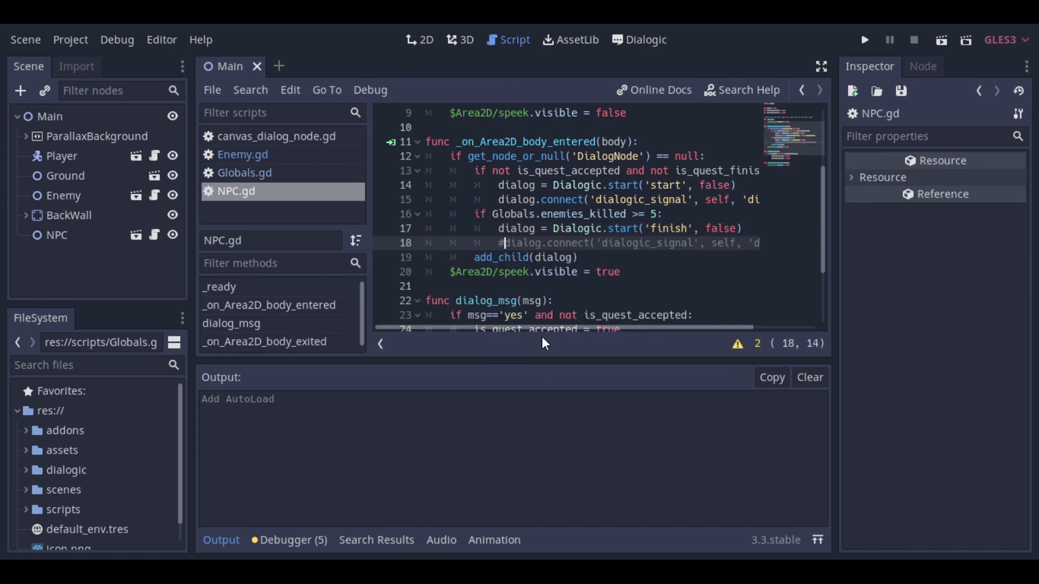
click(647, 39)
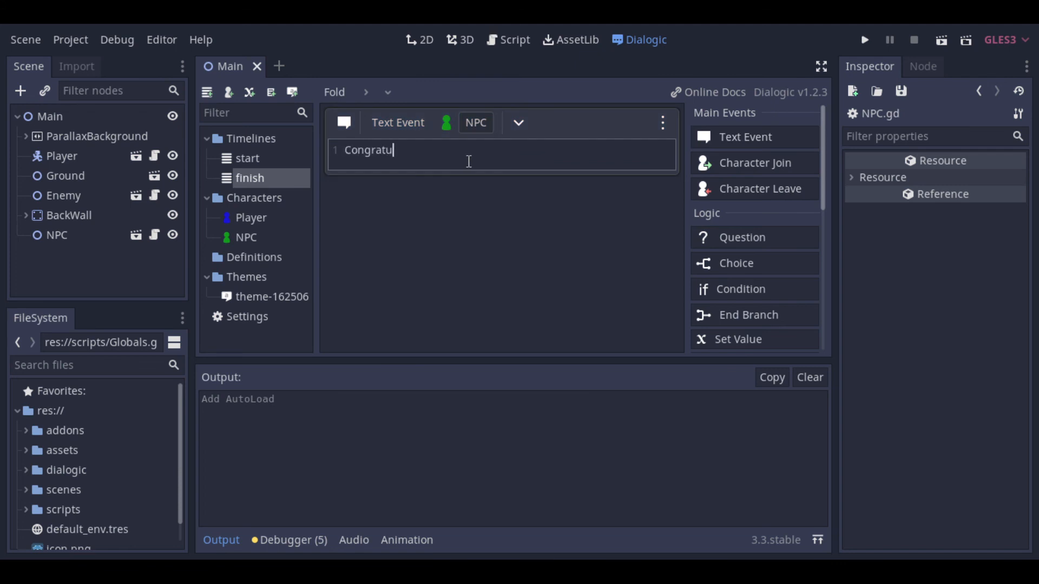
Finish the NPC text event so it reads Congratulations! in the finish timeline
text(lations!)
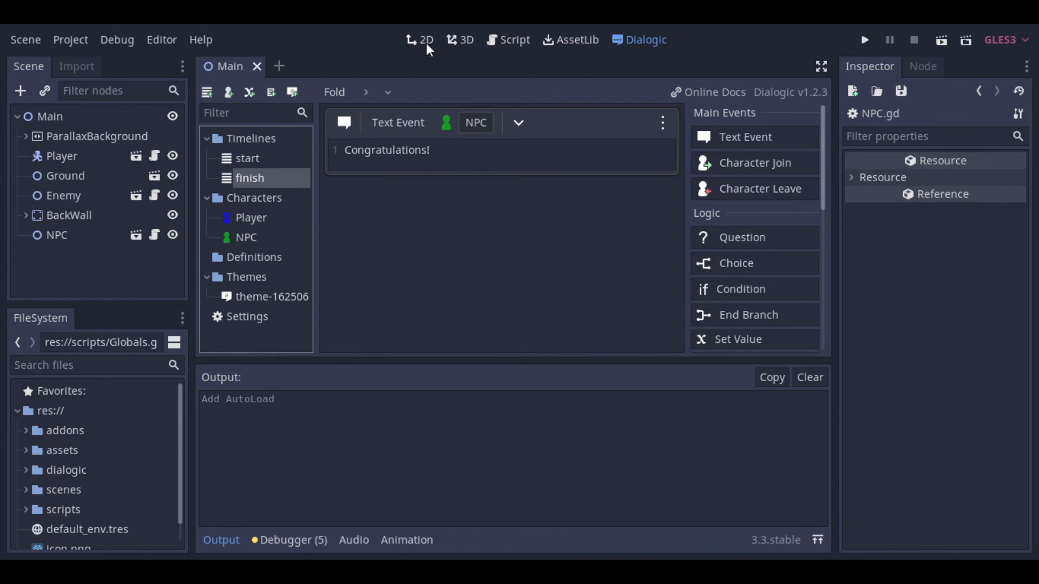
click(424, 39)
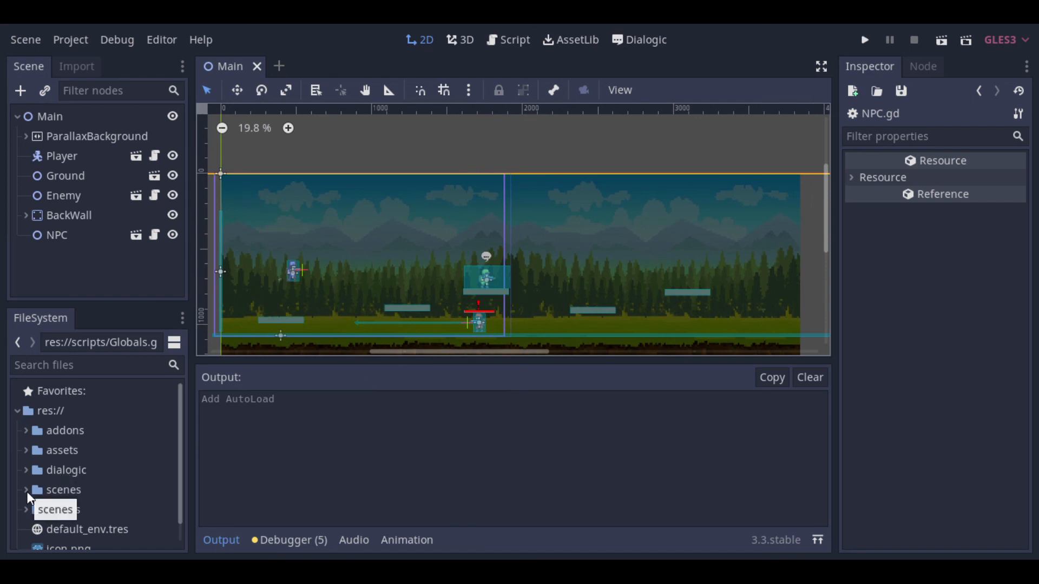
Run the project to reach the NPC's 'Please defeat 5 enemies!' question
click(25, 490)
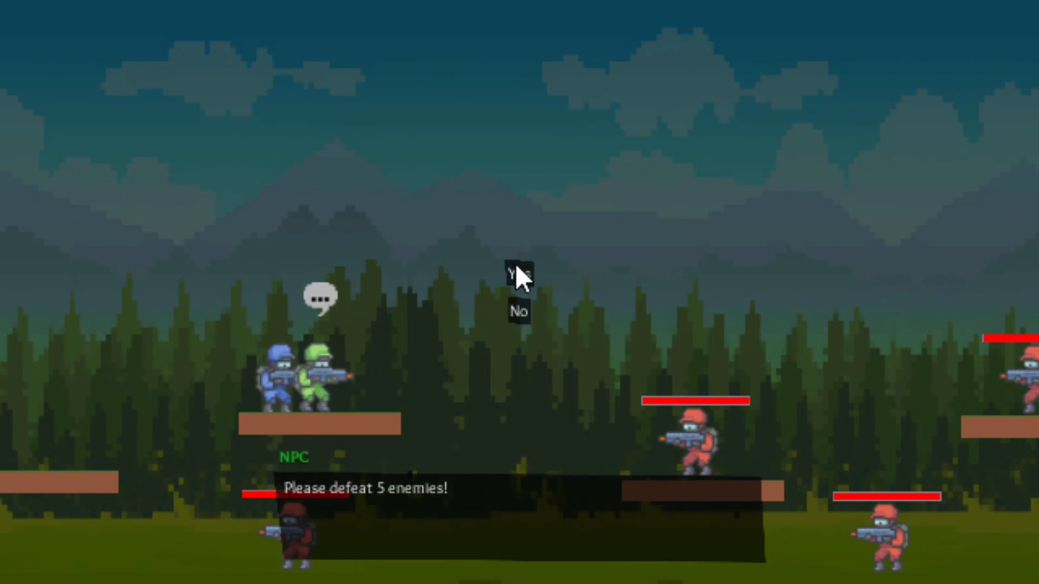
Answer Yes to the NPC's request to defeat 5 enemies
click(520, 274)
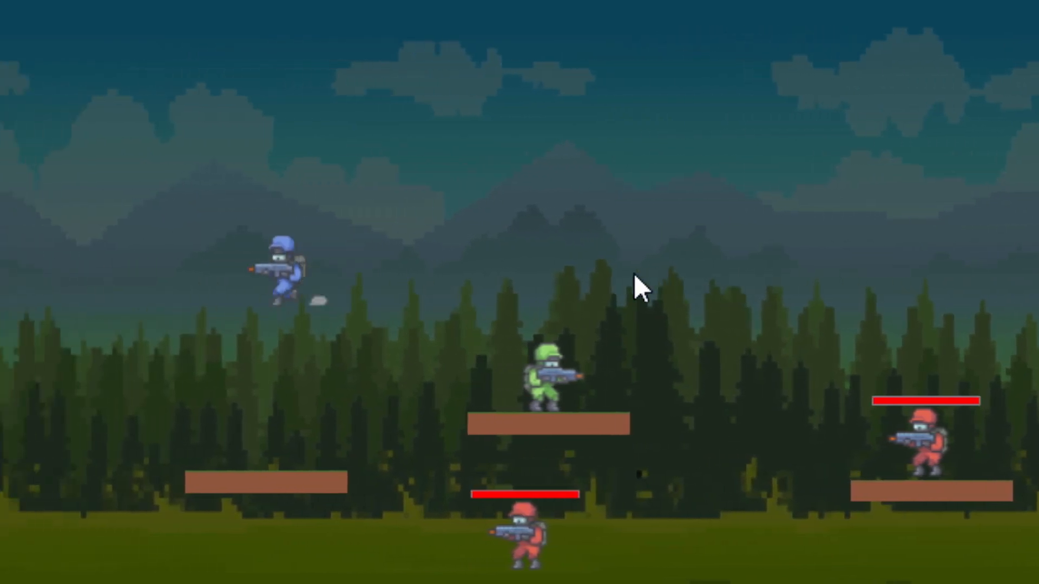